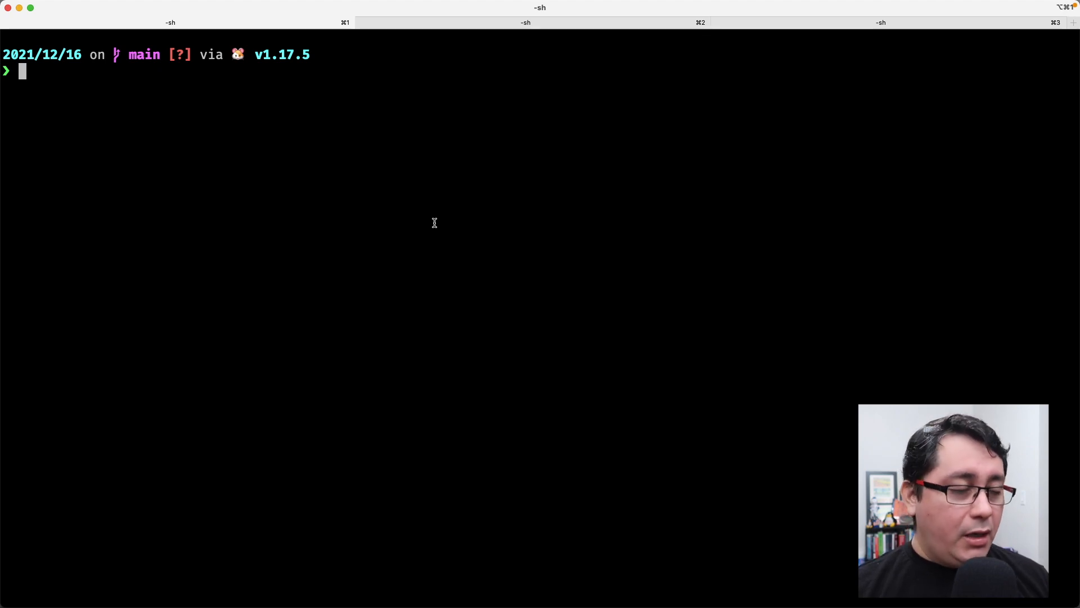
- Launch nvim on README.md, main.go and data.csv, ending on the CSV of quoted words
{"action": "type", "text": "nvim RED"}
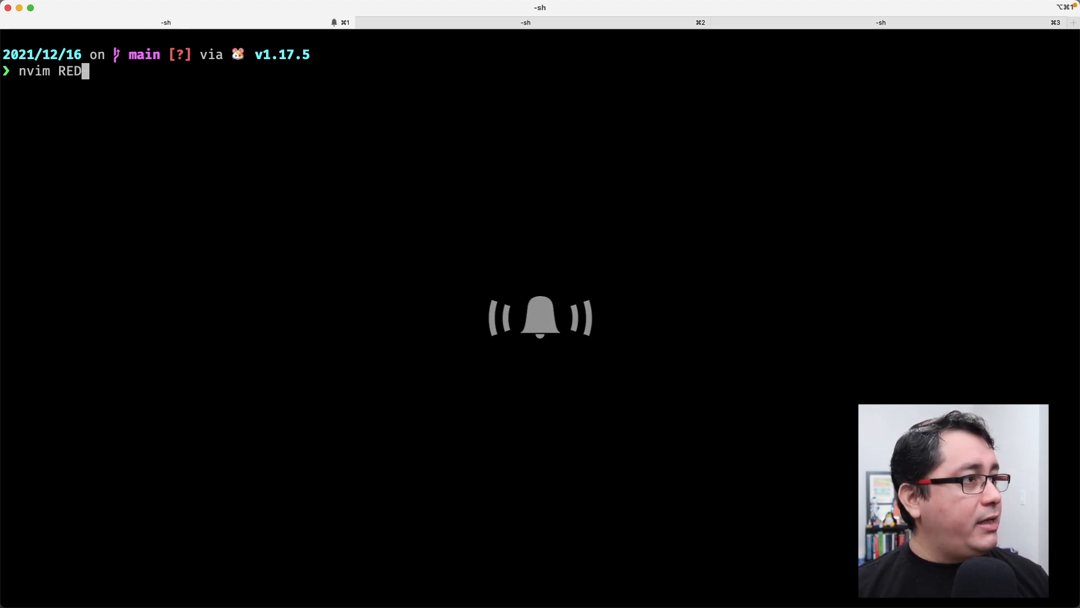
{"action": "type", "text": "ADME.md"}
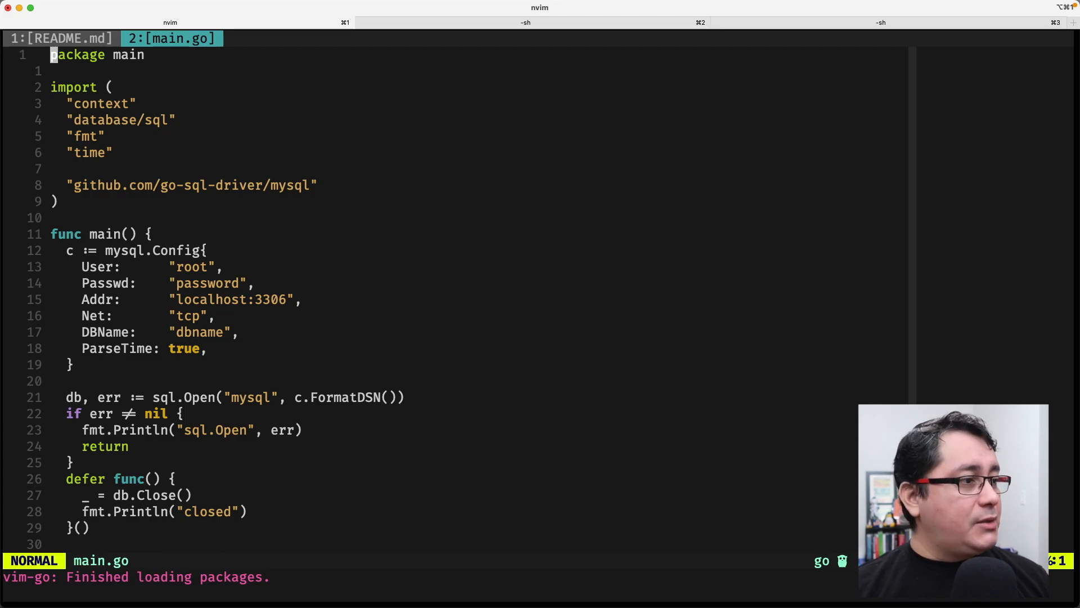
{"action": "scroll", "scroll_direction": "down", "scroll_amount": 3}
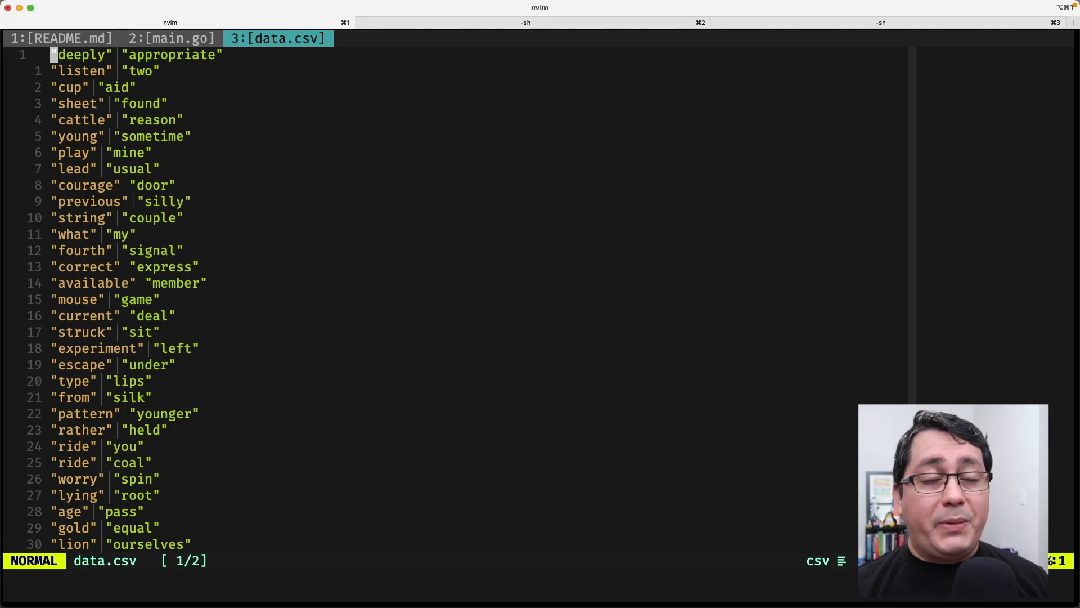
- Show the RegisterLocalFile entry in the go-sql-driver/mysql docs on pkg.go.dev
{"action": "left_click", "coordinate": [172, 38]}
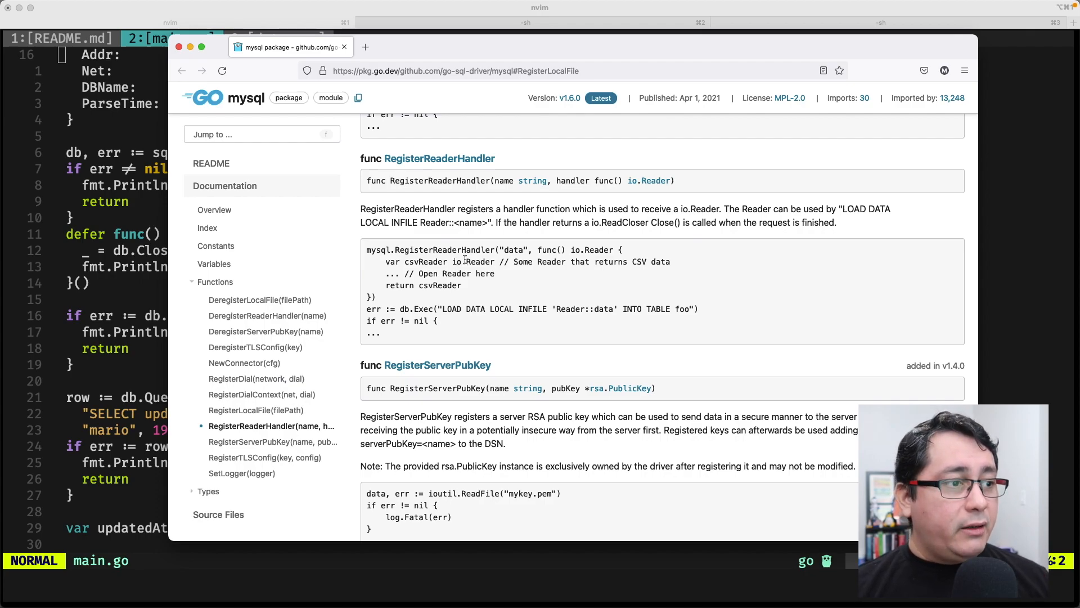
{"action": "left_click", "coordinate": [255, 410]}
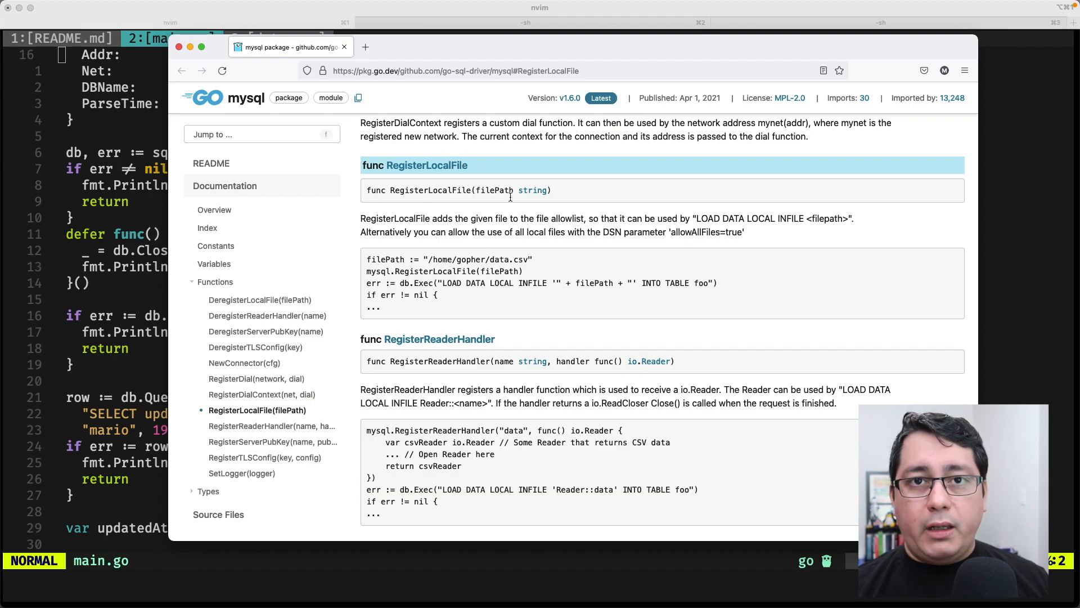
{"action": "mouse_move", "coordinate": [529, 334]}
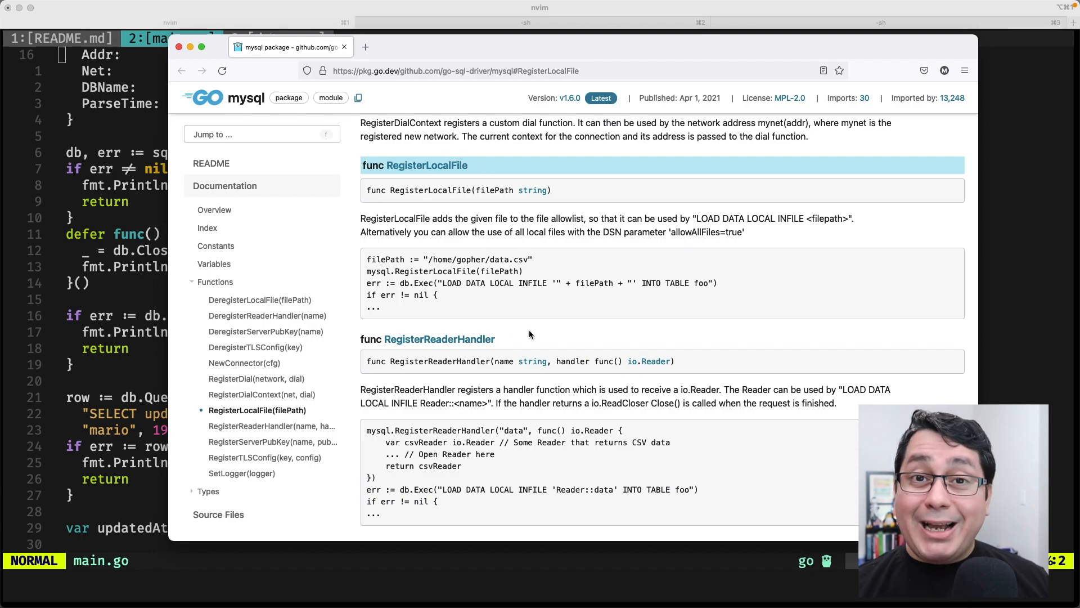
{"action": "mouse_move", "coordinate": [459, 174]}
{"action": "type", "text": ","}
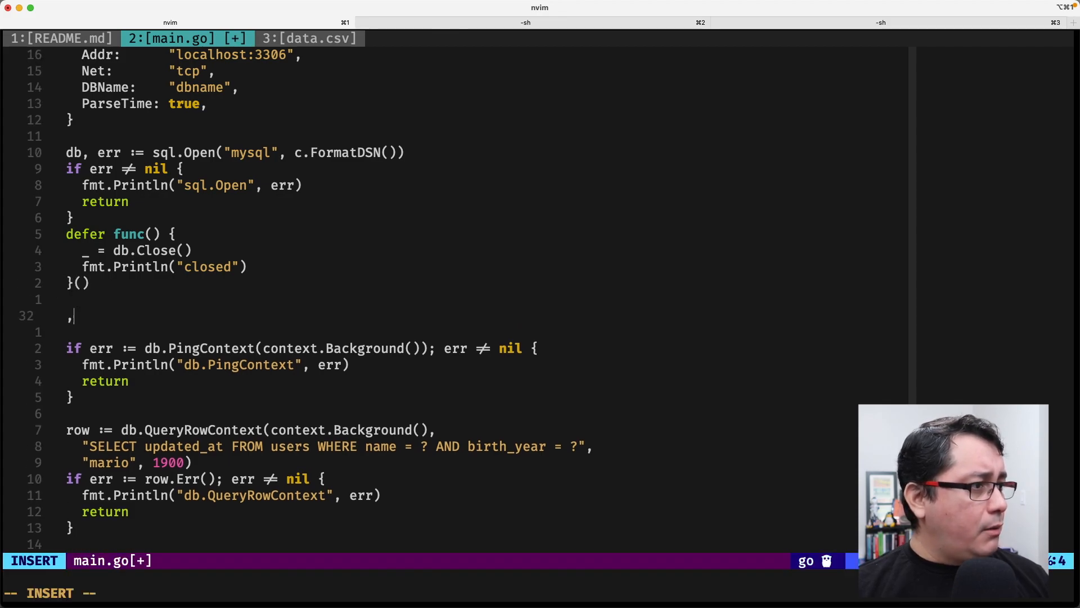
- Register data.csv, replace the ping/query block with a db.ExecContext LOAD DATA call, and save
{"action": "type", "text": "mysql.RE"}
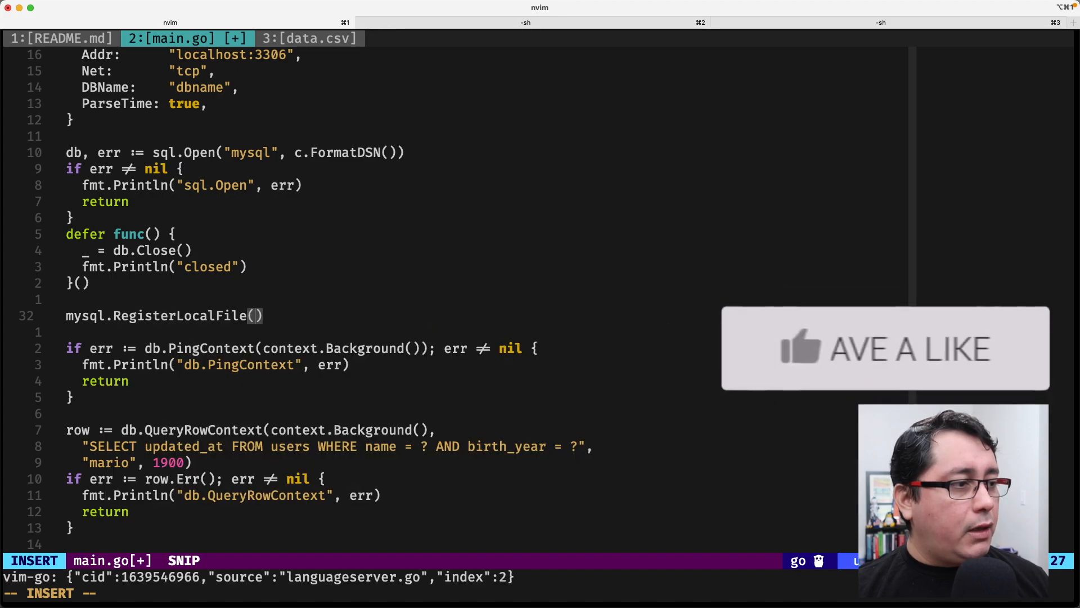
{"action": "type", "text": "data.csv\""}
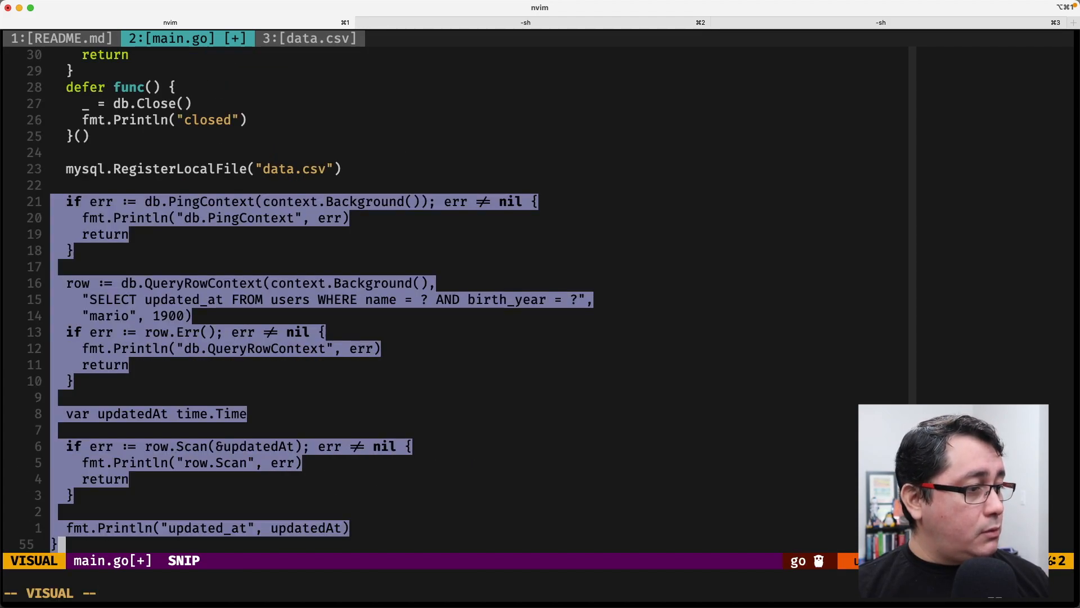
{"action": "key", "text": "c"}
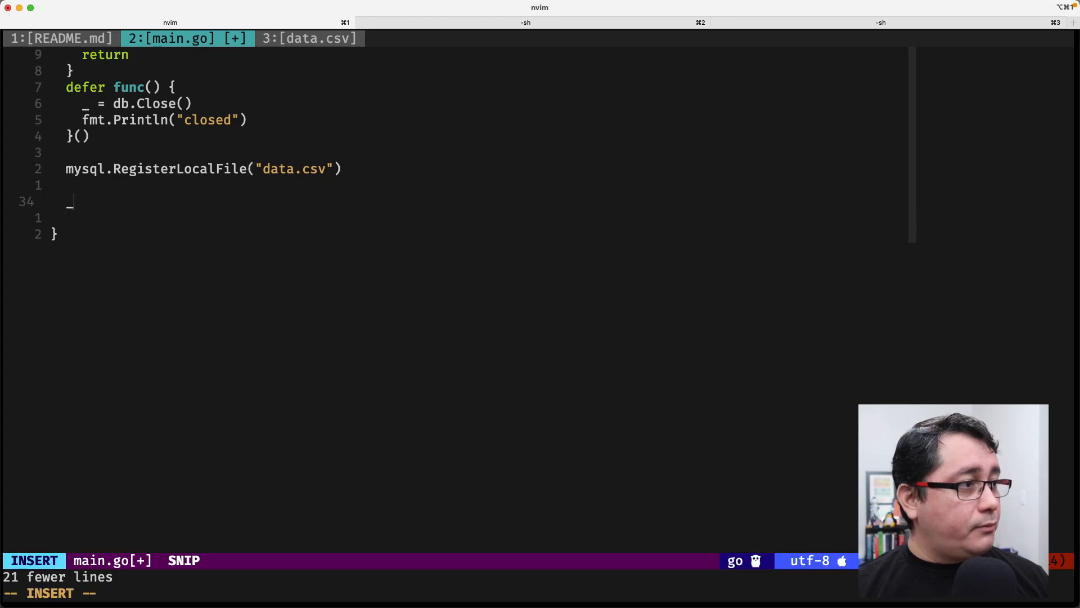
{"action": "type", "text": "_, err := db.ExecContext(context.Background(), \""}
{"action": "type", "text": "if err {"}
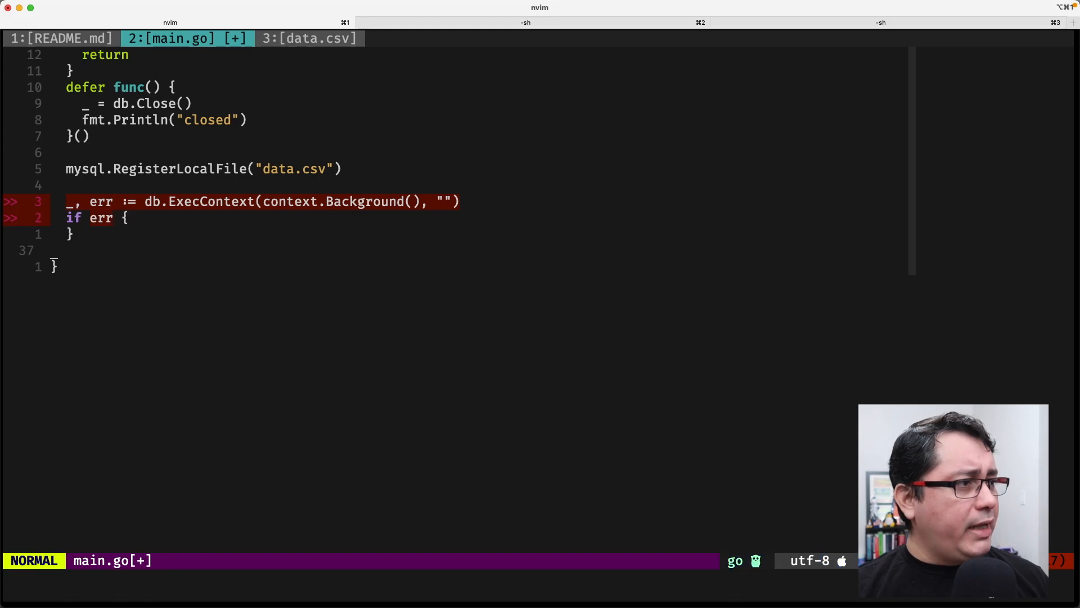
{"action": "type", "text": "fmt.Println(\"db"}
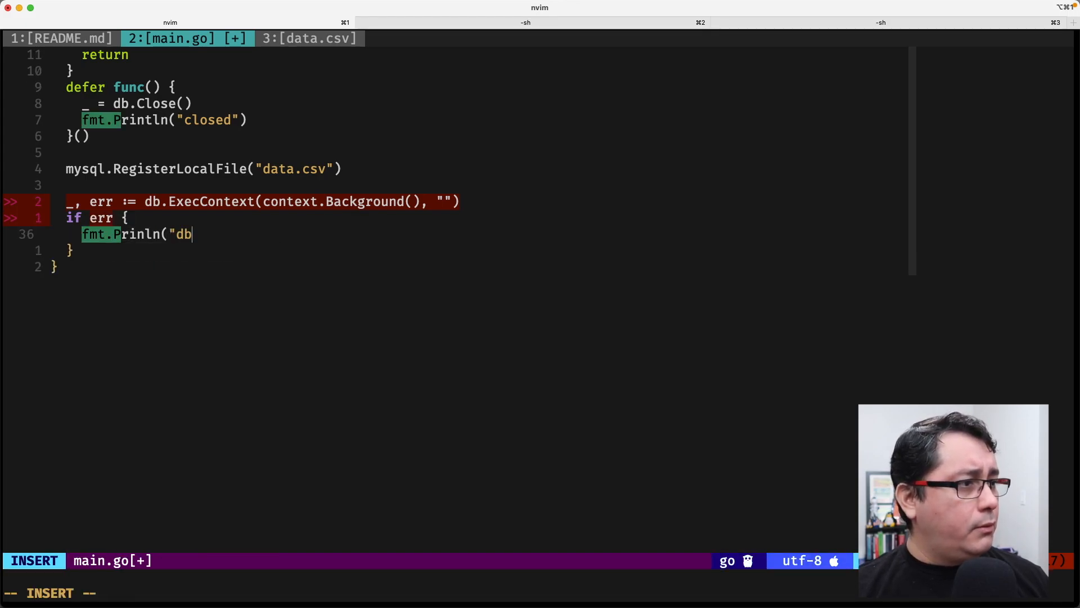
{"action": "type", "text": ".ExecContext\", er"}
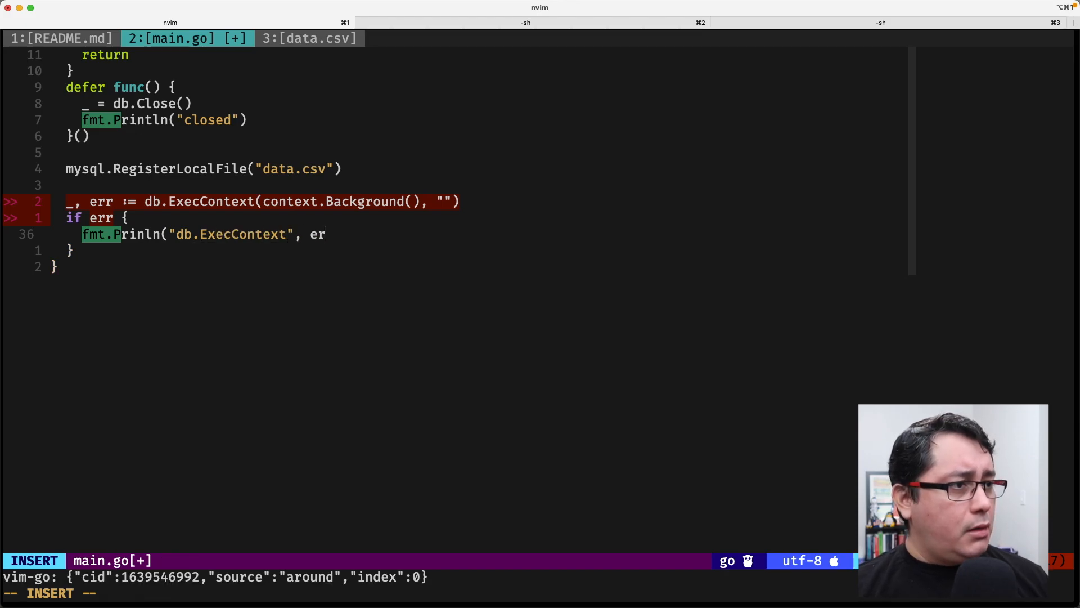
{"action": "key", "text": "Escape"}
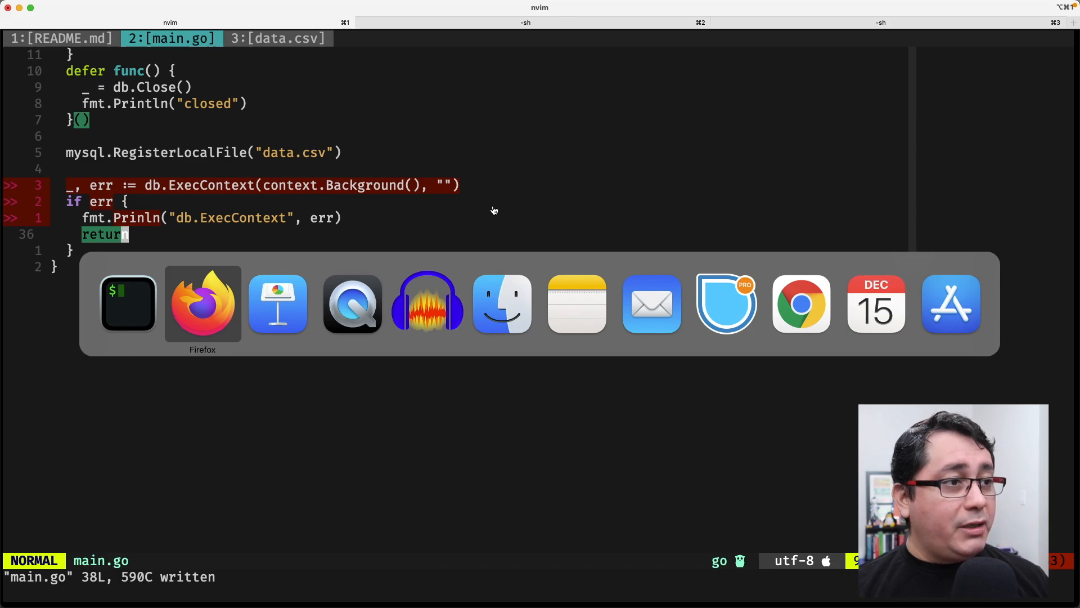
- Check the driver docs, then make the query load 'data.csv' into the users table
{"action": "left_click", "coordinate": [203, 304]}
{"action": "type", "text": "LOAD DATA LOCAL INFILE '\" + filePath + \"' INTO TABLE foo"}
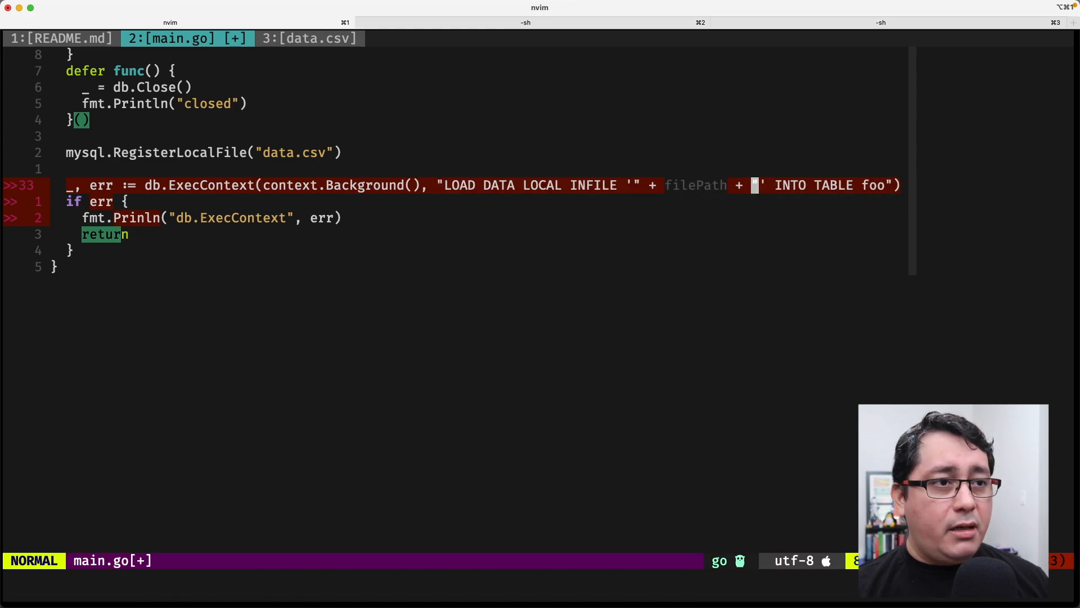
{"action": "key", "text": "v"}
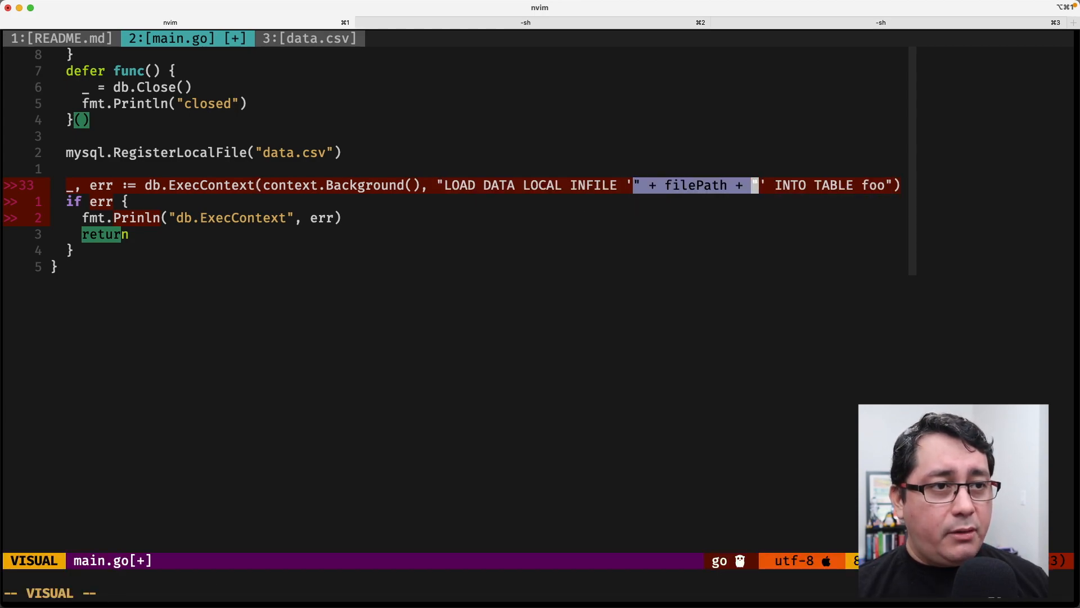
{"action": "type", "text": "data.csv"}
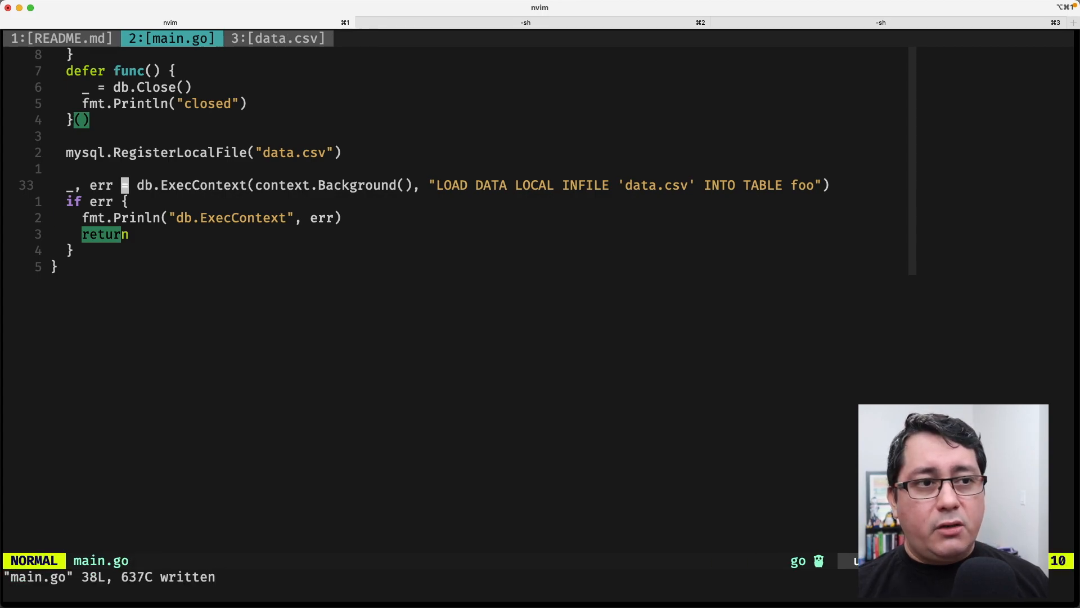
{"action": "type", "text": "user"}
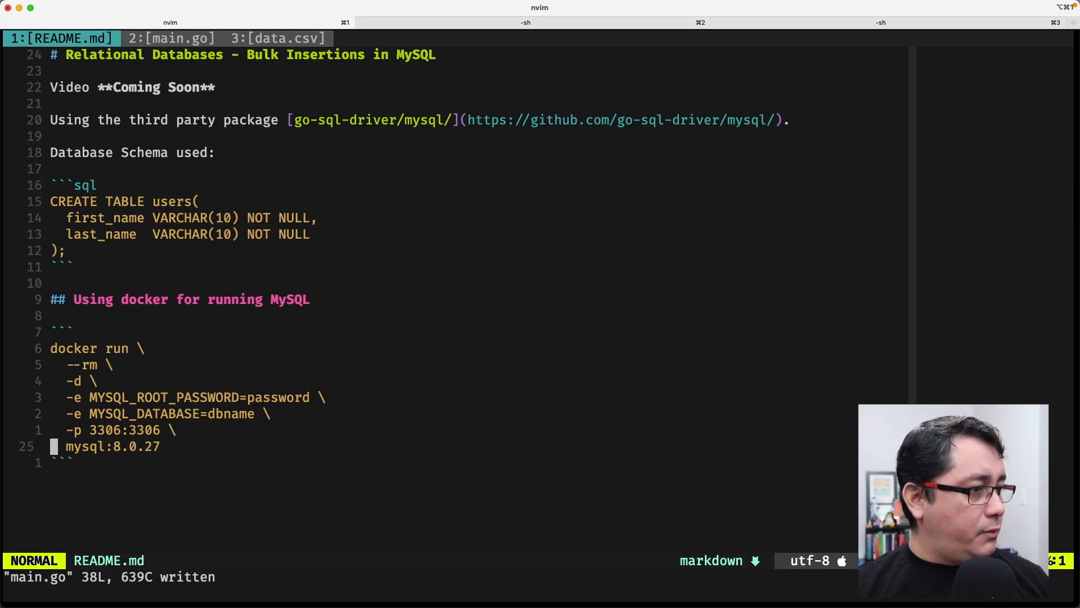
- Run the README's MySQL 8.0.27 docker run command in the second shell tab and follow its logs
{"action": "key", "text": "v"}
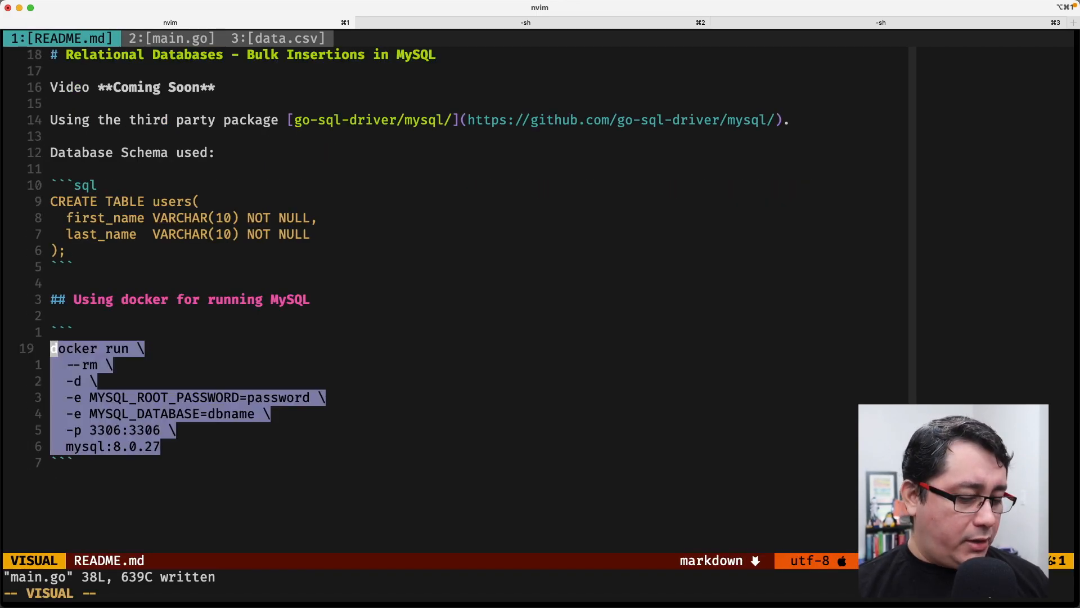
{"action": "left_click", "coordinate": [526, 22]}
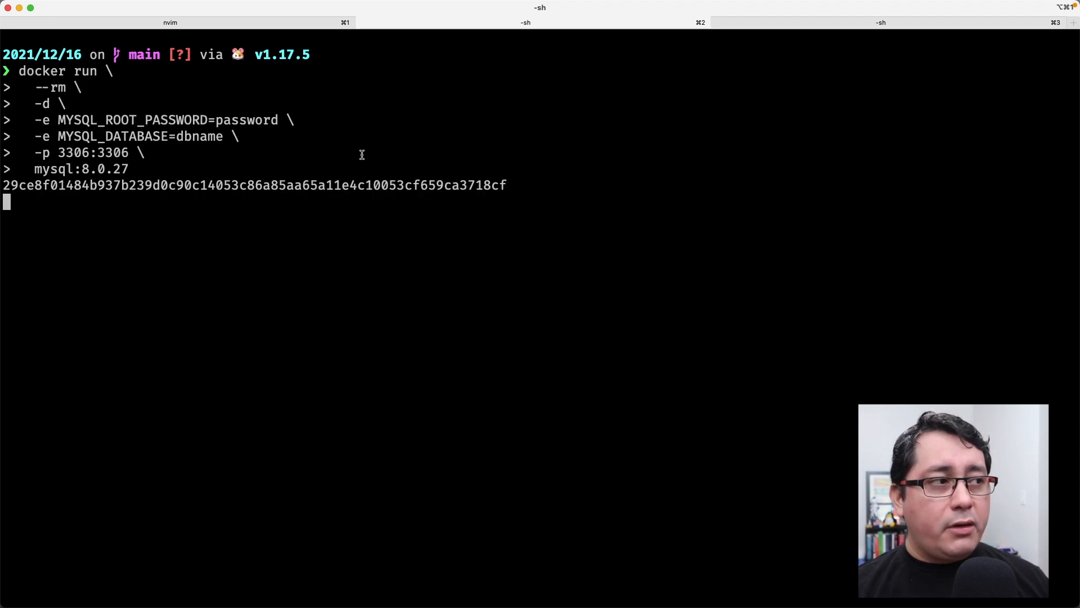
{"action": "type", "text": "docekr"}
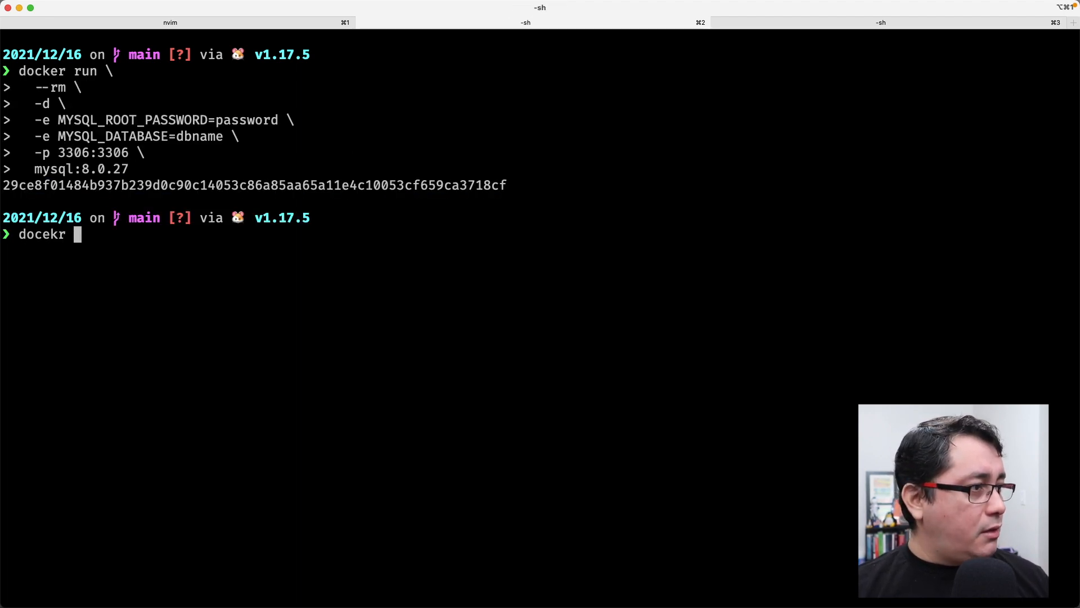
{"action": "type", "text": "docker -f logs 29ce8f01484b937b239d0c90c14053c86a85aa65a11e4c10053cf659ca3718cf"}
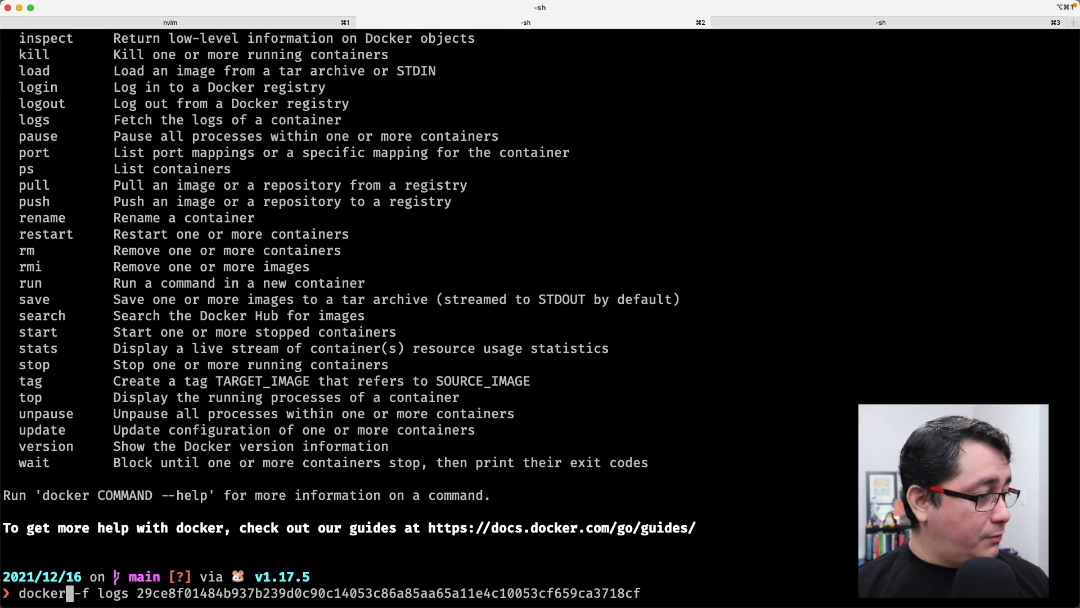
{"action": "key", "text": "Return"}
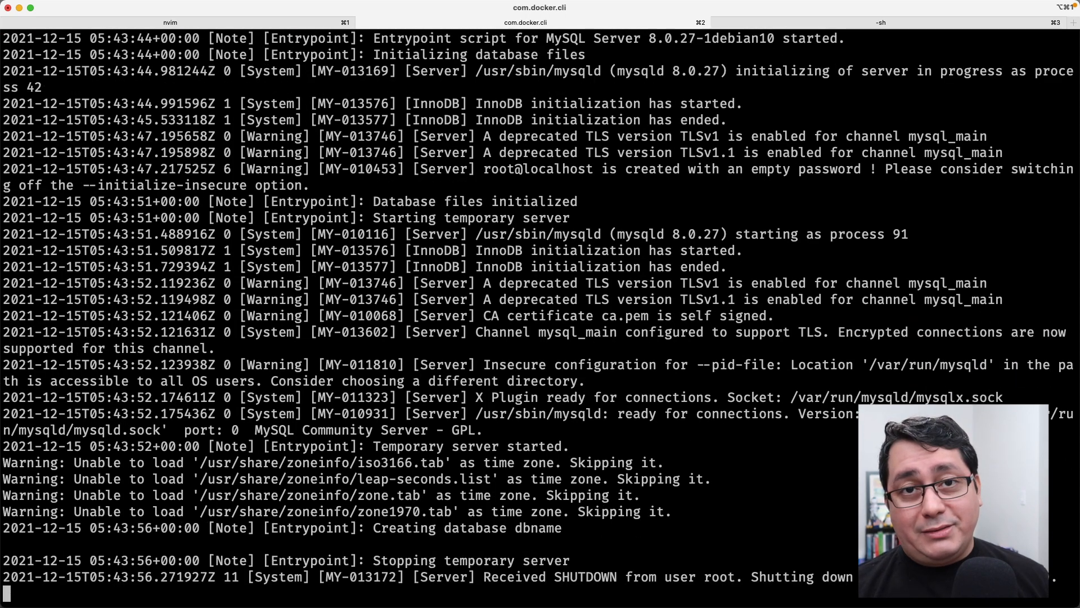
- Confirm initialization finished in the logs and connect to MySQL as root with mysql -u root -p
{"action": "scroll", "scroll_direction": "down", "scroll_amount": 3}
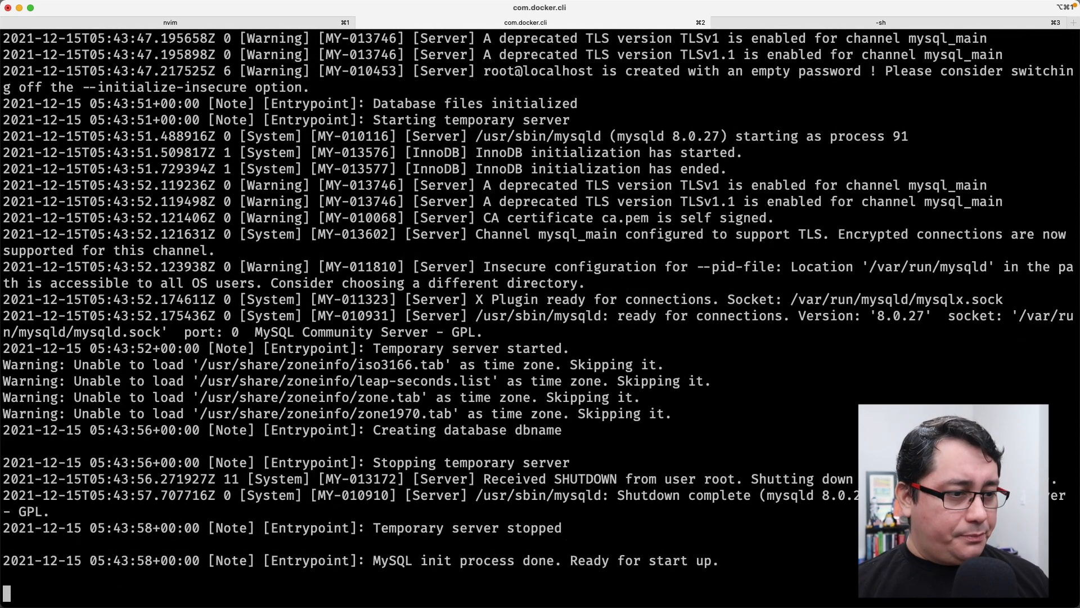
{"action": "scroll", "scroll_direction": "down", "scroll_amount": 3}
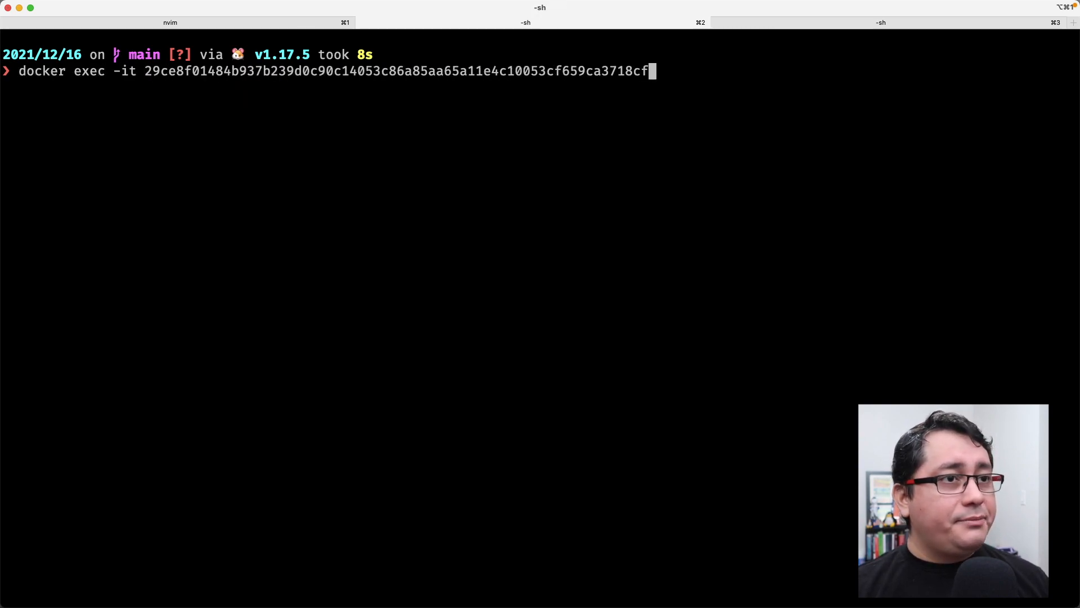
{"action": "type", "text": "mysql -u"}
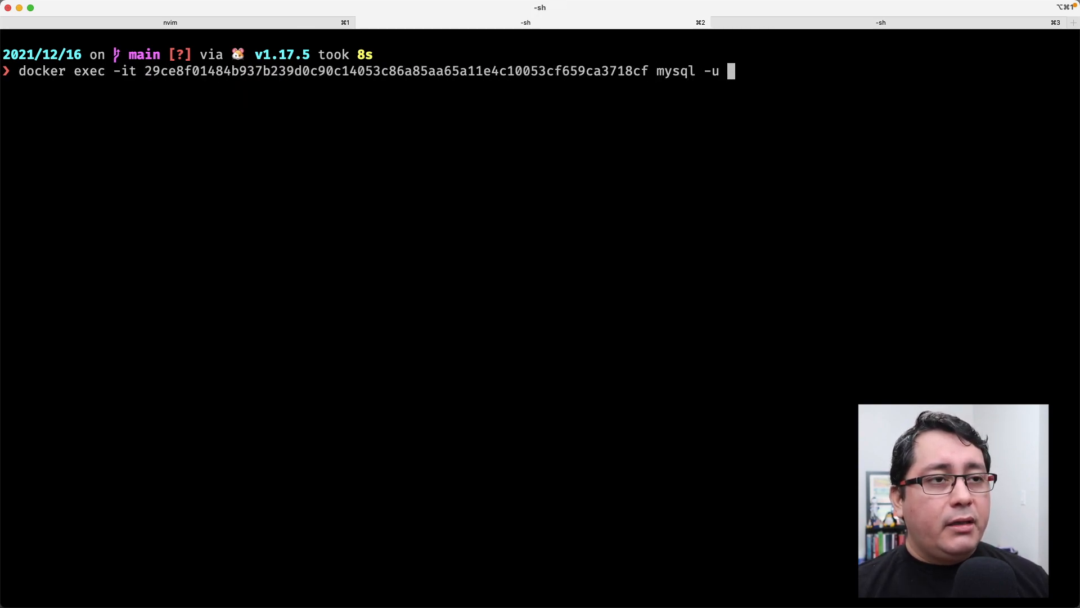
{"action": "type", "text": "root -p -hlocal"}
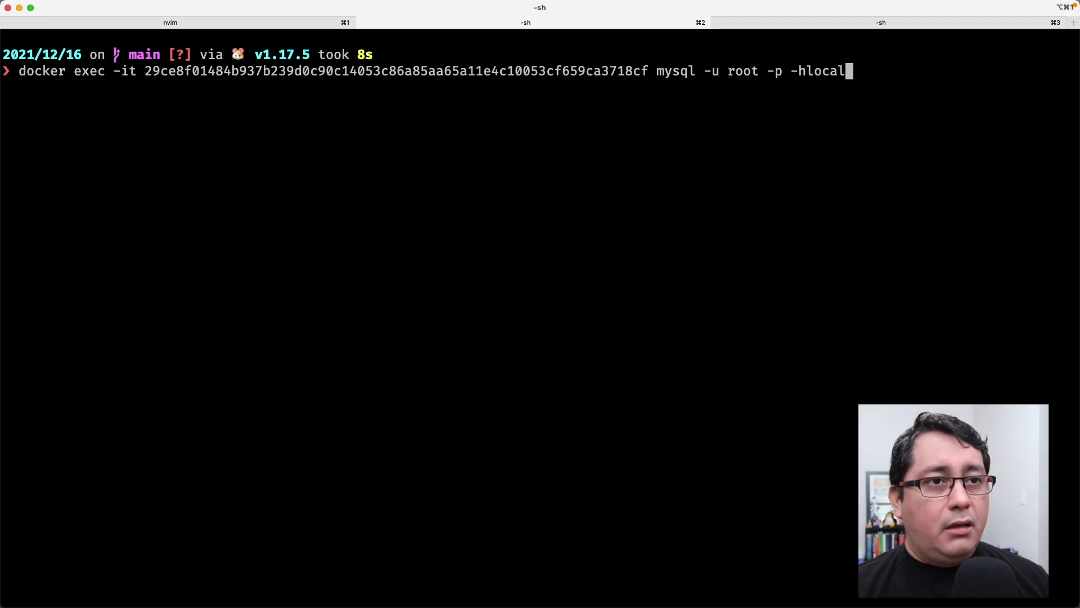
{"action": "key", "text": "Return"}
{"action": "type", "text": "USE"}
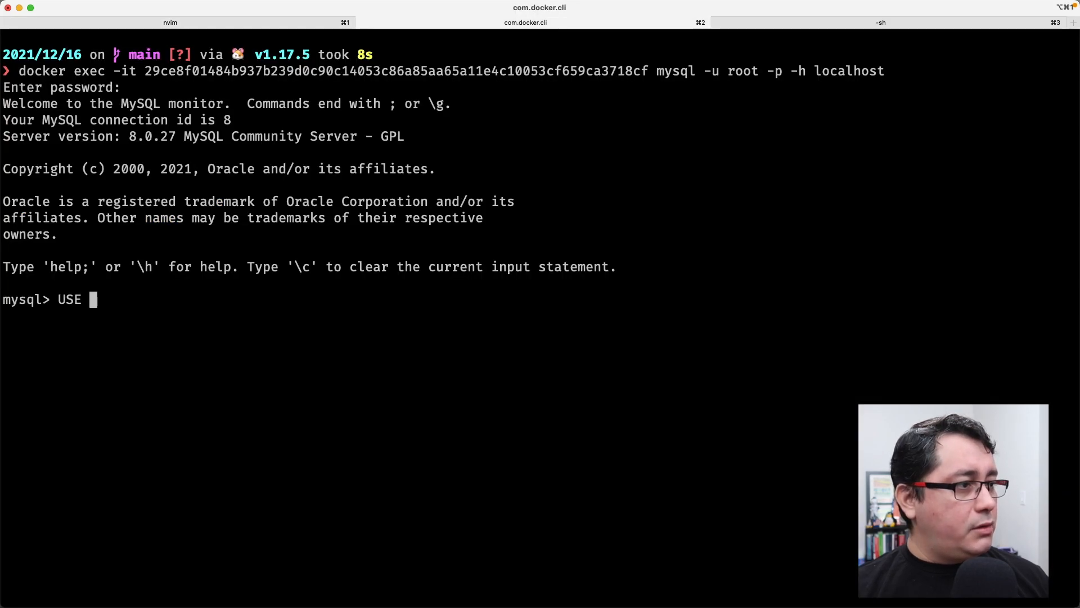
- Create the users table in the MySQL monitor and enter SELECT * FROM users;
{"action": "left_click", "coordinate": [169, 22]}
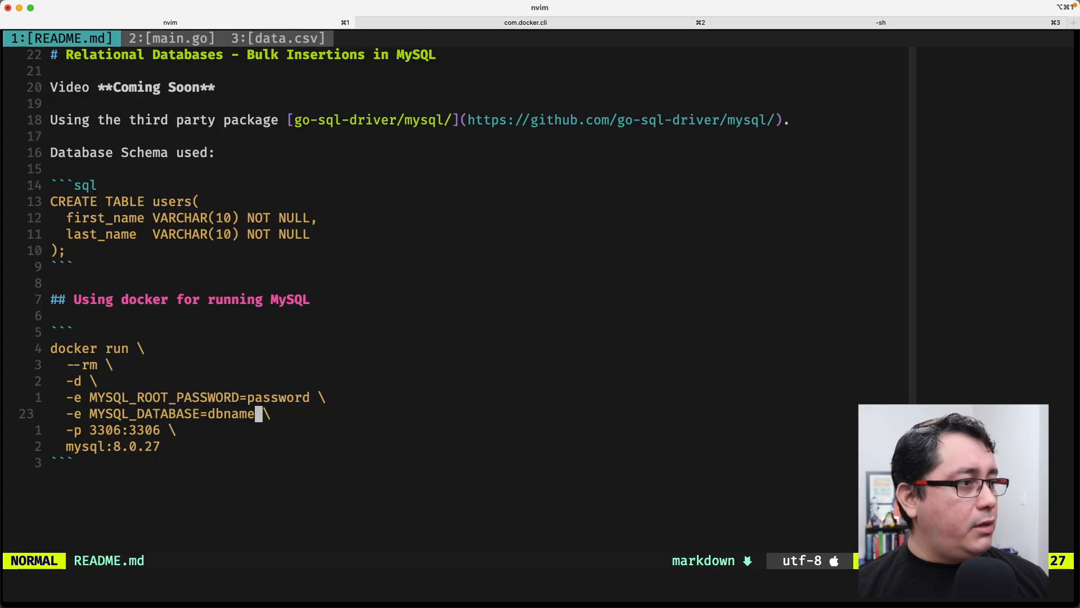
{"action": "key", "text": "v"}
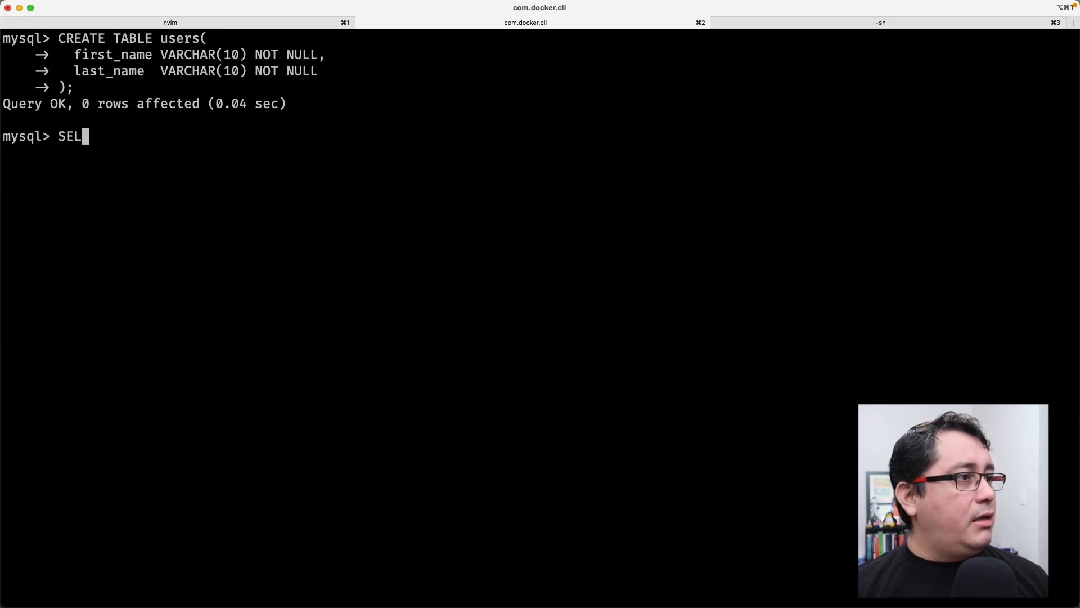
{"action": "type", "text": "ECt"}
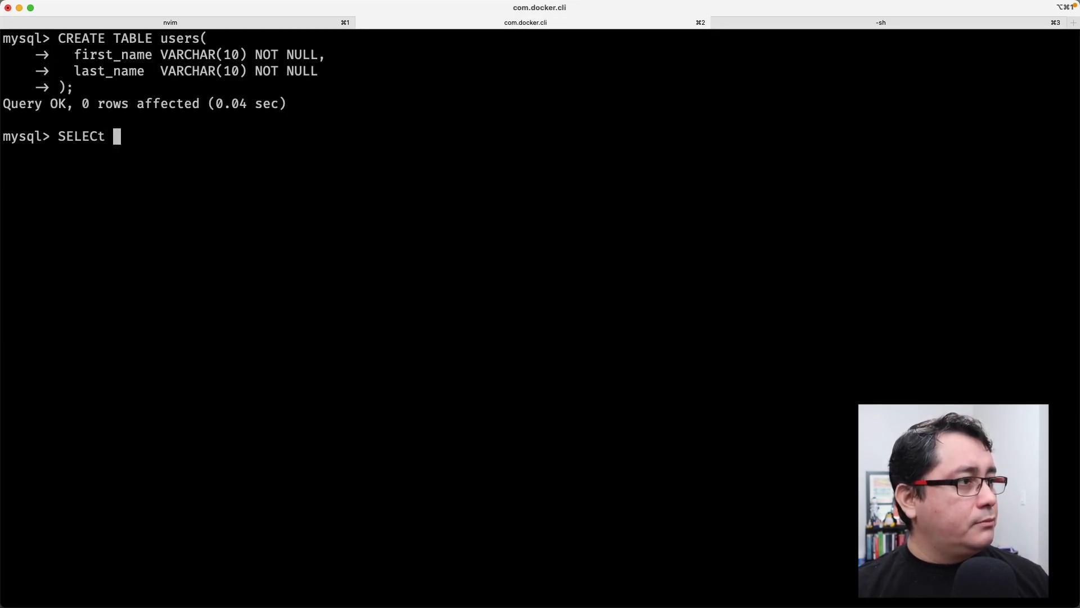
{"action": "type", "text": "* FROM"}
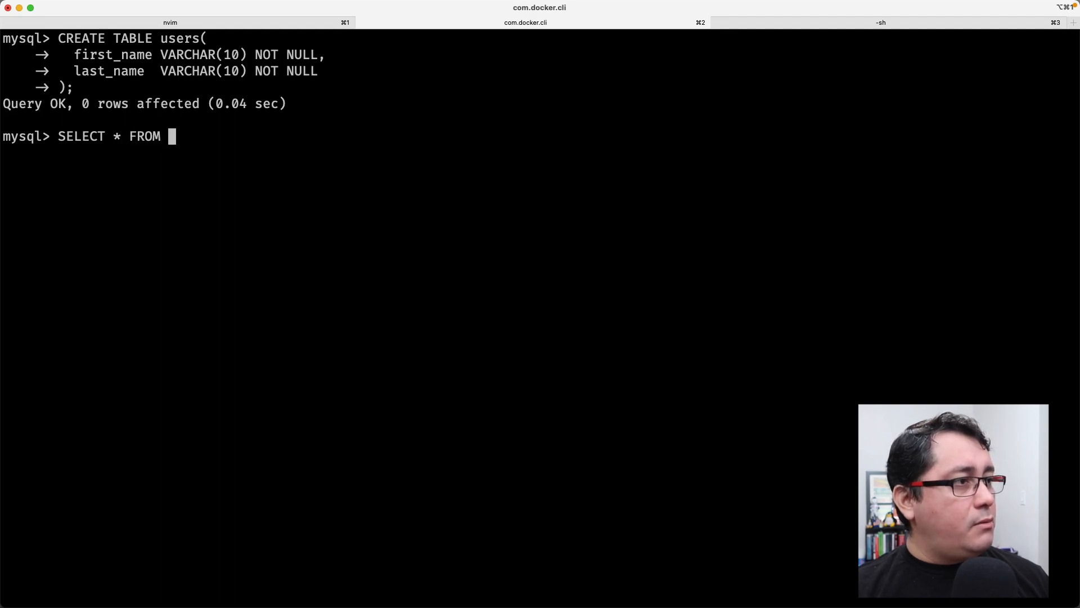
{"action": "type", "text": "users;"}
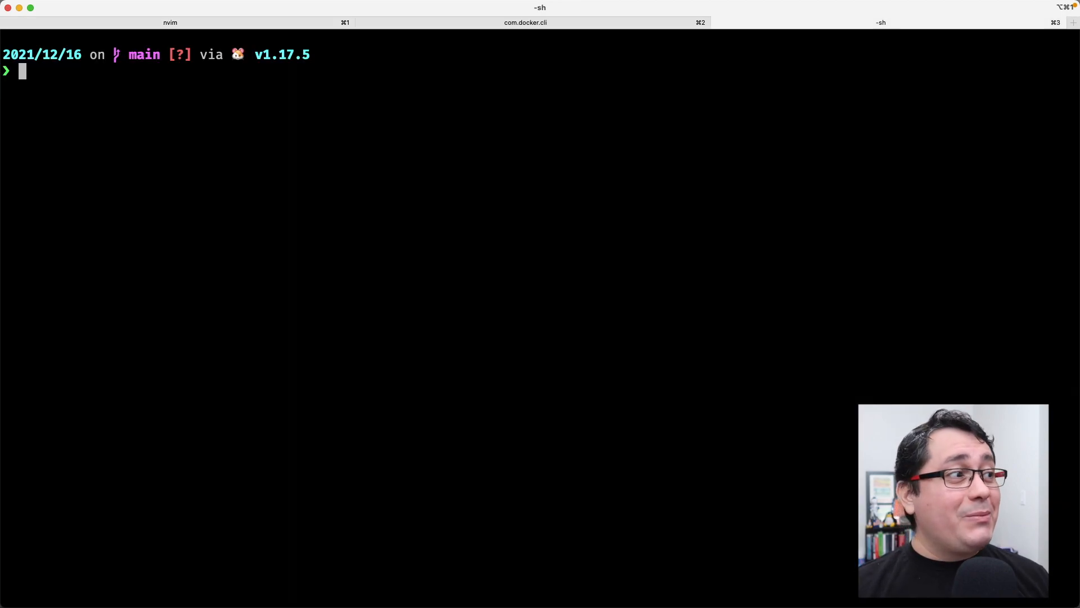
- Run main.go, fix its 'if err != nil' check, save, and rerun to hit Error 3948
{"action": "type", "text": "go run main.go"}
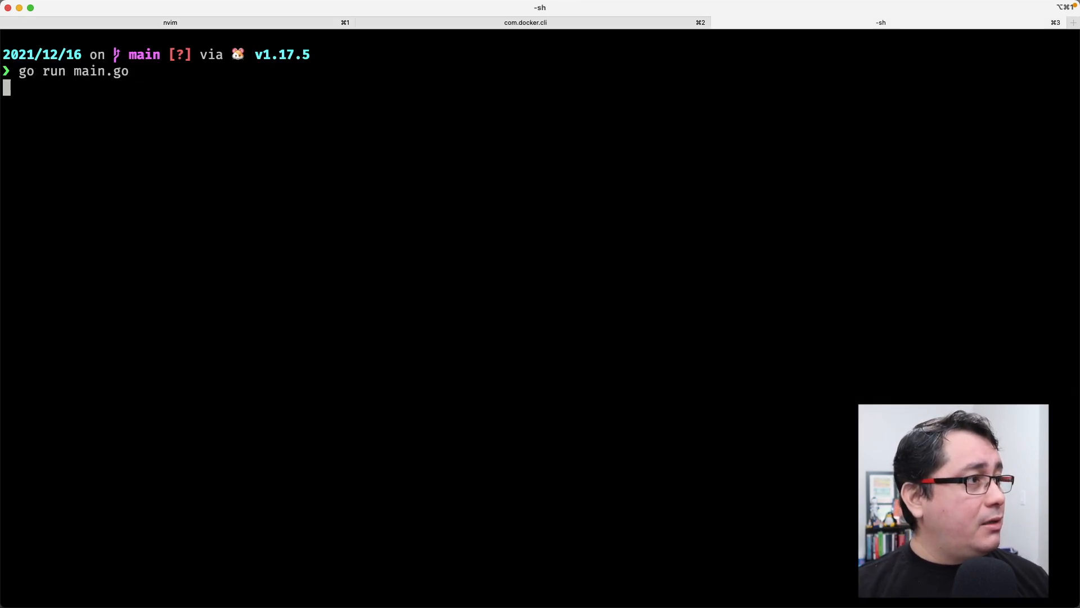
{"action": "key", "text": "Return"}
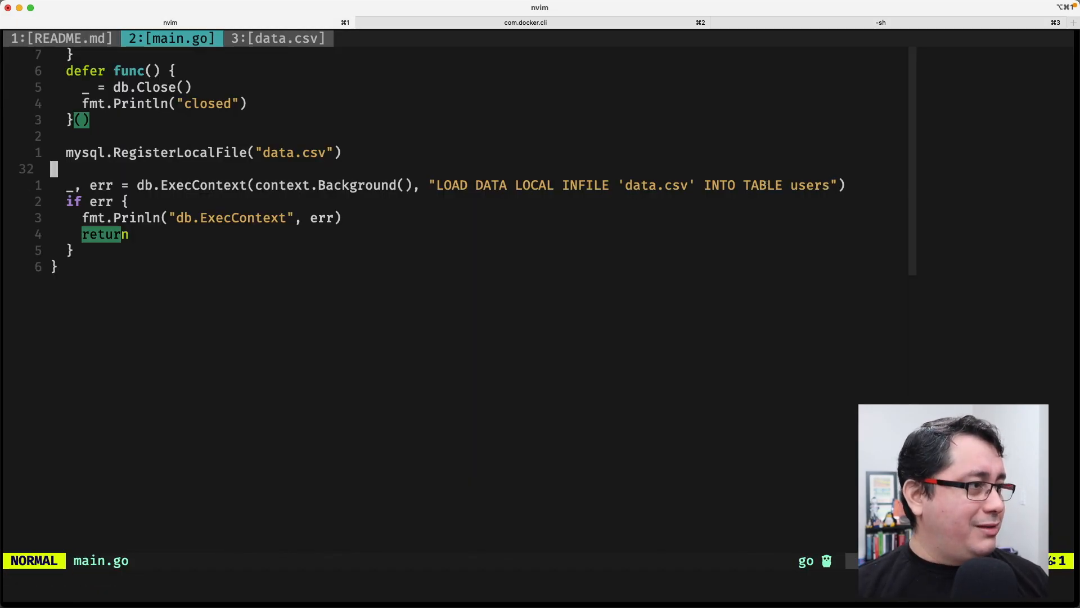
{"action": "type", "text": ":w"}
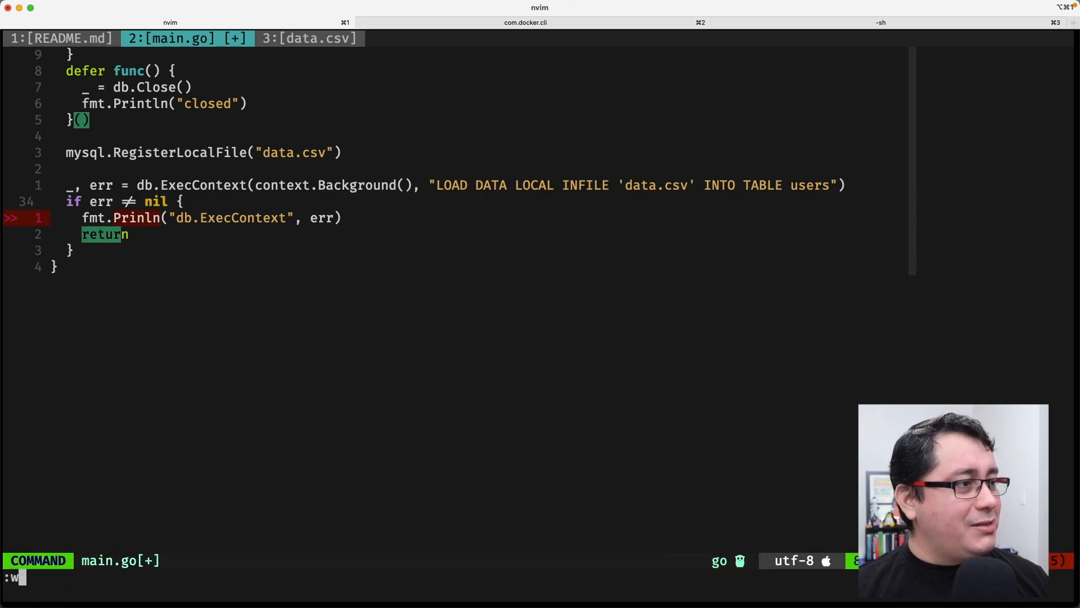
{"action": "key", "text": "Return"}
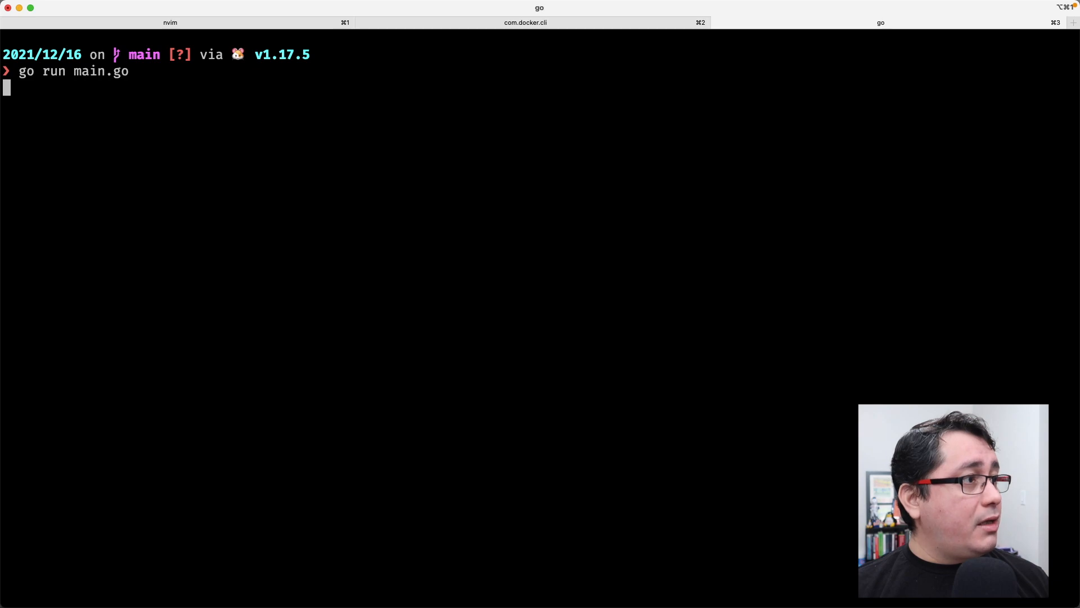
{"action": "key", "text": "Return"}
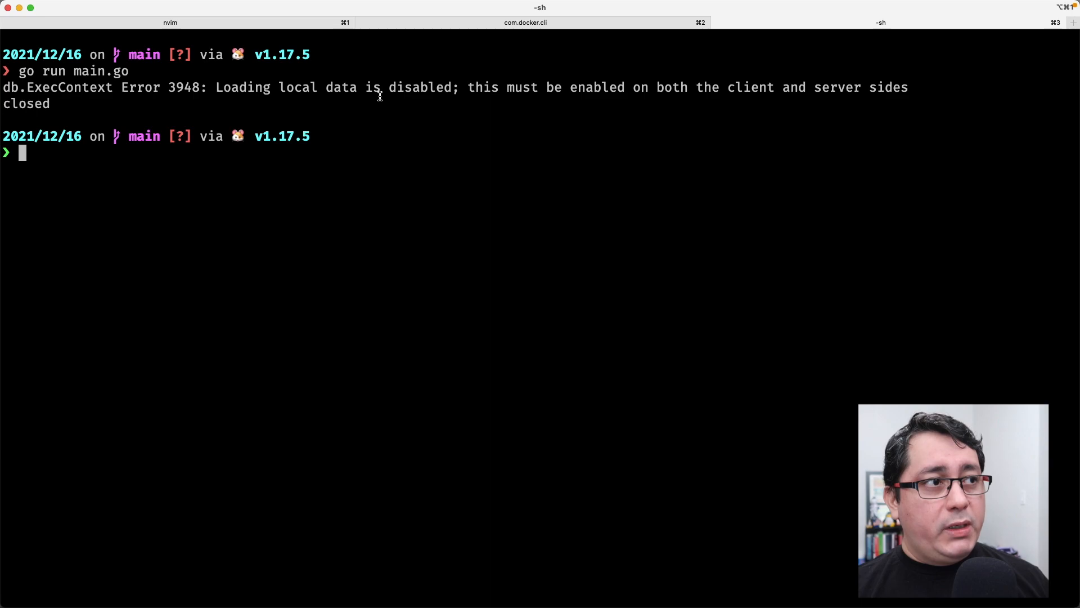
{"action": "mouse_move", "coordinate": [581, 123]}
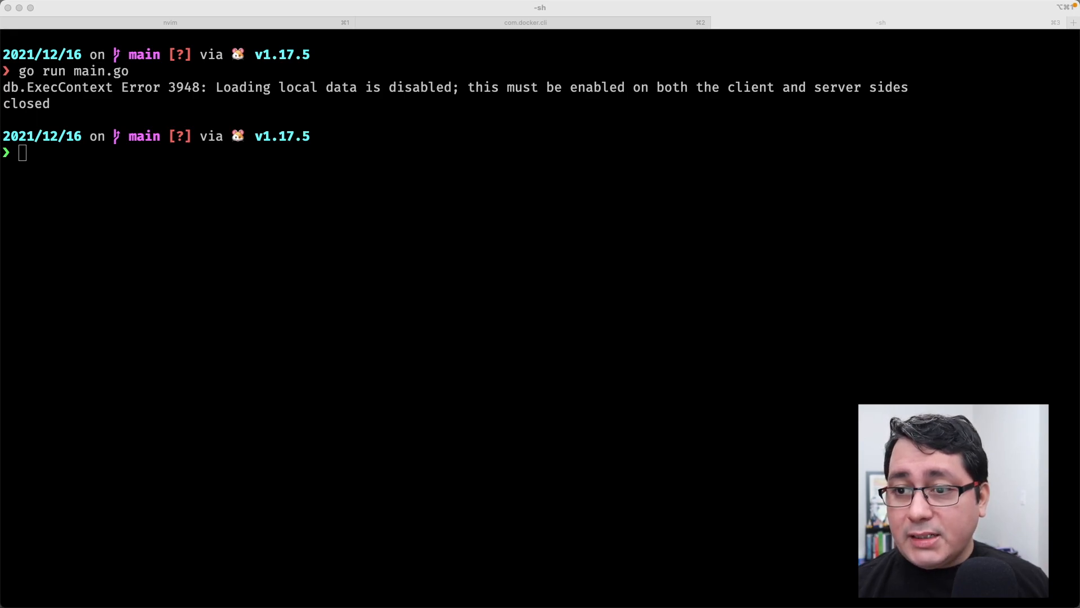
- Check local_infile with SHOW GLOBAL VARIABLES and enable it with SET GLOBAL local_infile=1
{"action": "left_click", "coordinate": [525, 22]}
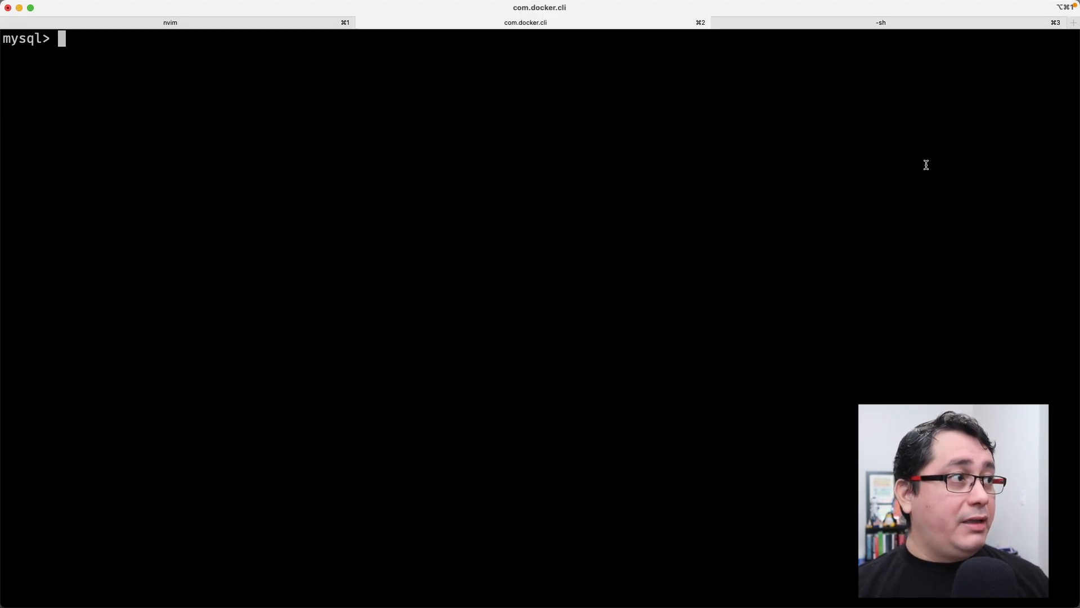
{"action": "type", "text": "SHOW GLOBAL VARIABLES LIKE 'local_infile';"}
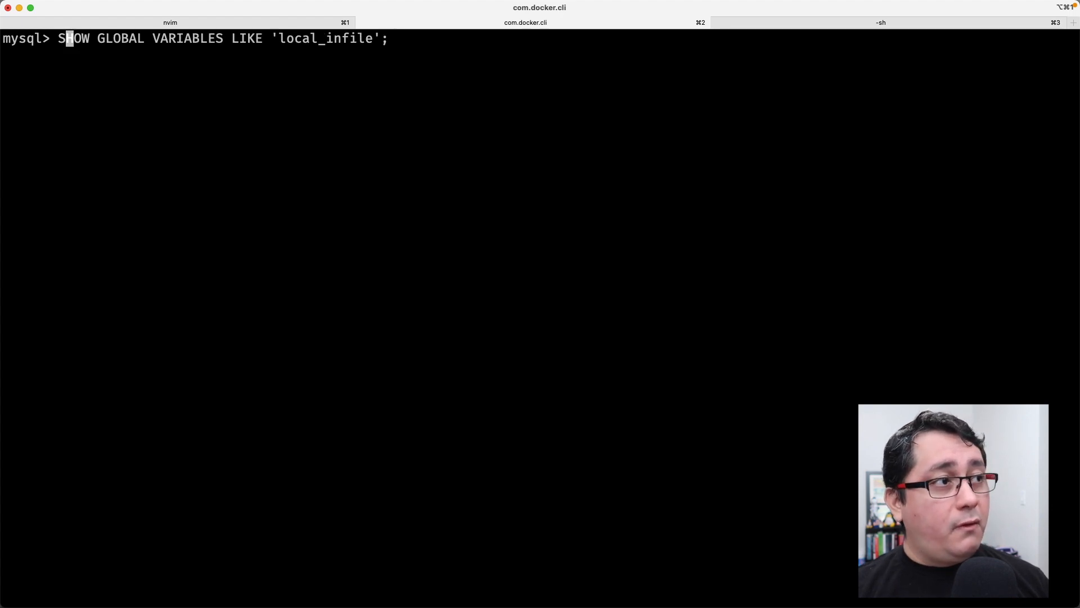
{"action": "key", "text": "Return"}
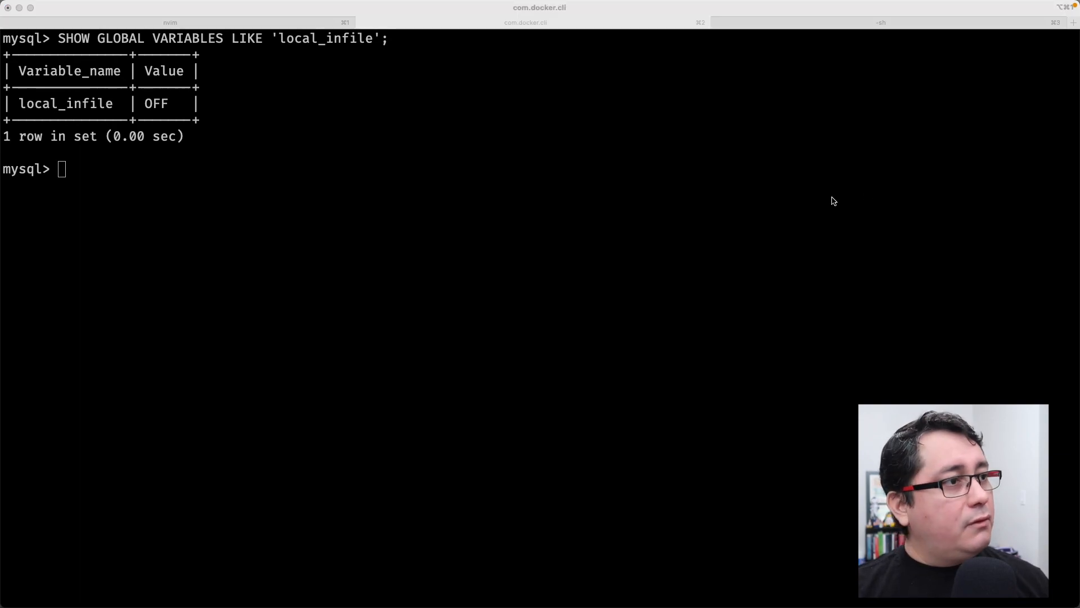
{"action": "type", "text": "SET GLOBAL local_infile=1;"}
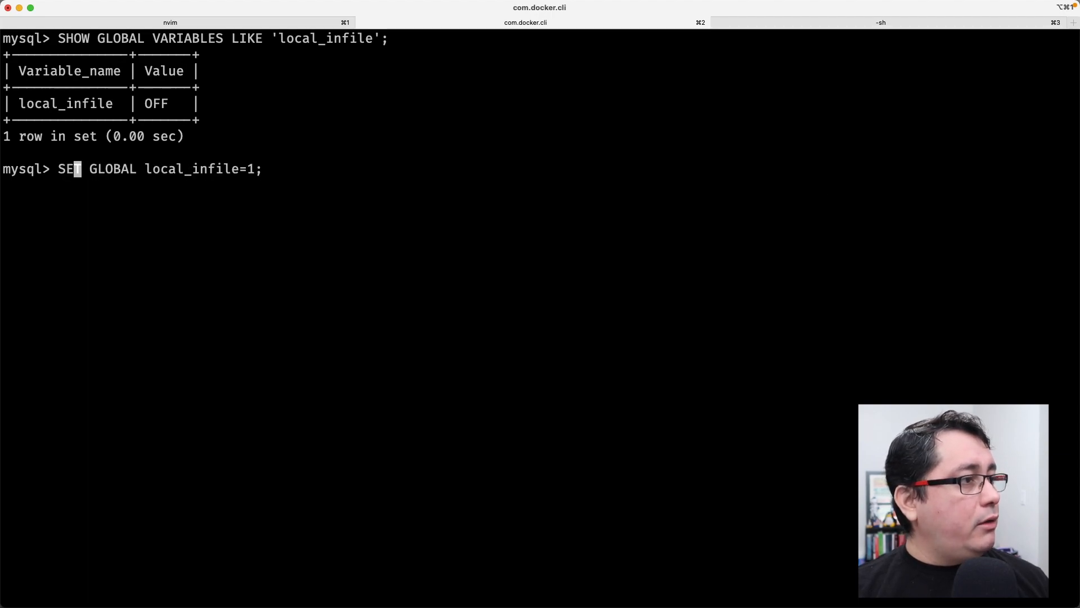
{"action": "key", "text": "Return"}
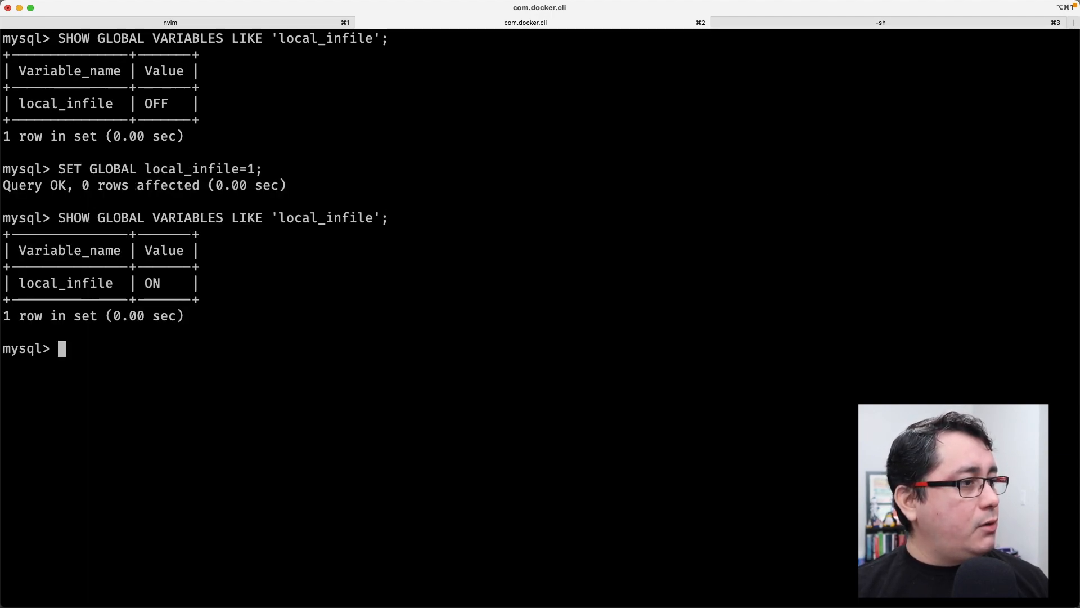
- Rerun main.go to load the CSV and confirm users returns 50 rows
{"action": "left_click", "coordinate": [881, 22]}
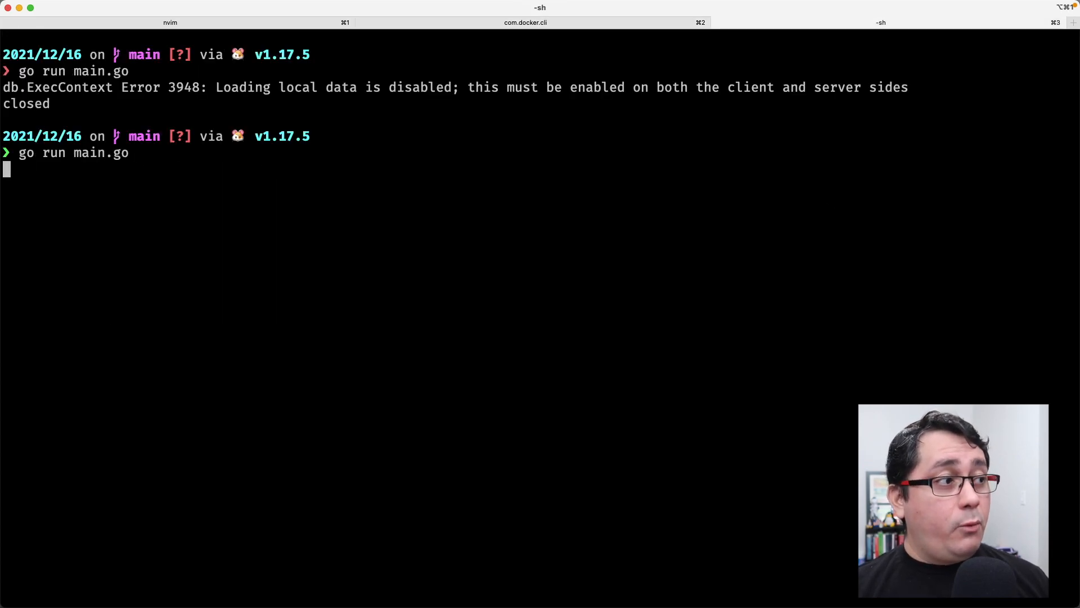
{"action": "key", "text": "Return"}
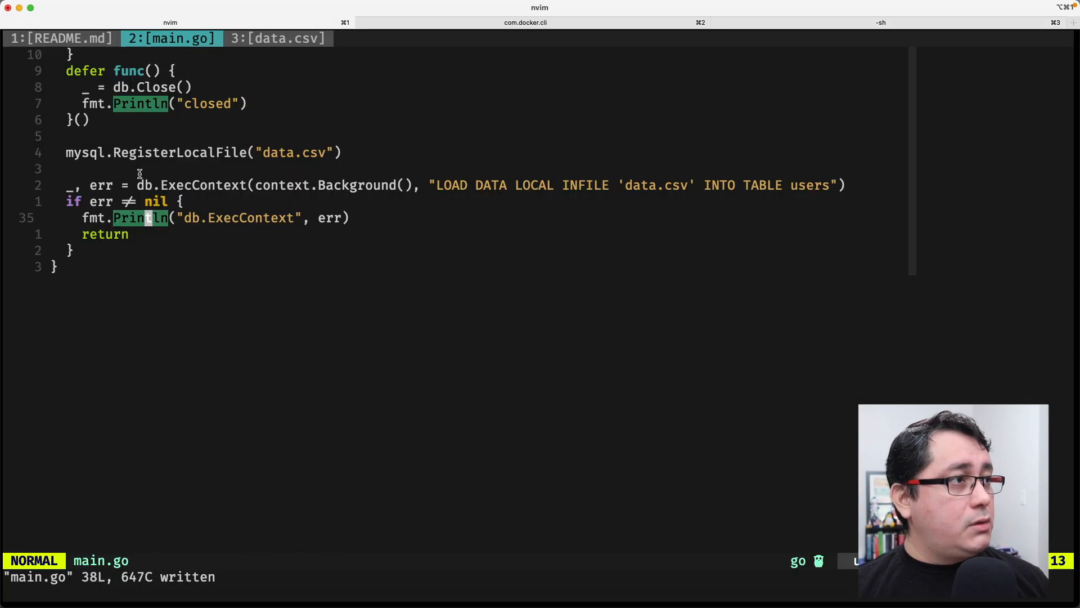
{"action": "left_click", "coordinate": [525, 22]}
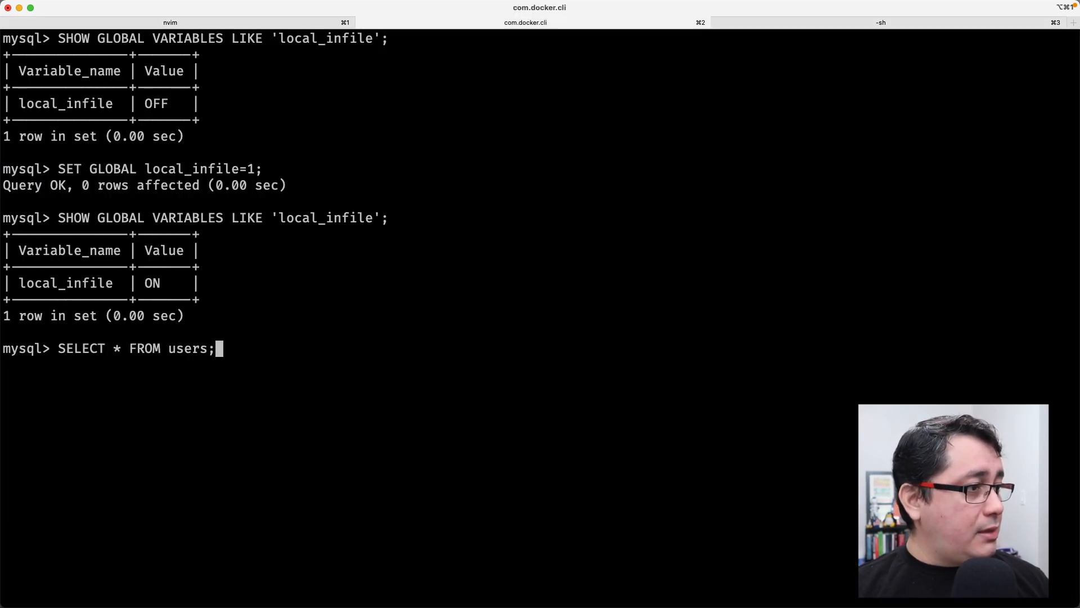
{"action": "key", "text": "Return"}
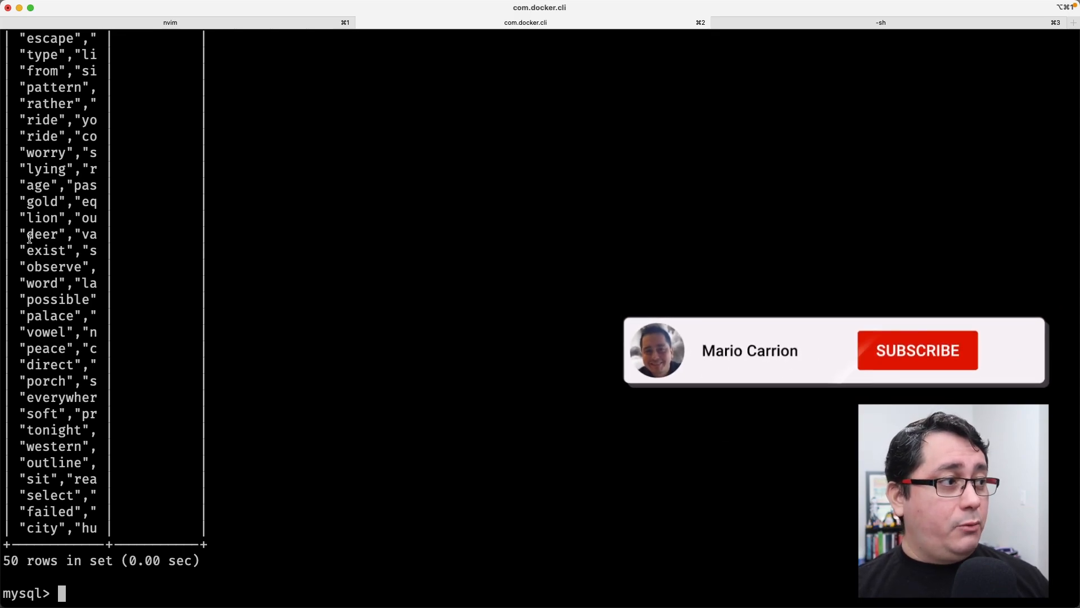
{"action": "left_click", "coordinate": [916, 350]}
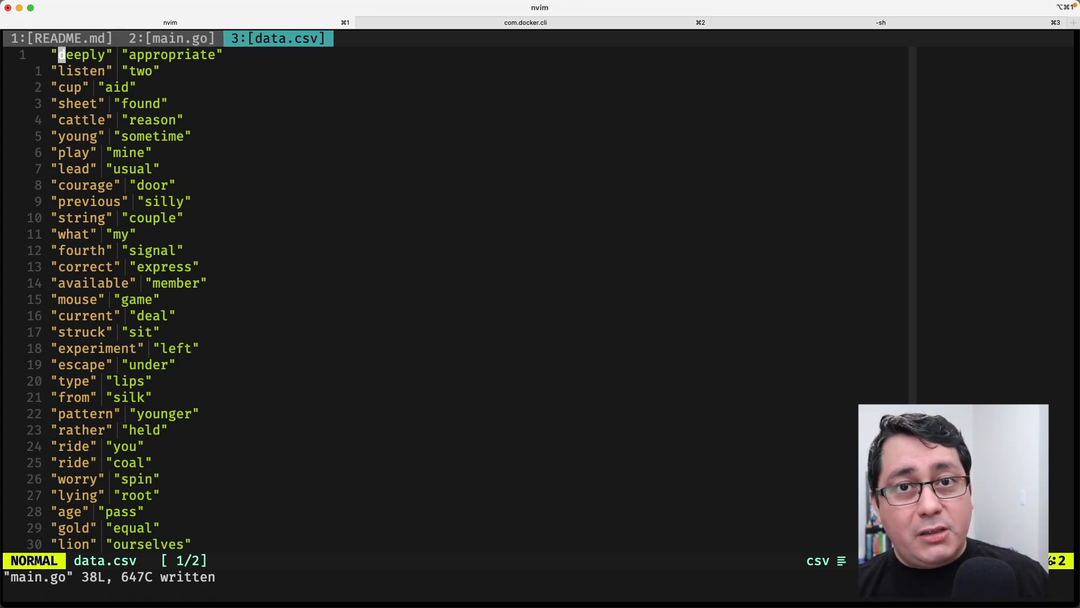
{"action": "mouse_move", "coordinate": [179, 243]}
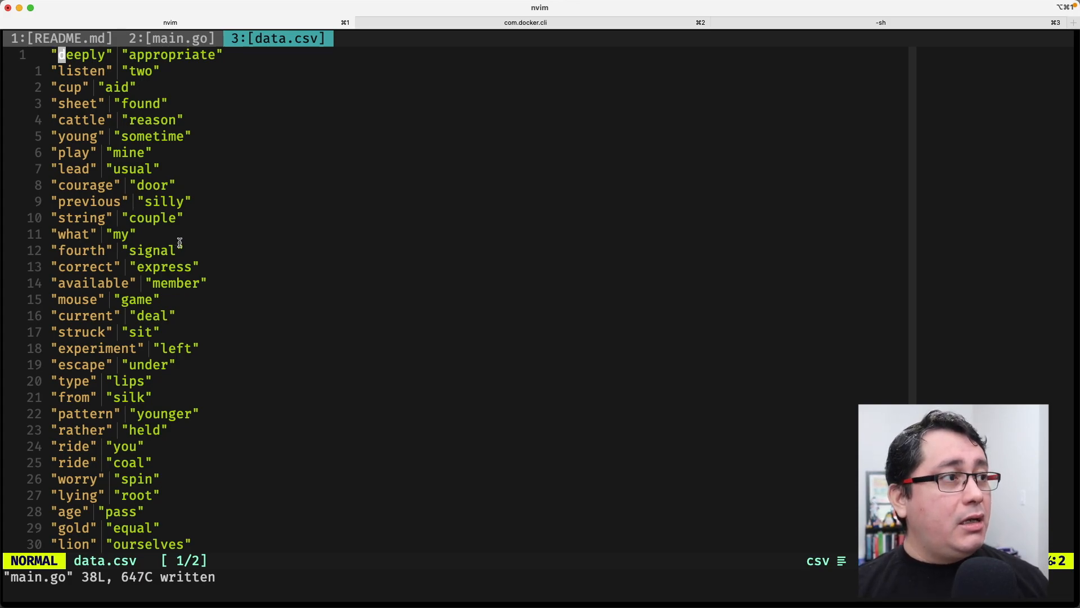
{"action": "mouse_move", "coordinate": [263, 243]}
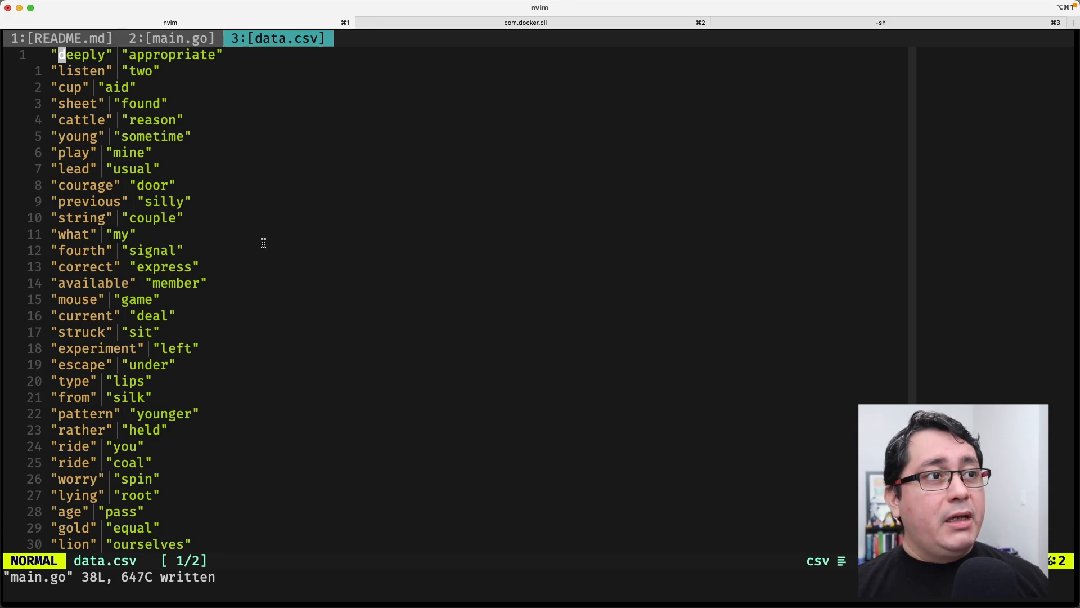
- Return to main.go and start rewriting the LOAD DATA query as a backtick raw string
{"action": "left_click", "coordinate": [172, 38]}
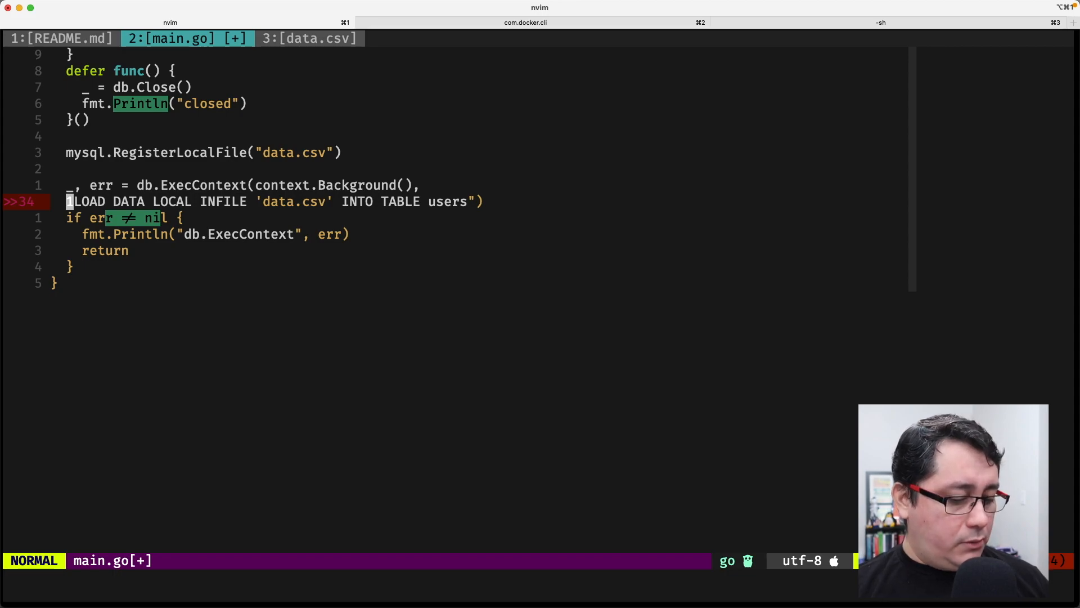
{"action": "key", "text": "$"}
{"action": "type", "text": "`"}
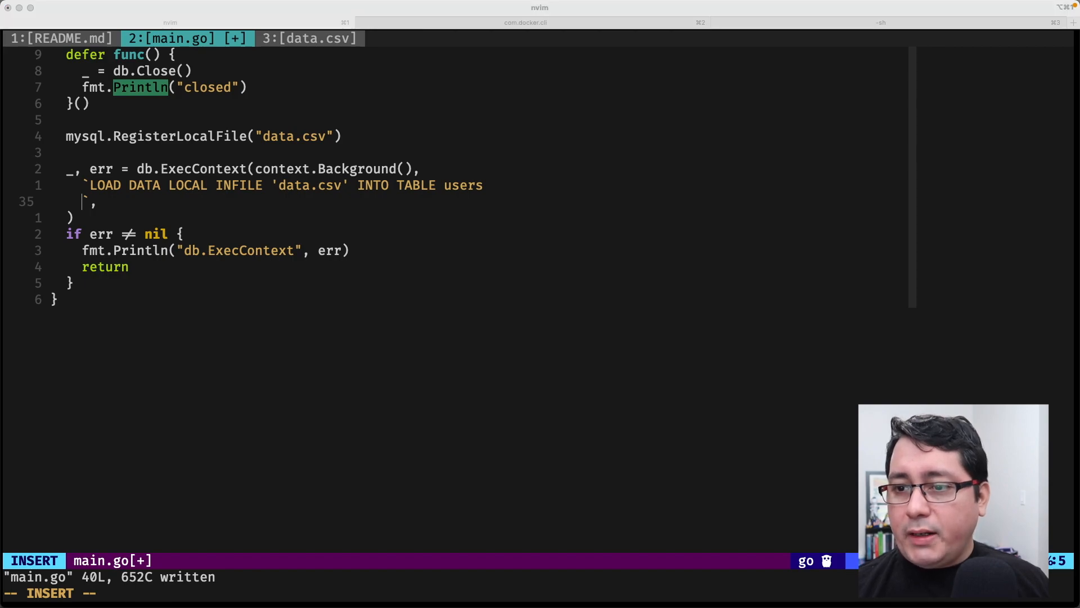
{"action": "mouse_move", "coordinate": [819, 200]}
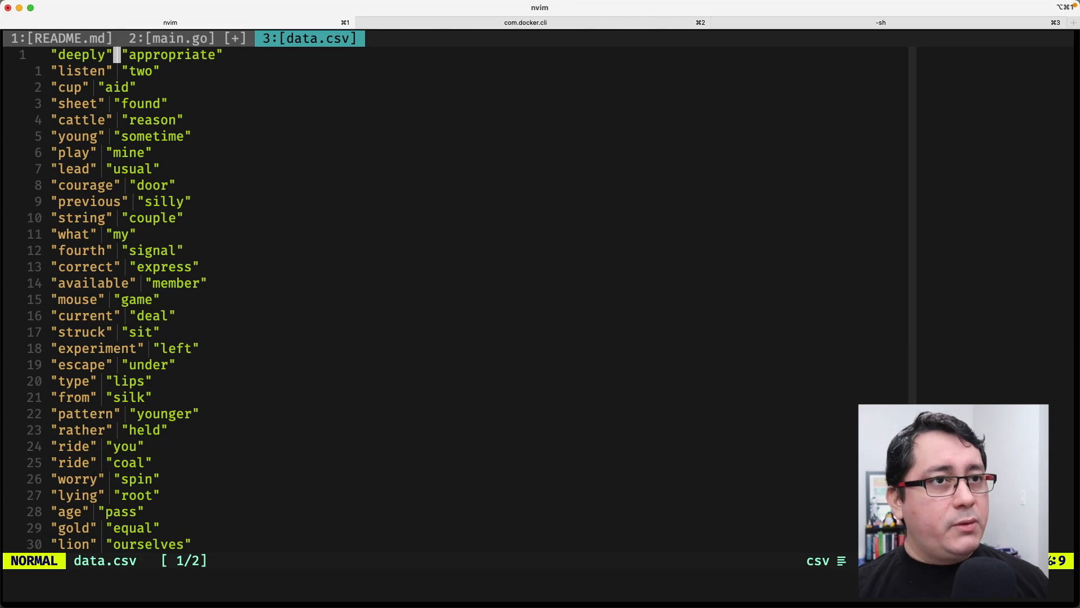
- Move between the shell and mysql tabs to review the 50 rows in users
{"action": "left_click", "coordinate": [880, 22]}
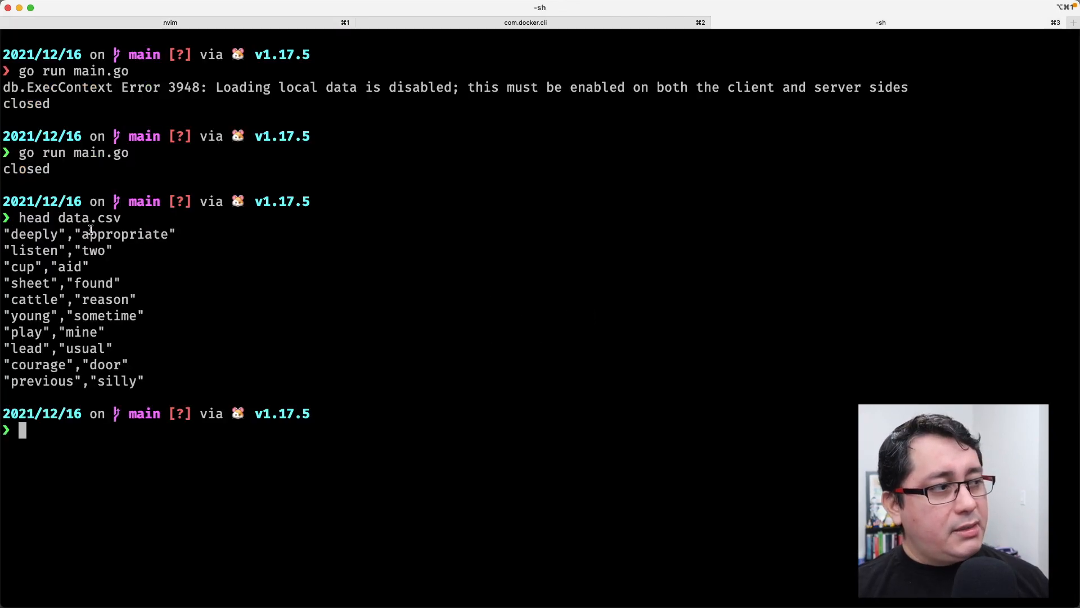
{"action": "mouse_move", "coordinate": [38, 233]}
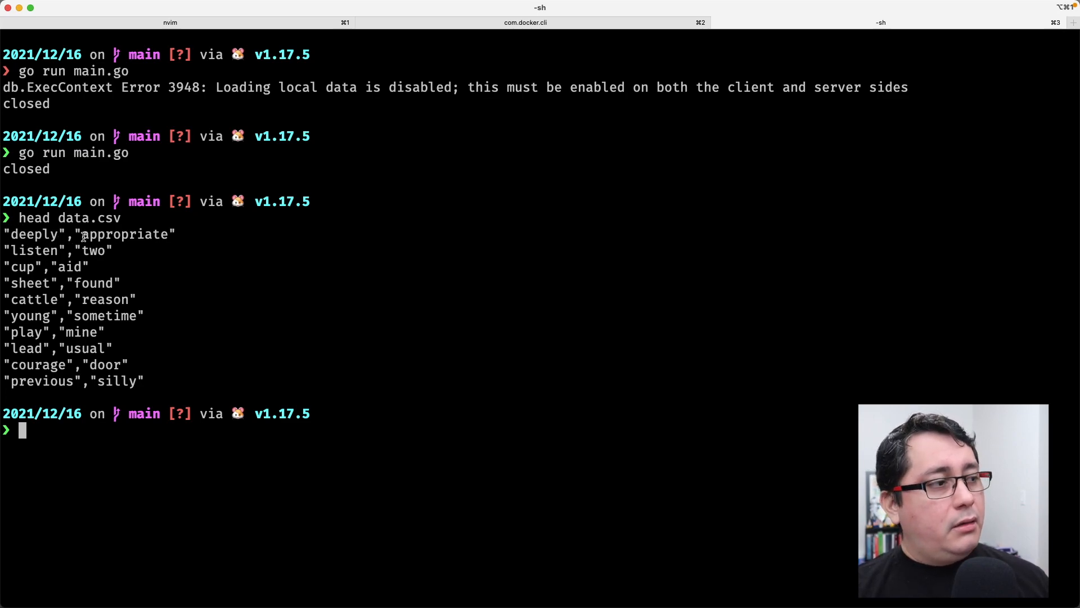
{"action": "mouse_move", "coordinate": [273, 233]}
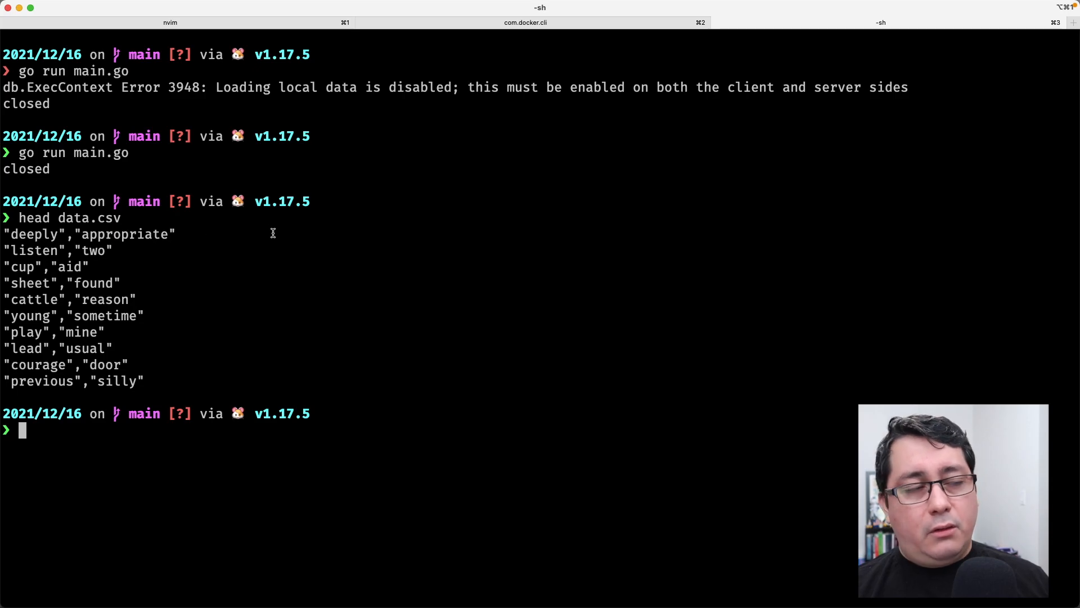
{"action": "left_click", "coordinate": [525, 22]}
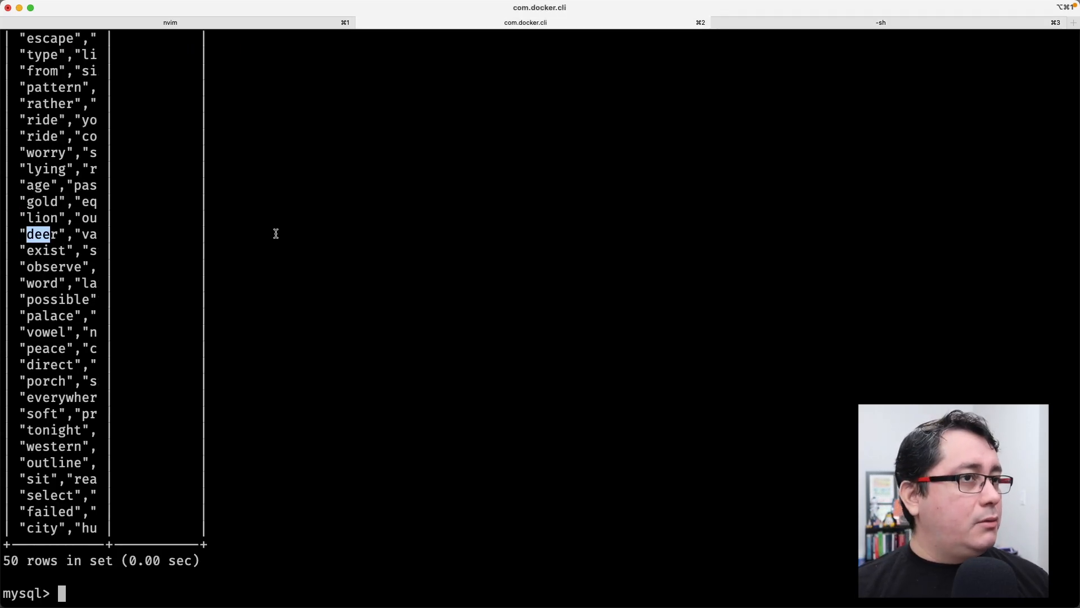
{"action": "left_click", "coordinate": [169, 22]}
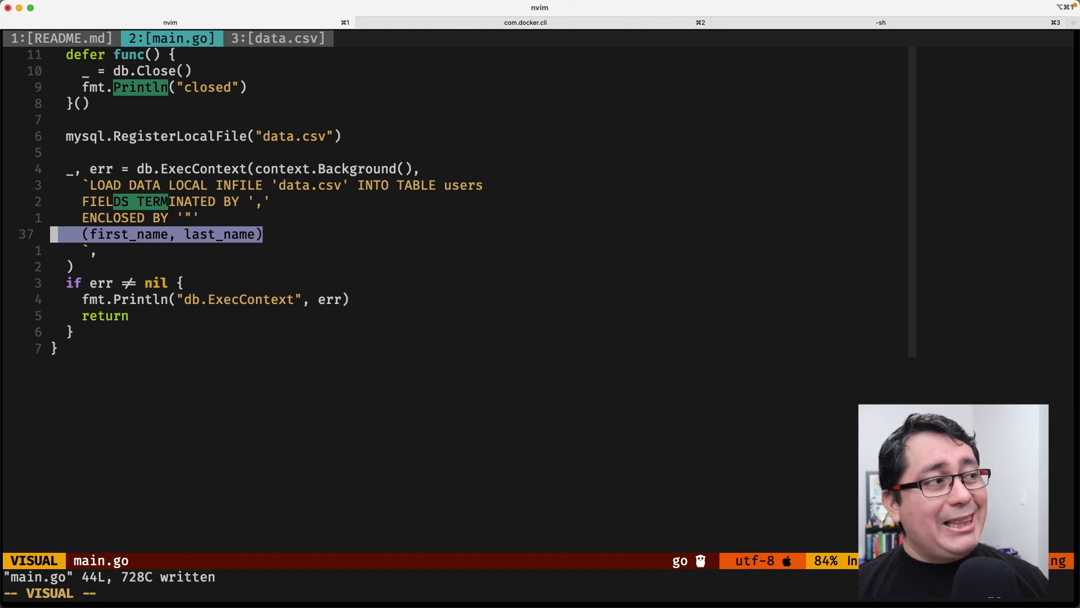
- Run DELETE FROM users; in mysql, rerun main.go in the shell, and return to mysql
{"action": "left_click", "coordinate": [525, 22]}
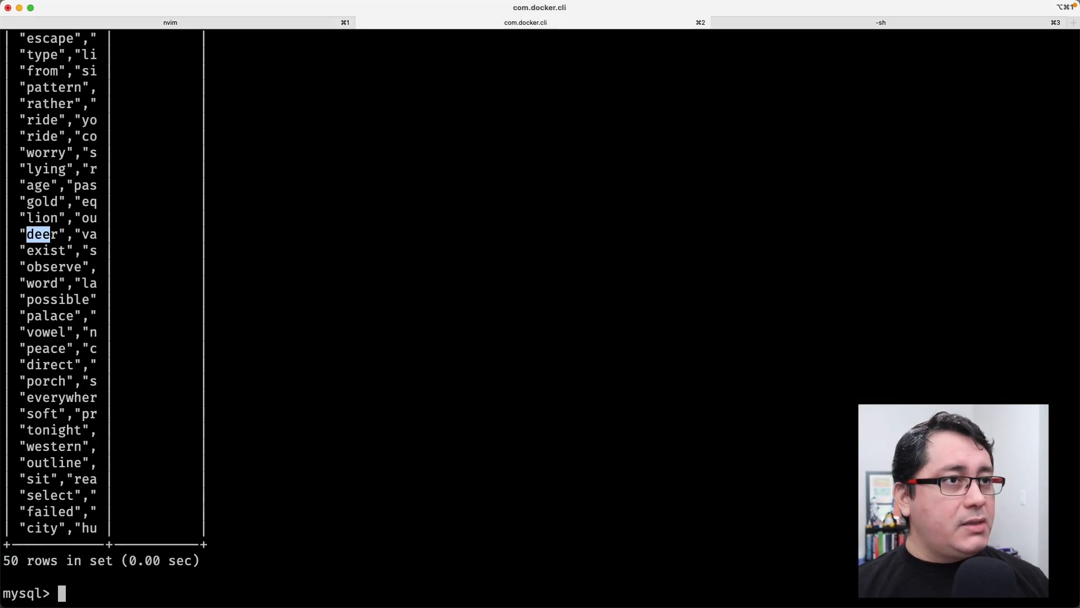
{"action": "type", "text": "DELETE"}
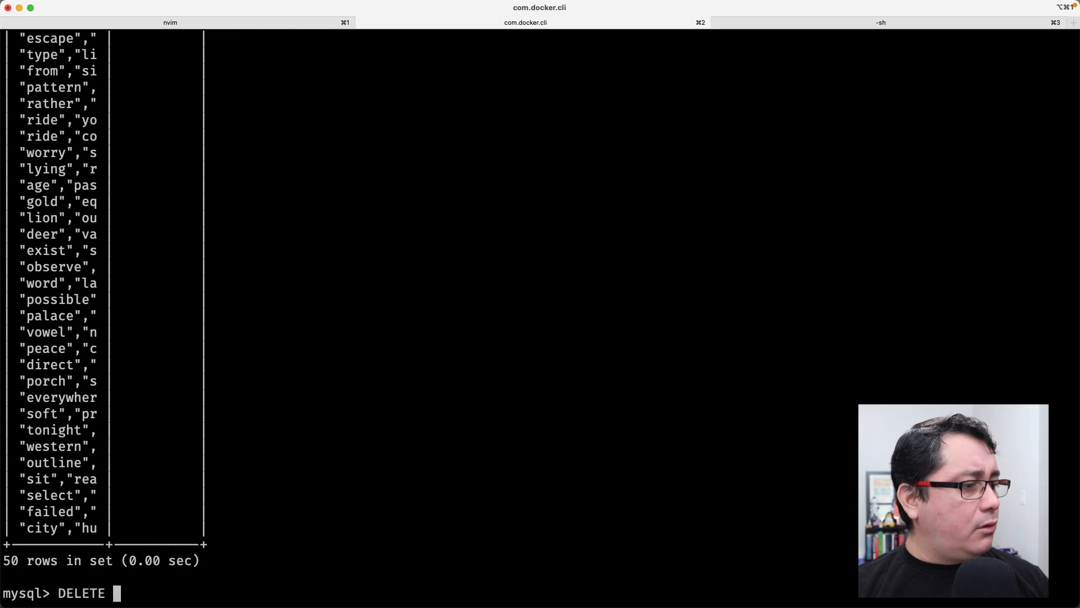
{"action": "type", "text": "FROM users;"}
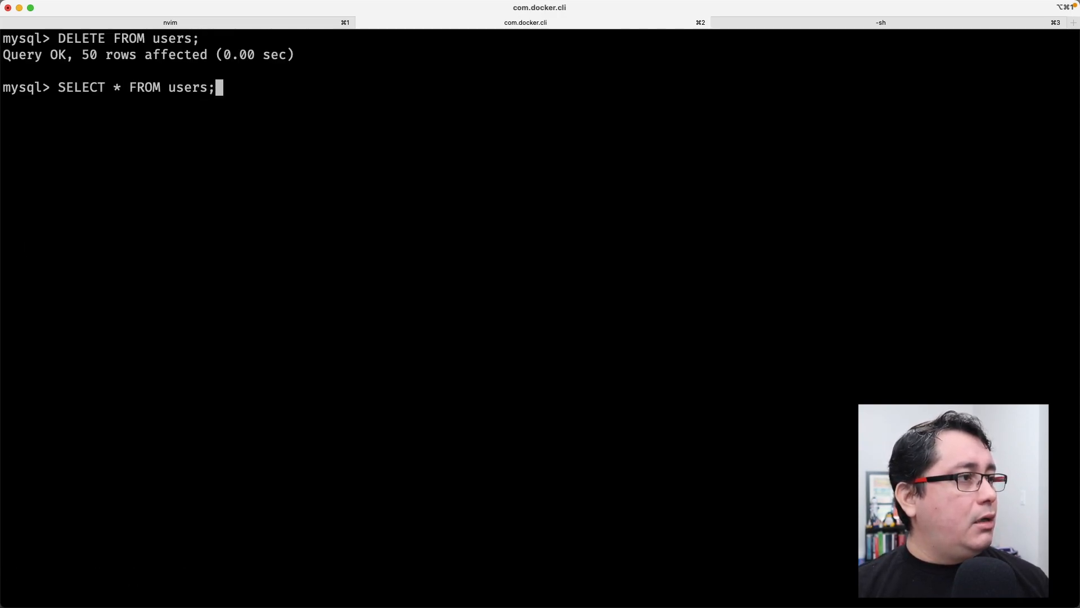
{"action": "left_click", "coordinate": [880, 22]}
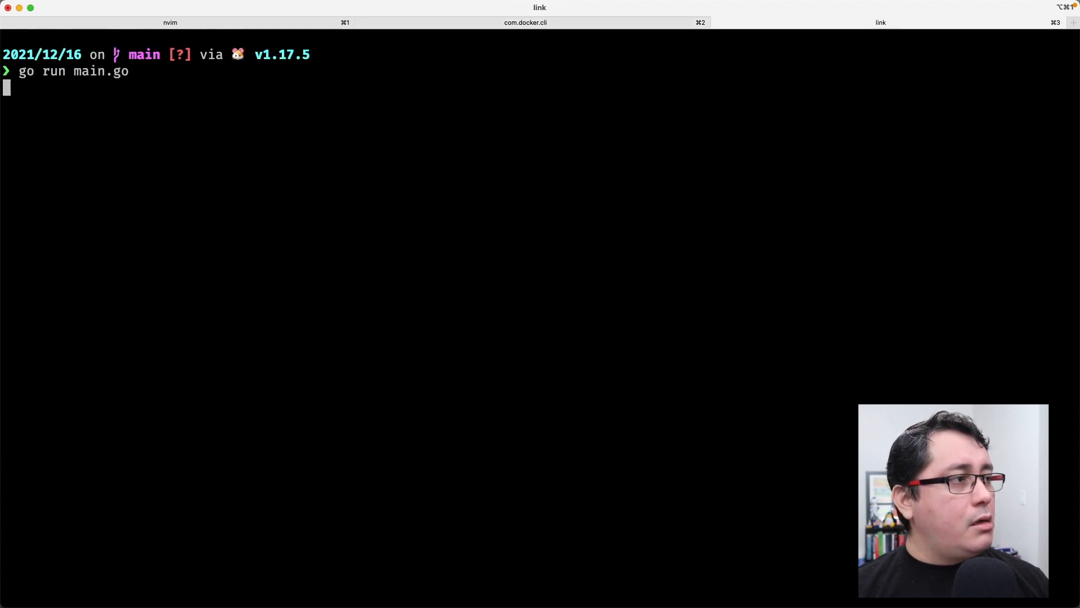
{"action": "left_click", "coordinate": [525, 22]}
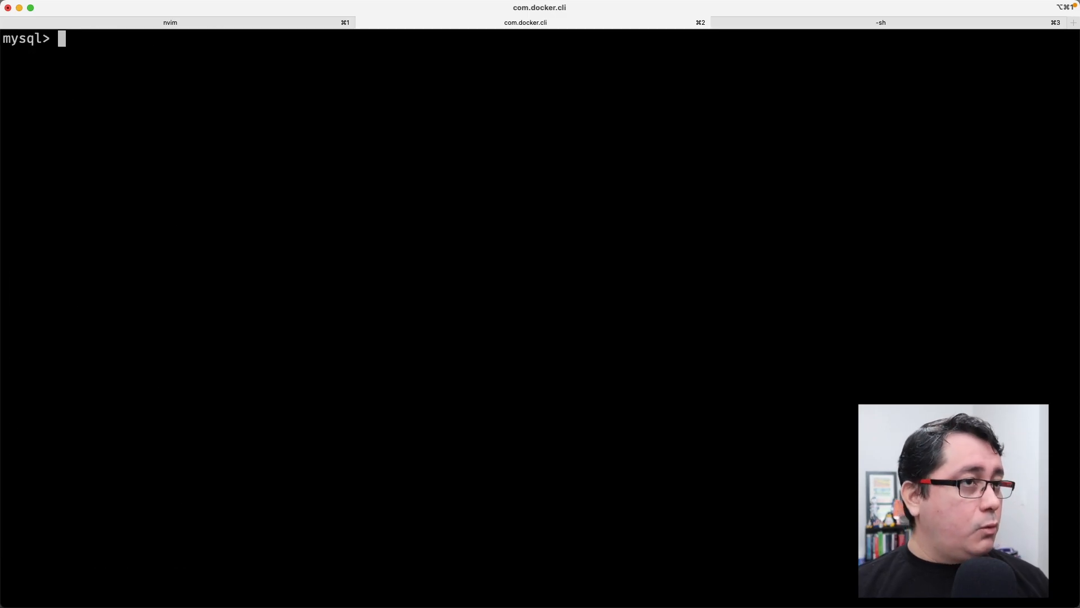
- Return to the Neovim tab showing main.go with its LOAD DATA LOCAL INFILE query
{"action": "left_click", "coordinate": [170, 22]}
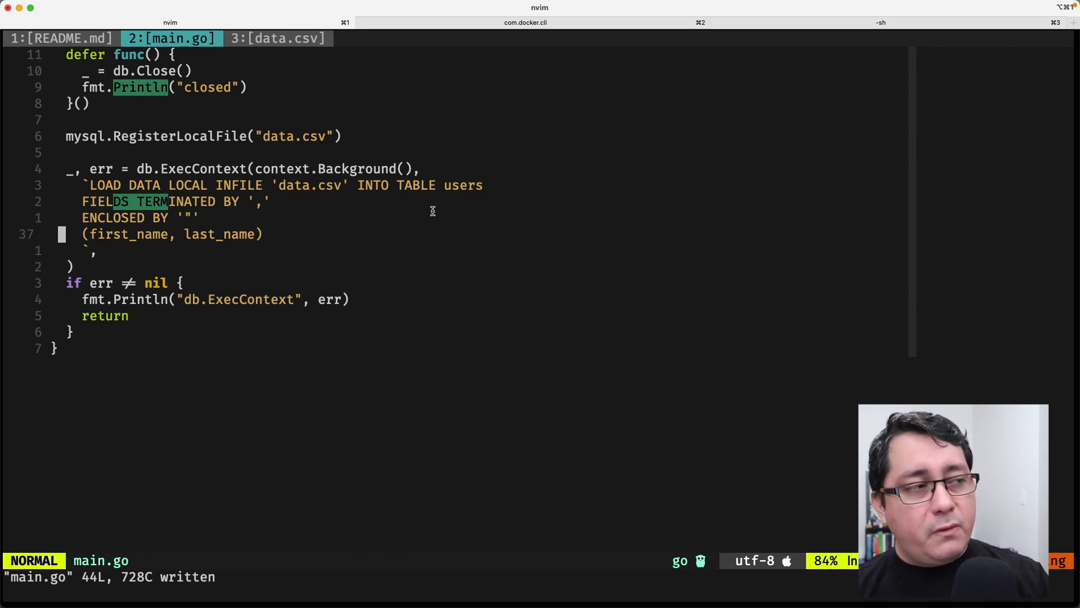
{"action": "mouse_move", "coordinate": [305, 136]}
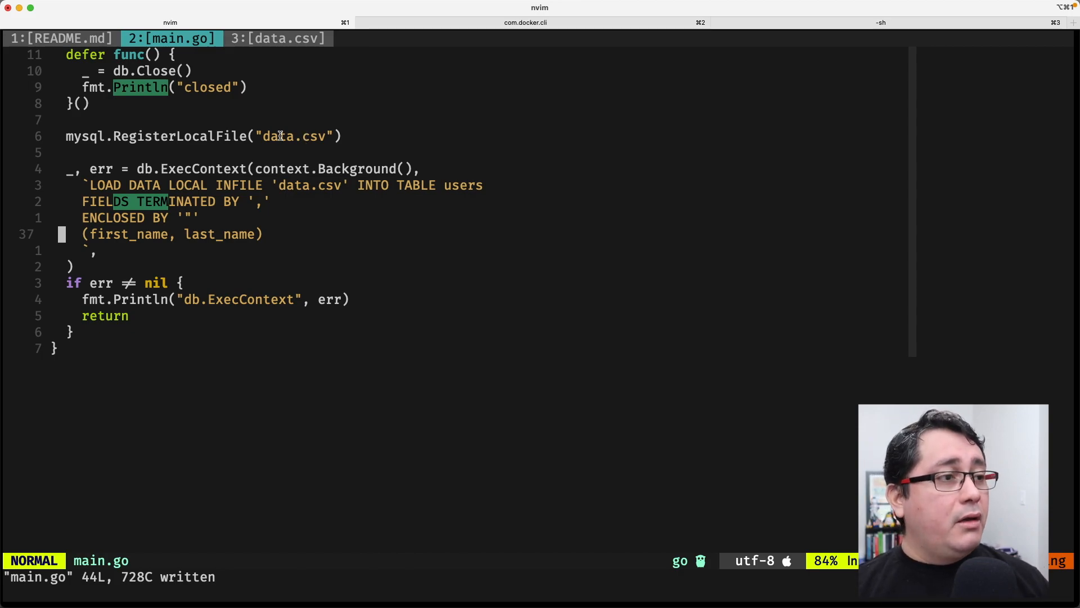
{"action": "mouse_move", "coordinate": [399, 253]}
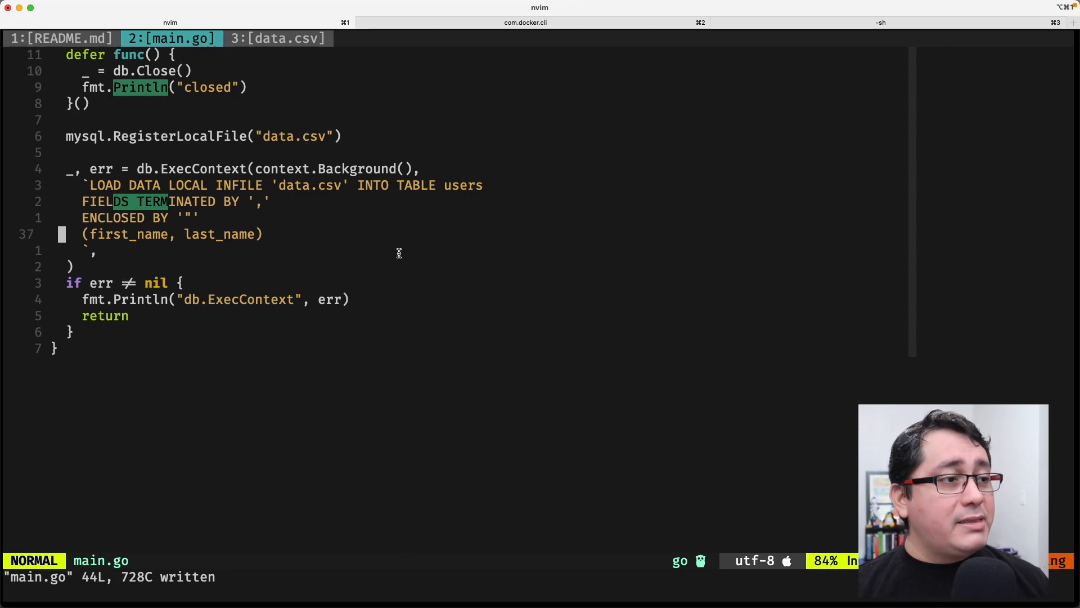
{"action": "mouse_move", "coordinate": [404, 276]}
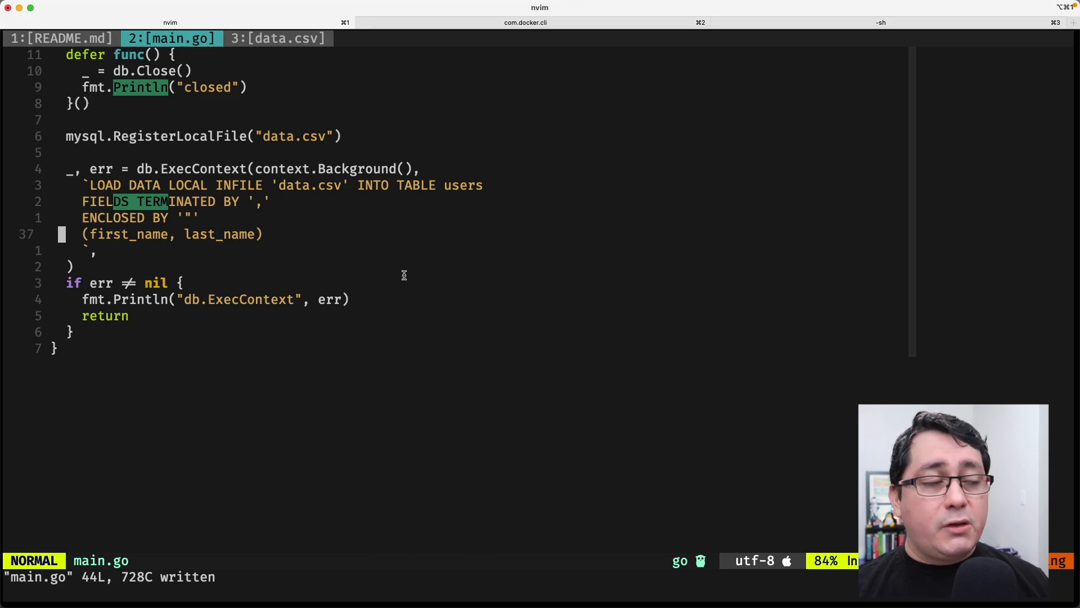
- Replace RegisterLocalFile with an empty mysql.RegisterReaderHandler("data", func() io.Reader { }) call, then save
{"action": "type", "text": "mysql"}
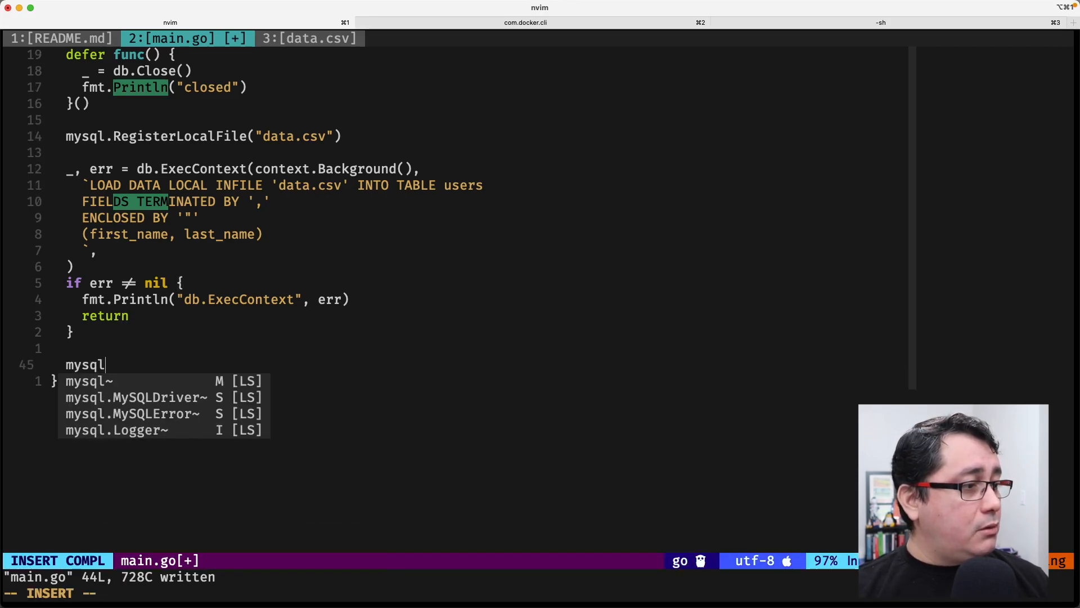
{"action": "type", "text": ".RegisterReaderHandler("}
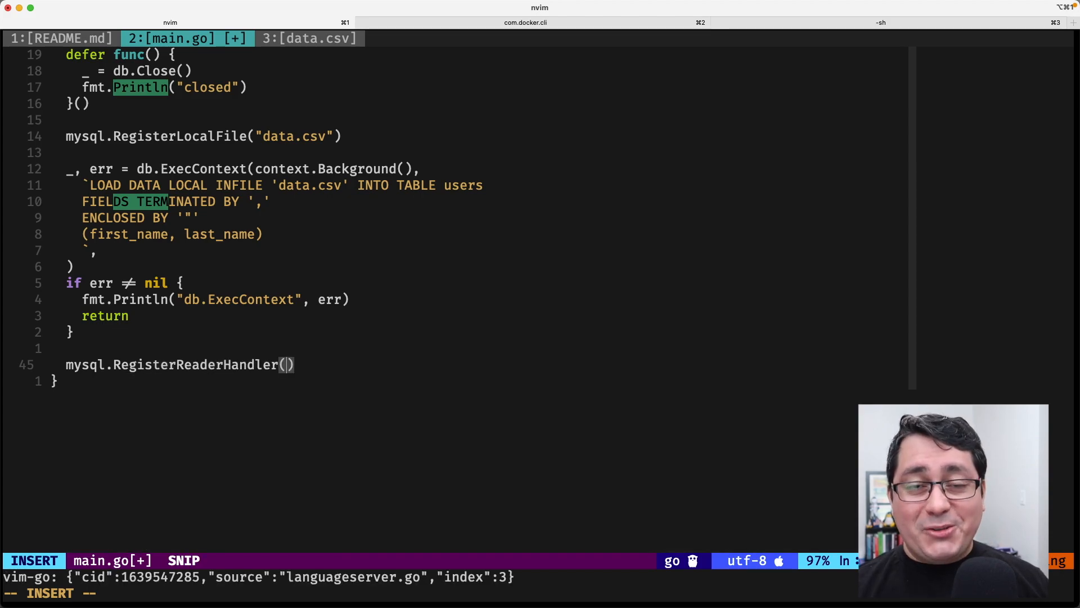
{"action": "key", "text": "Escape"}
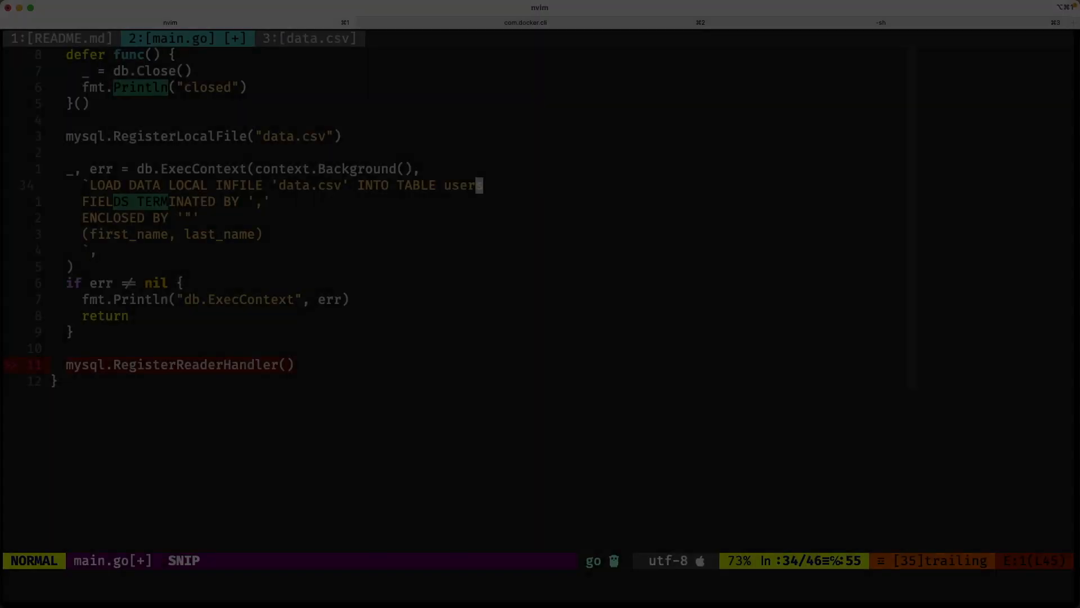
{"action": "scroll", "scroll_direction": "down", "scroll_amount": 3}
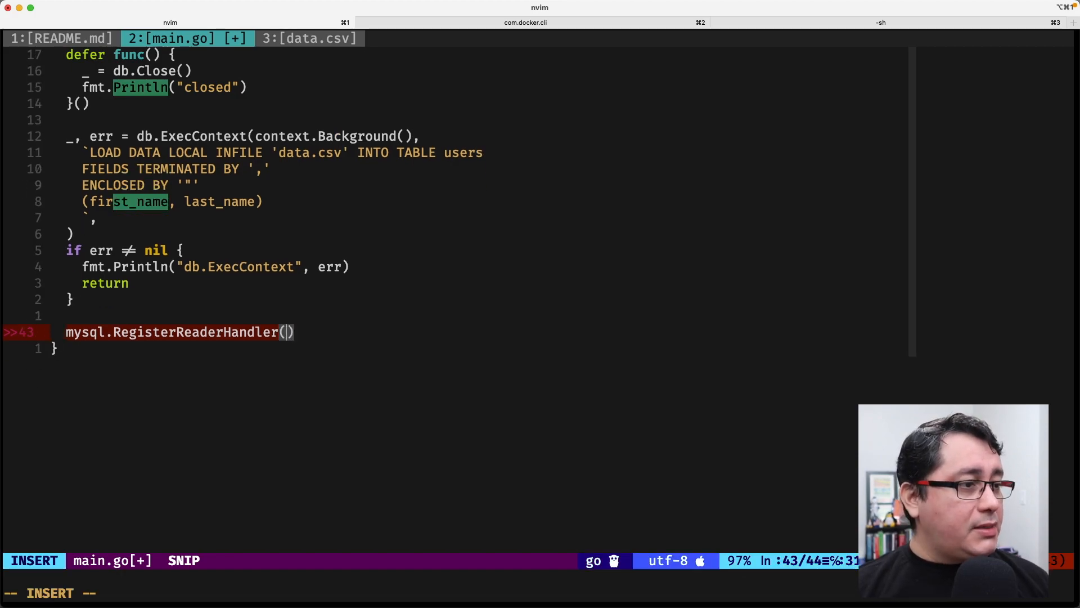
{"action": "type", "text": "\"data\""}
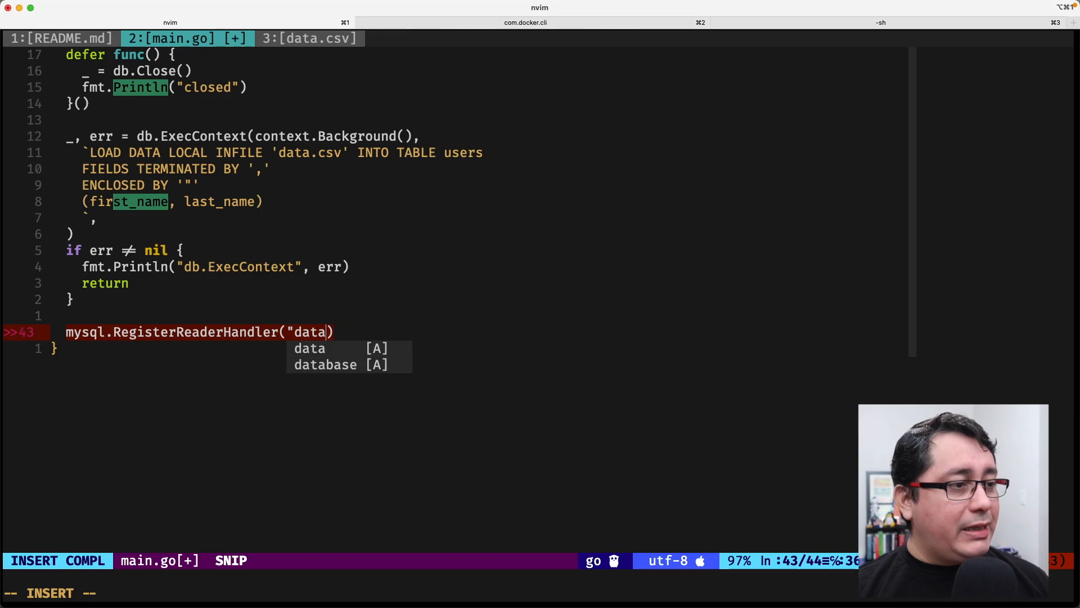
{"action": "key", "text": "Escape"}
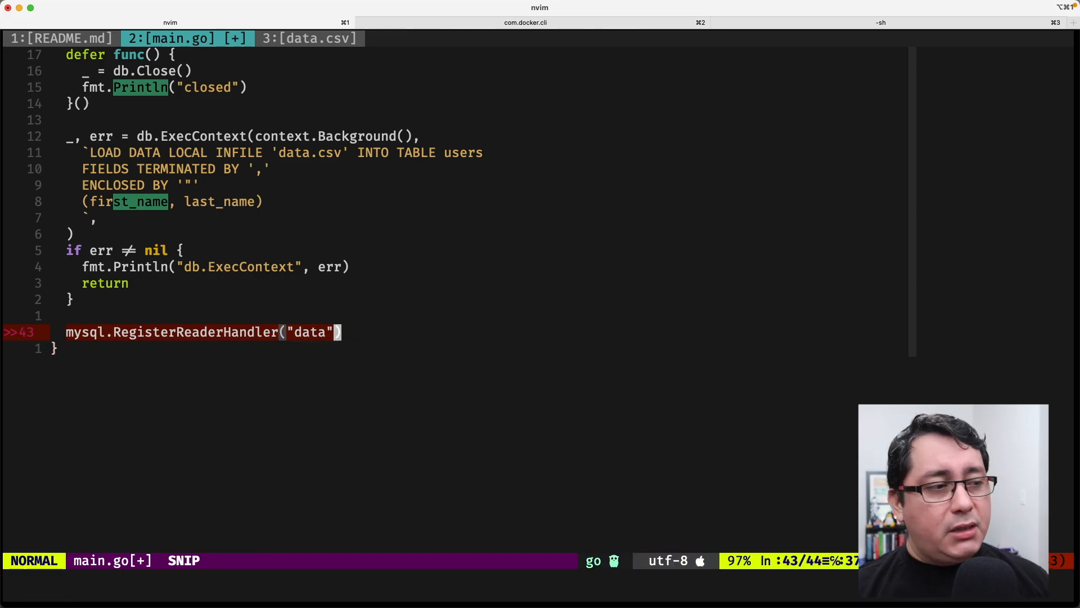
{"action": "type", "text": ","}
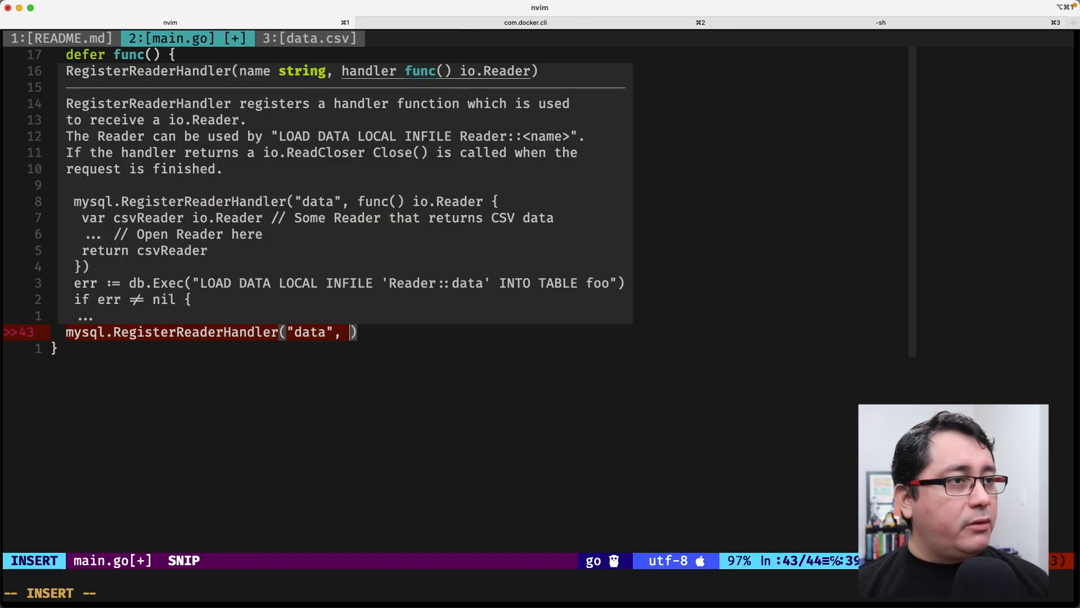
{"action": "type", "text": "func() io.)"}
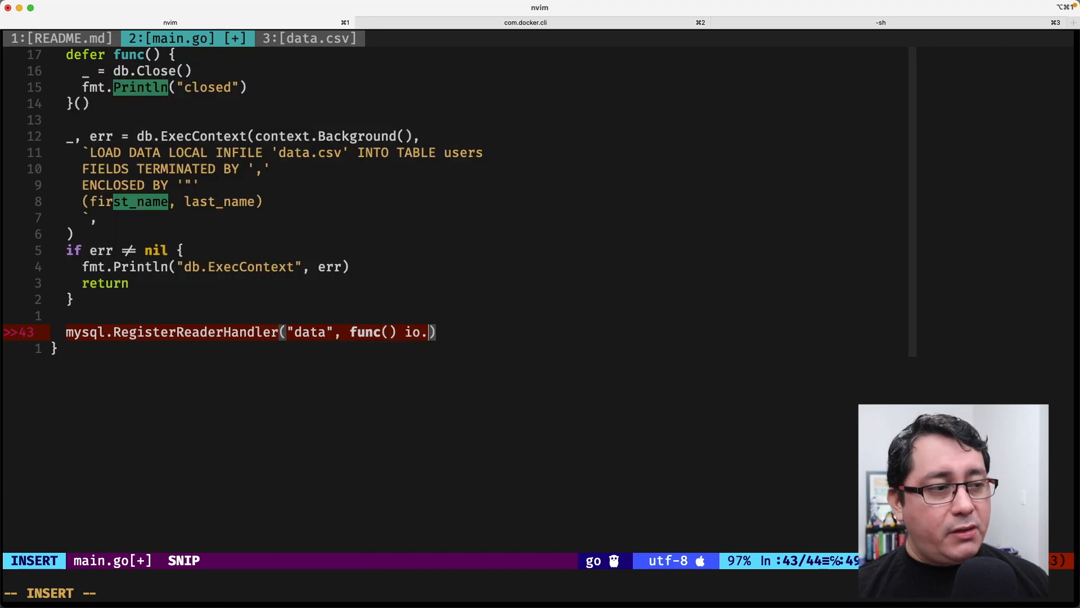
{"action": "type", "text": "Reader {"}
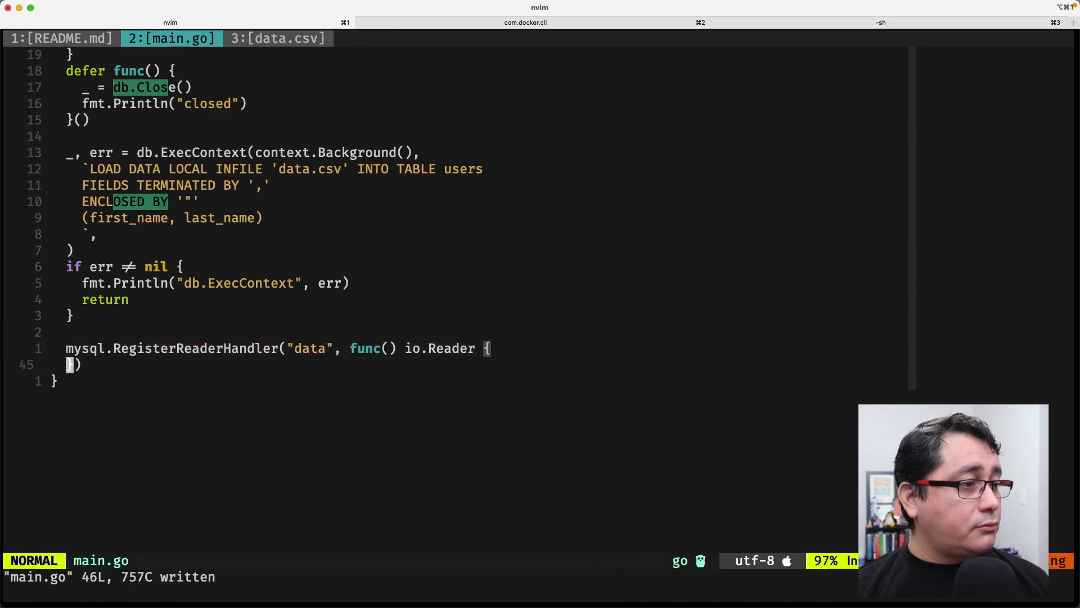
- Move the "data" reader handler block above ExecContext and make it return nil
{"action": "key", "text": "v"}
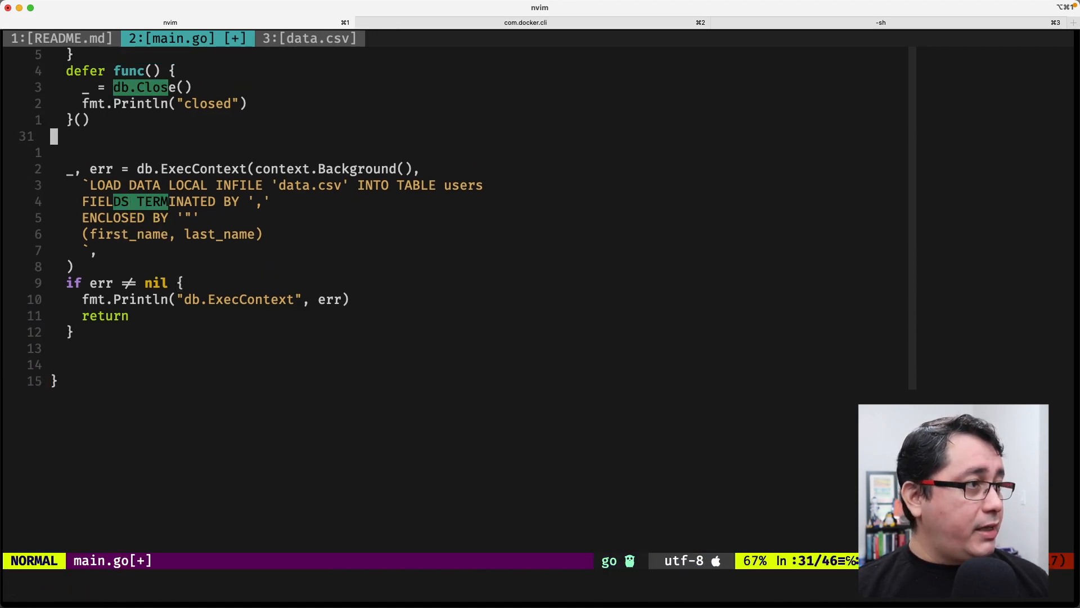
{"action": "type", "text": "mysql.RegisterReaderHandler(\"data\", func() io.Reader {"}
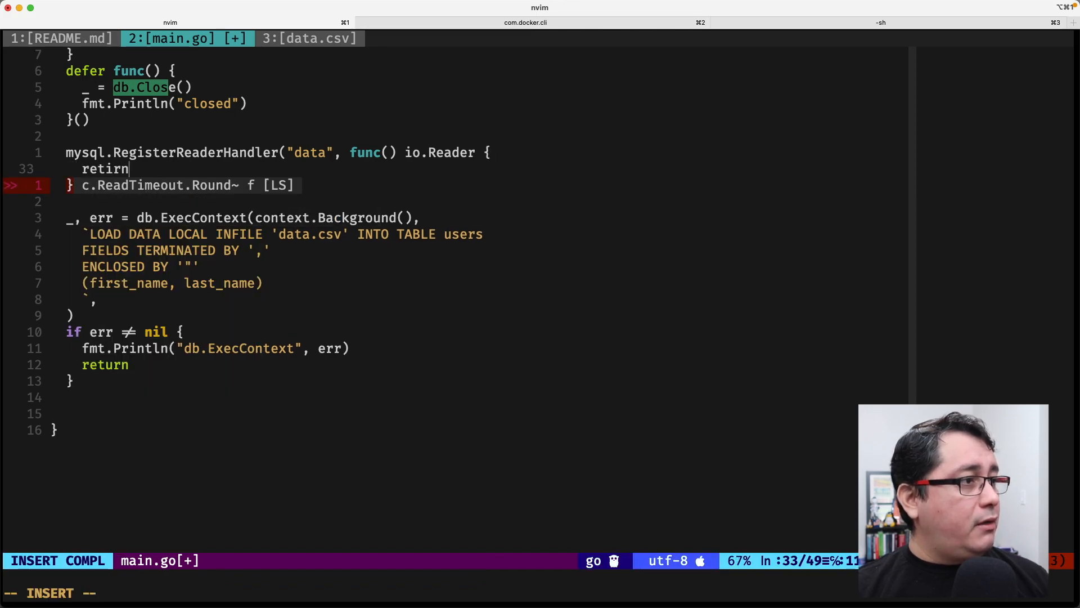
{"action": "key", "text": "Escape"}
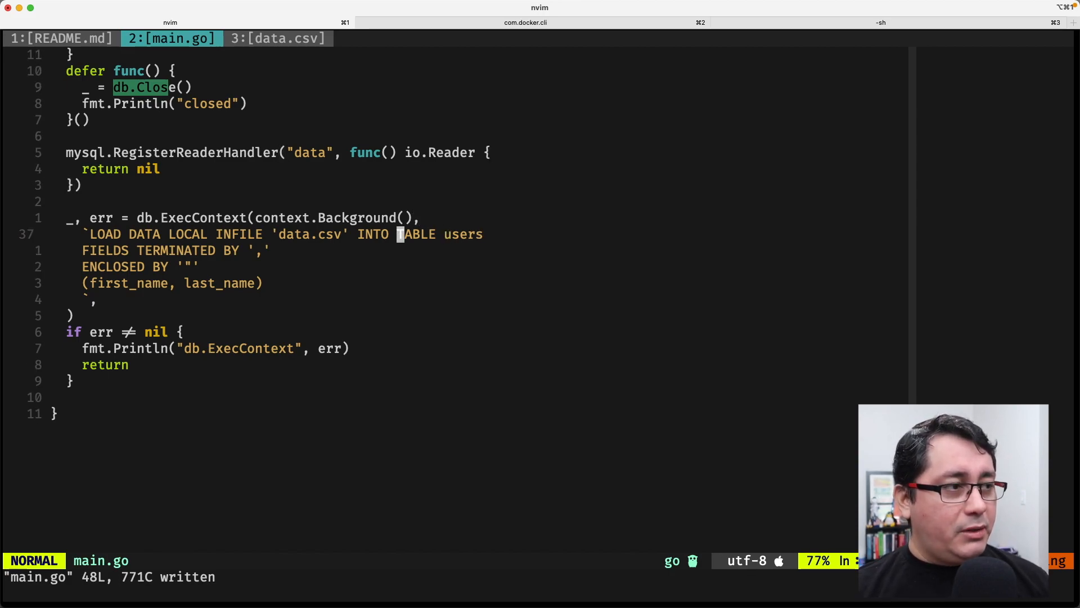
- Change the query's 'data.csv' to 'Reader::data', save, and search for data
{"action": "type", "text": "Reader::"}
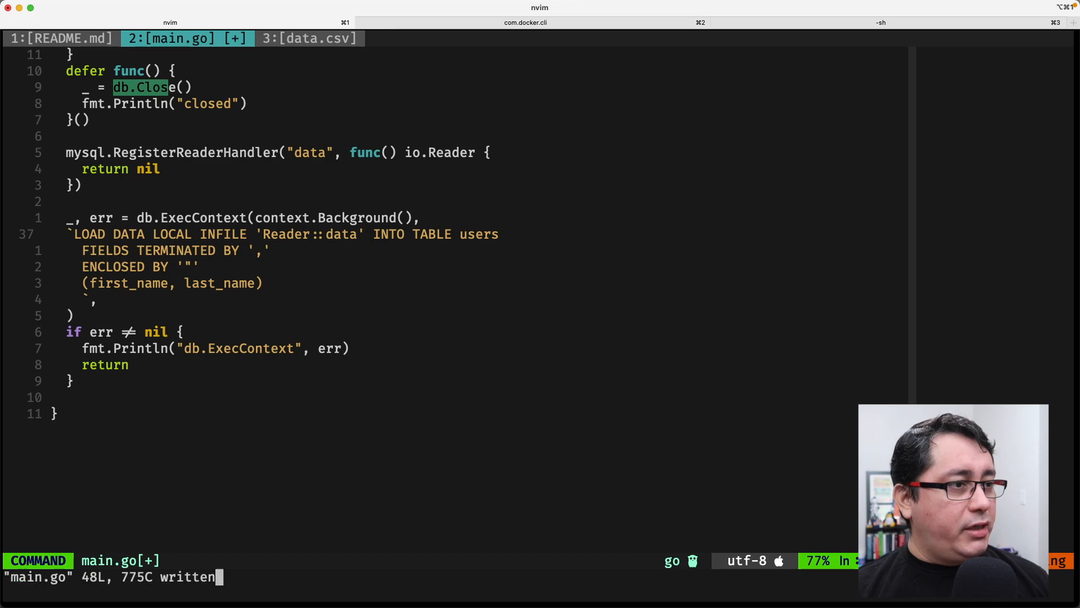
{"action": "key", "text": "Escape"}
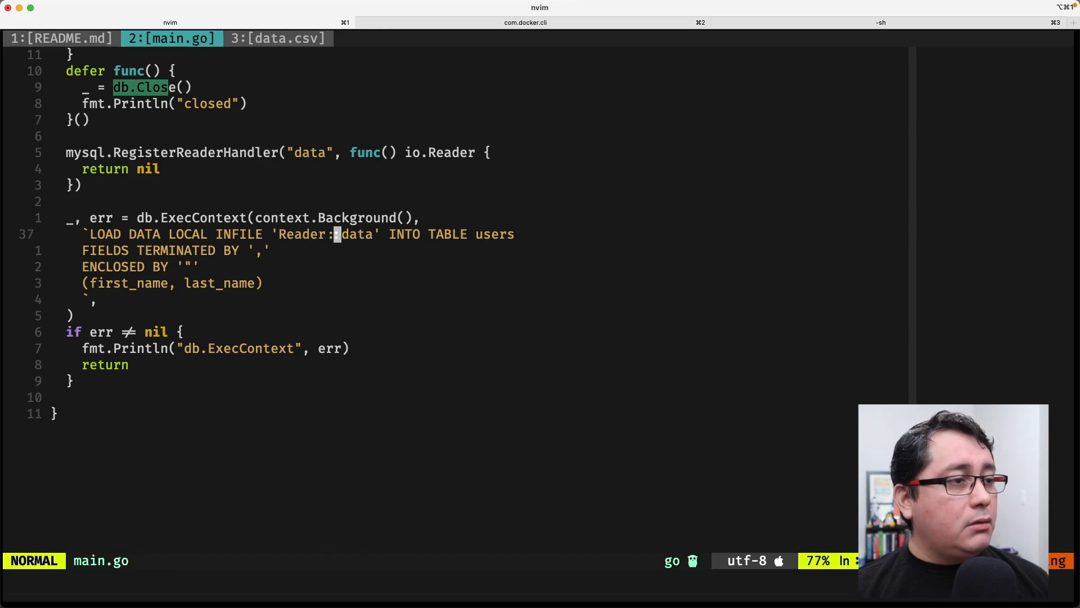
{"action": "type", "text": "/\\<data\\>"}
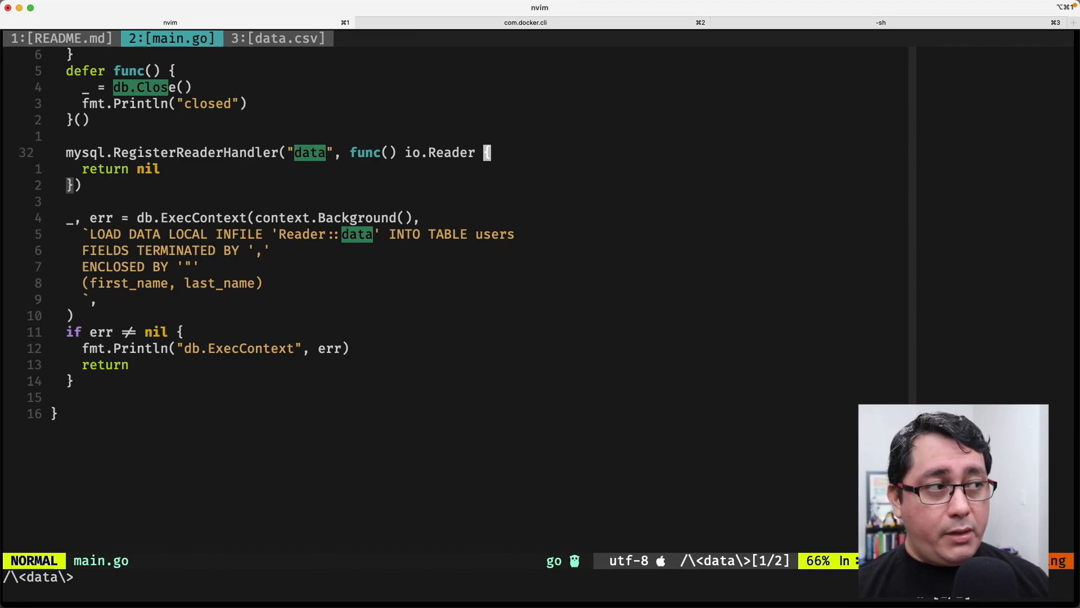
- Open data.csv with os.Open, printing "os.Open" and the error on failure
{"action": "type", "text": "f"}
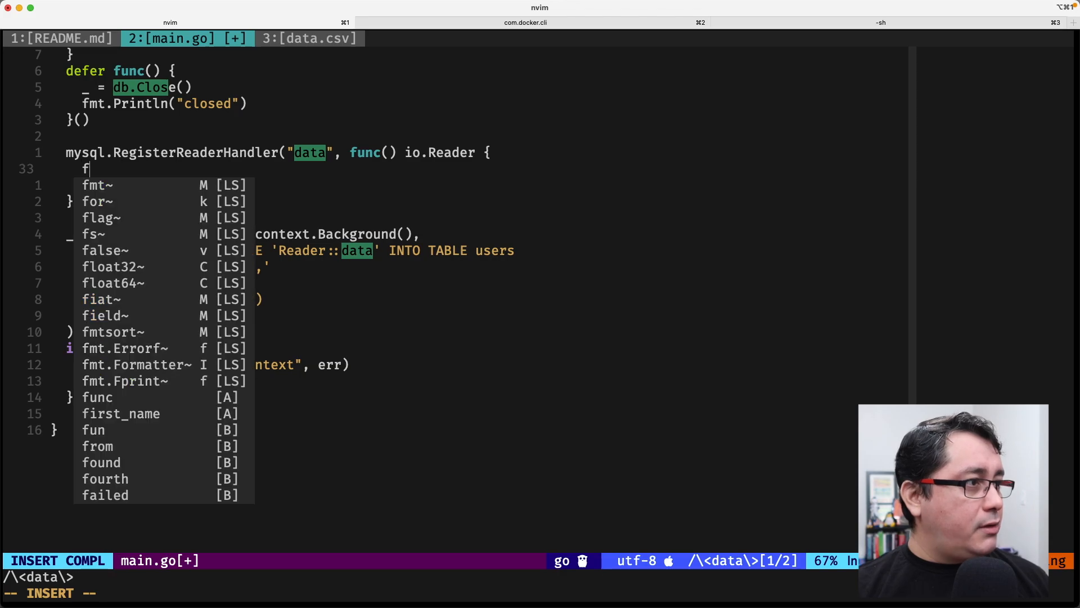
{"action": "type", "text": "il"}
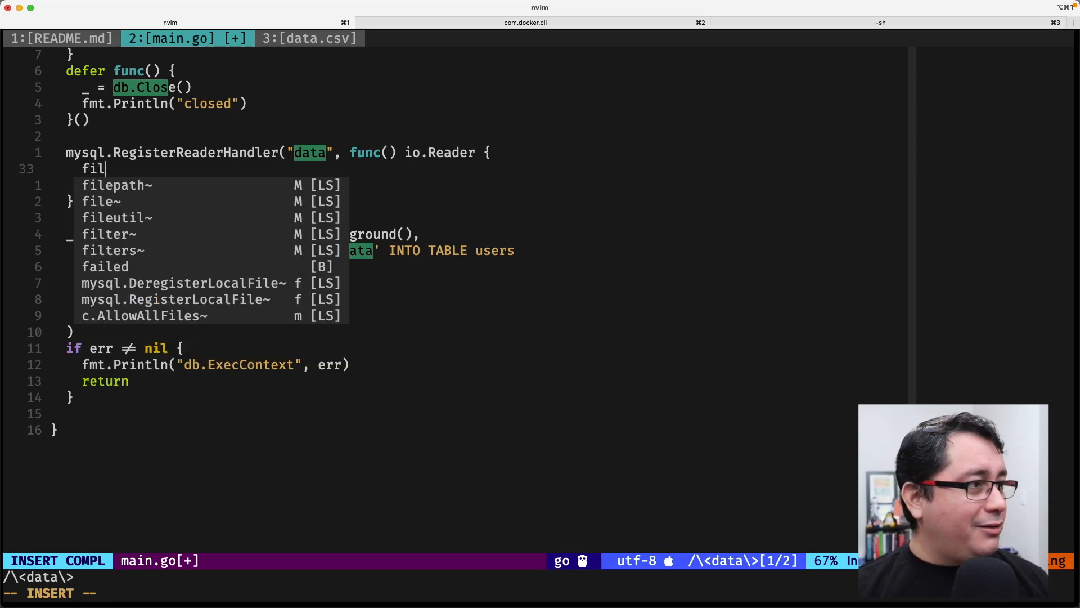
{"action": "type", "text": "e"}
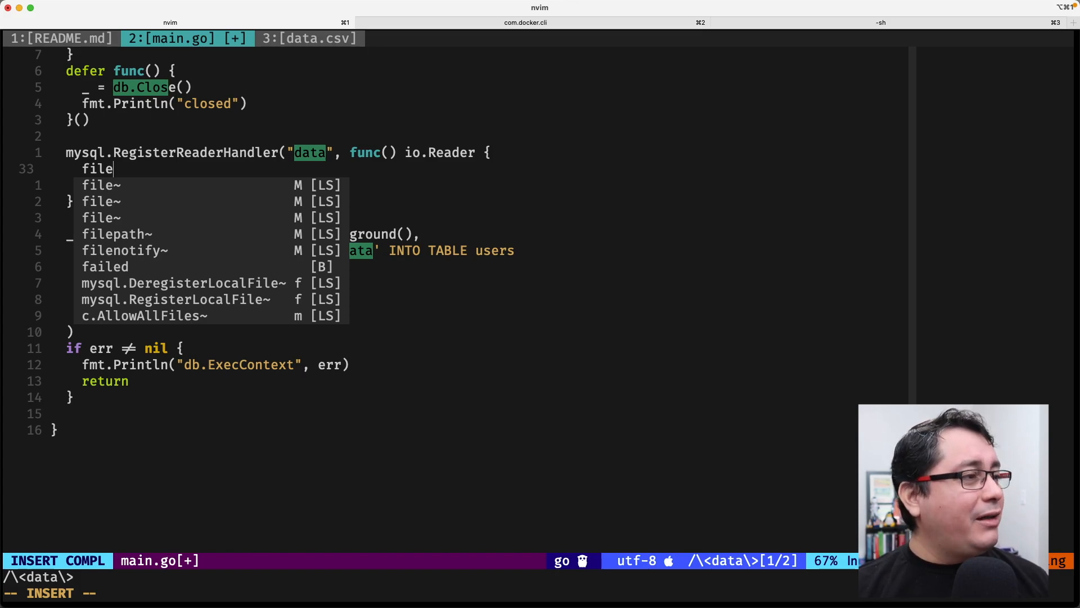
{"action": "type", "text": ", err := os."}
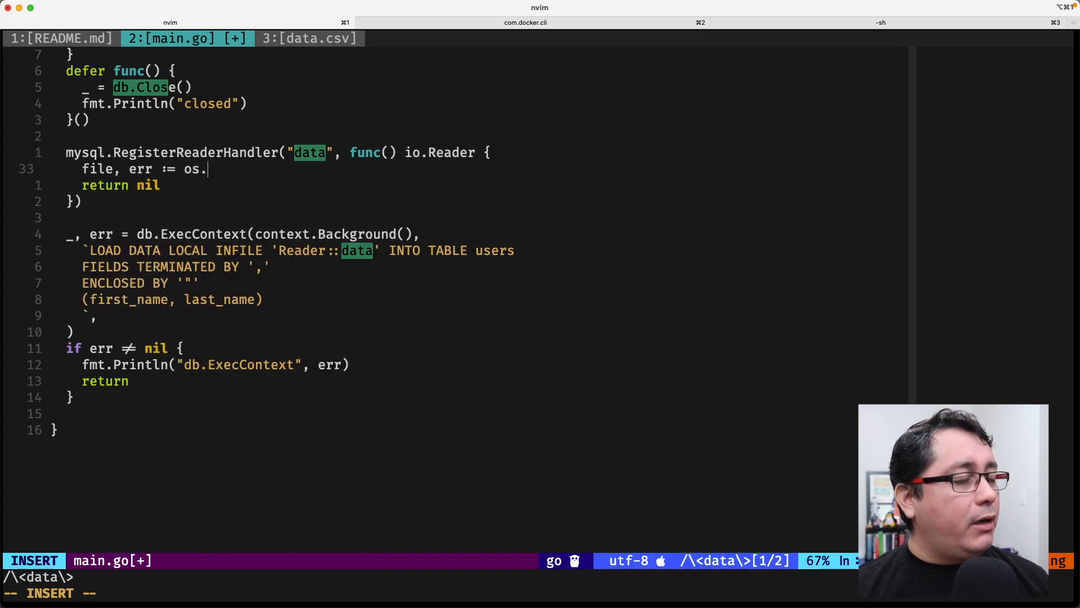
{"action": "type", "text": "Open(\"data.csv"}
{"action": "type", "text": "if err != nil{"}
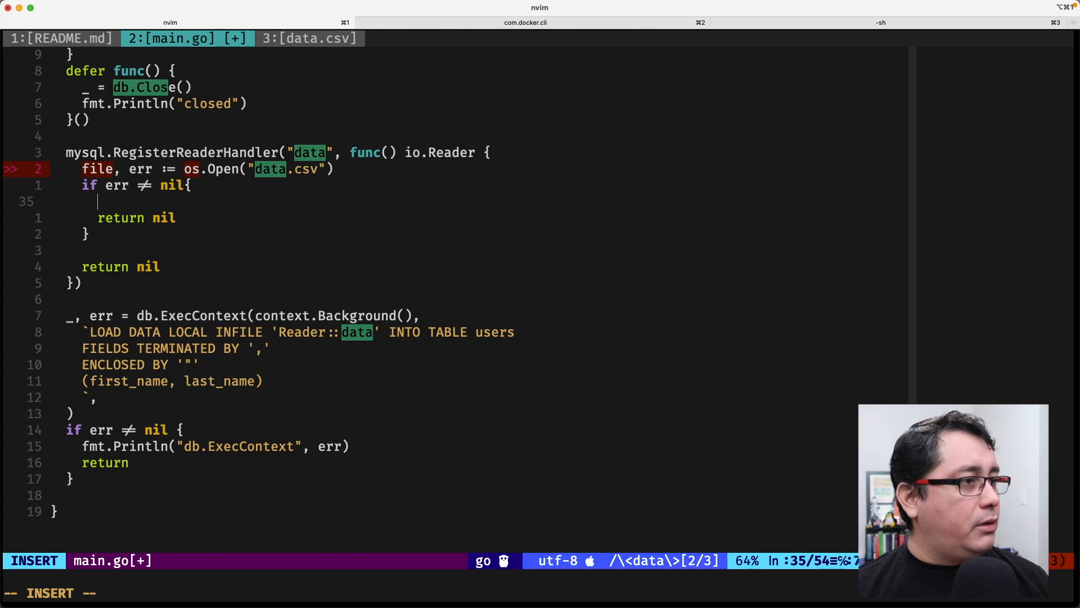
{"action": "type", "text": "fmt.Println(\""}
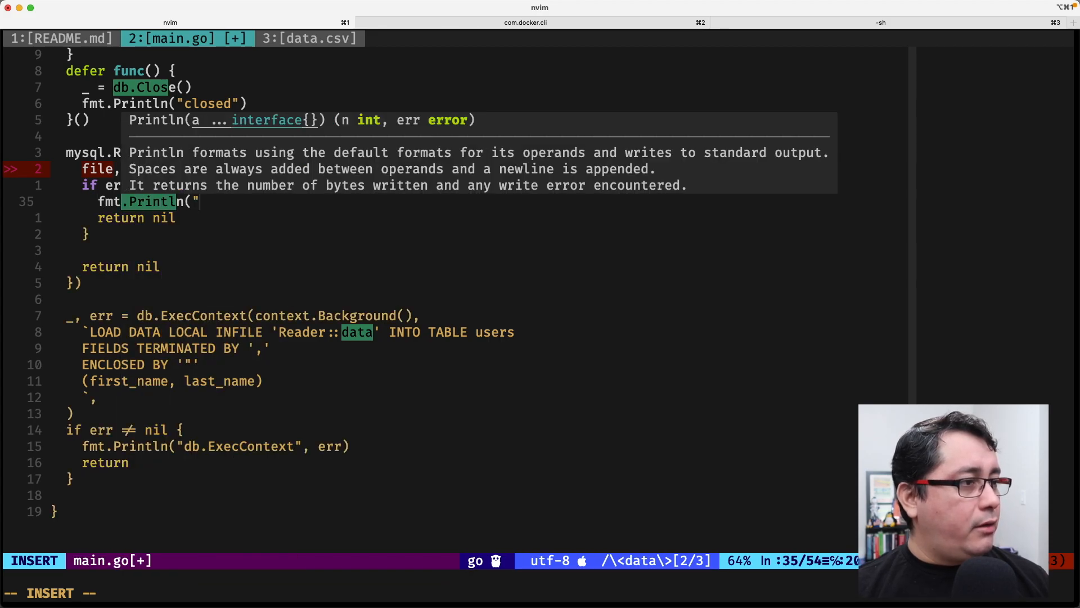
{"action": "type", "text": "os.Open\", err)"}
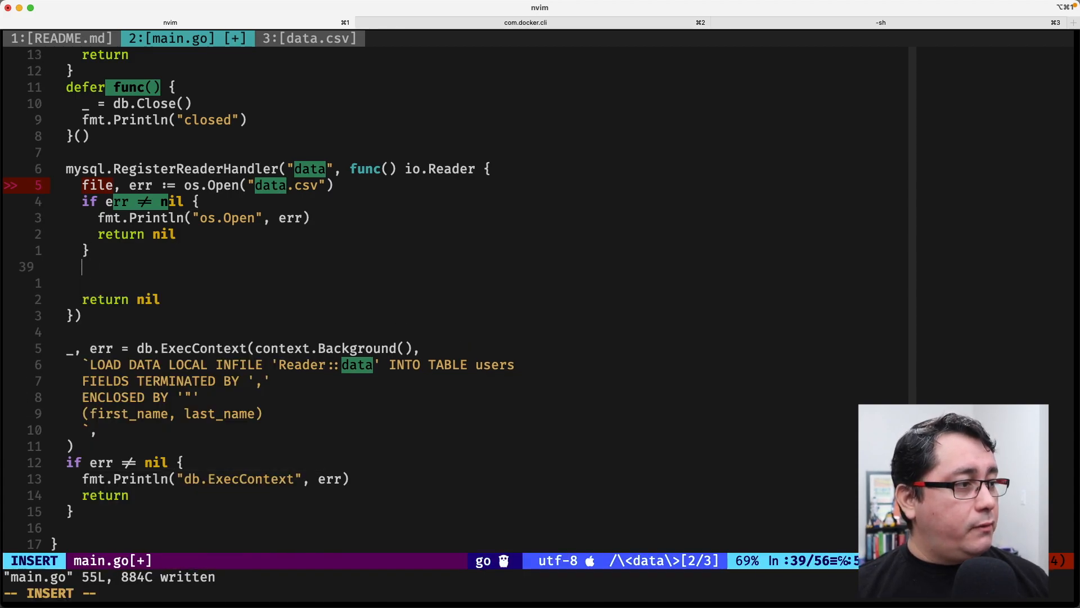
- Create csvReader with csv.NewReader and loop reading each record with csvReader.Read()
{"action": "type", "text": "csvReader :="}
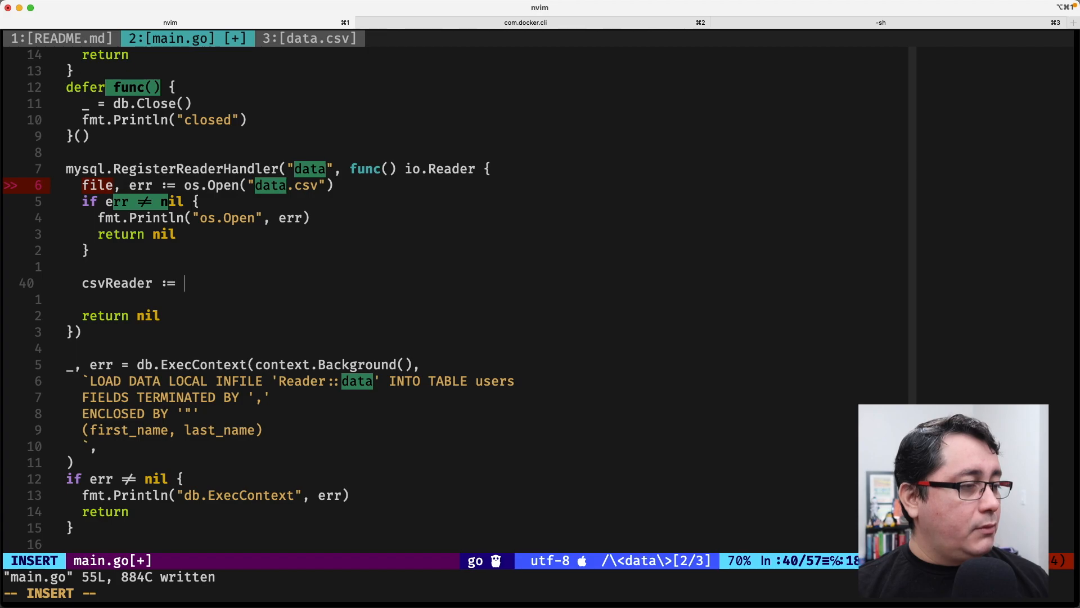
{"action": "type", "text": "csv.NewReader(file"}
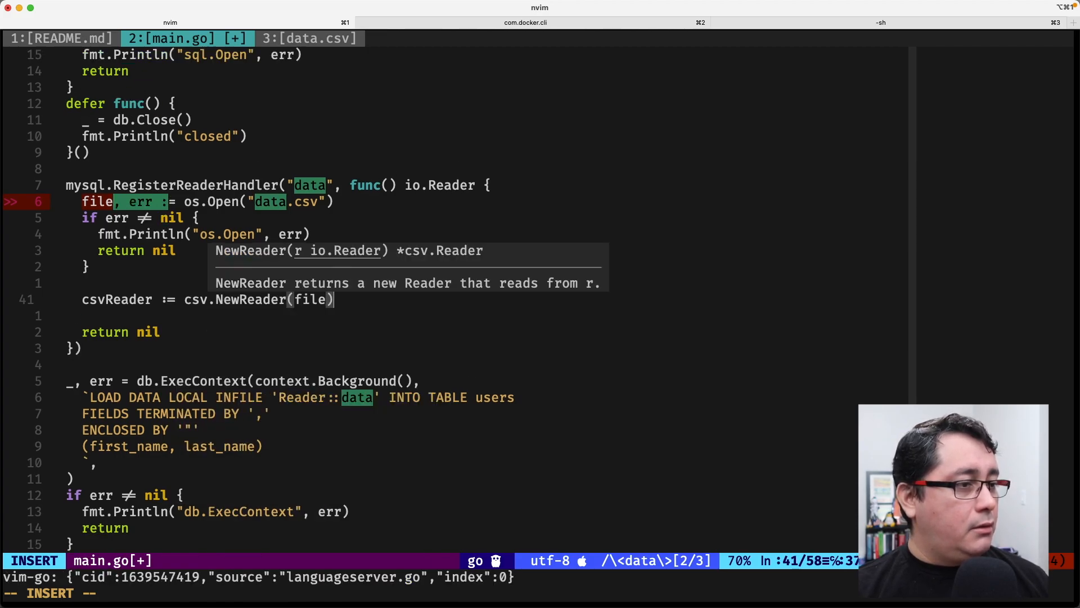
{"action": "type", "text": "for"}
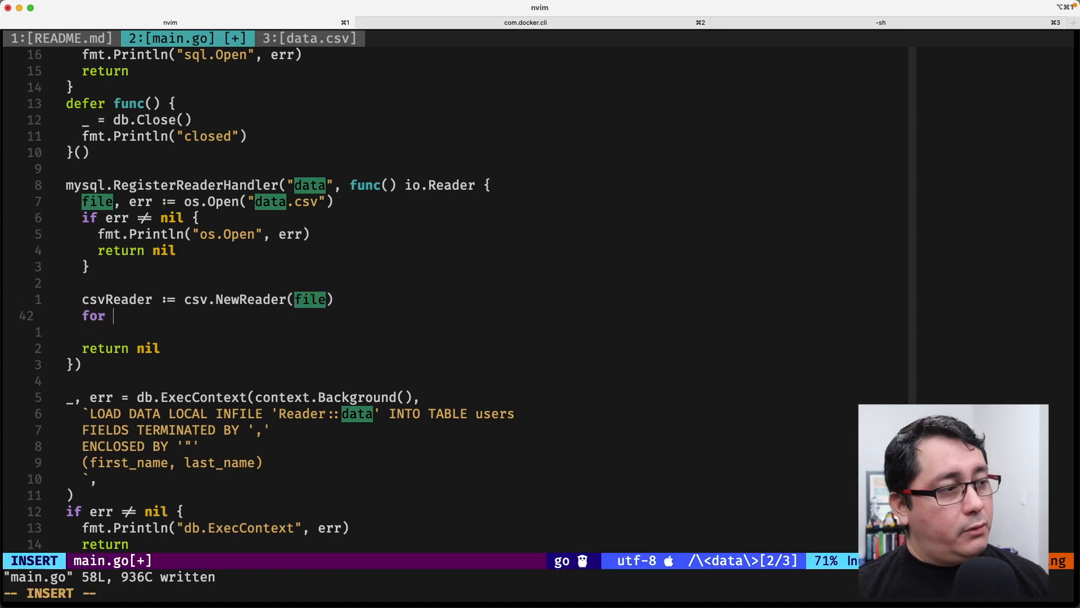
{"action": "type", "text": "{"}
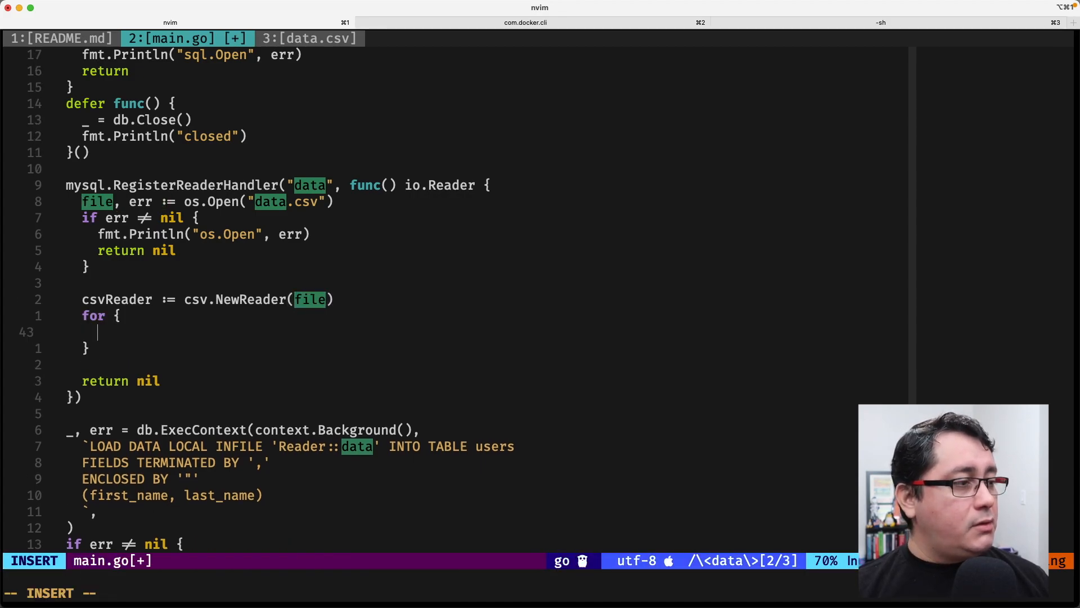
{"action": "type", "text": "csvReader"}
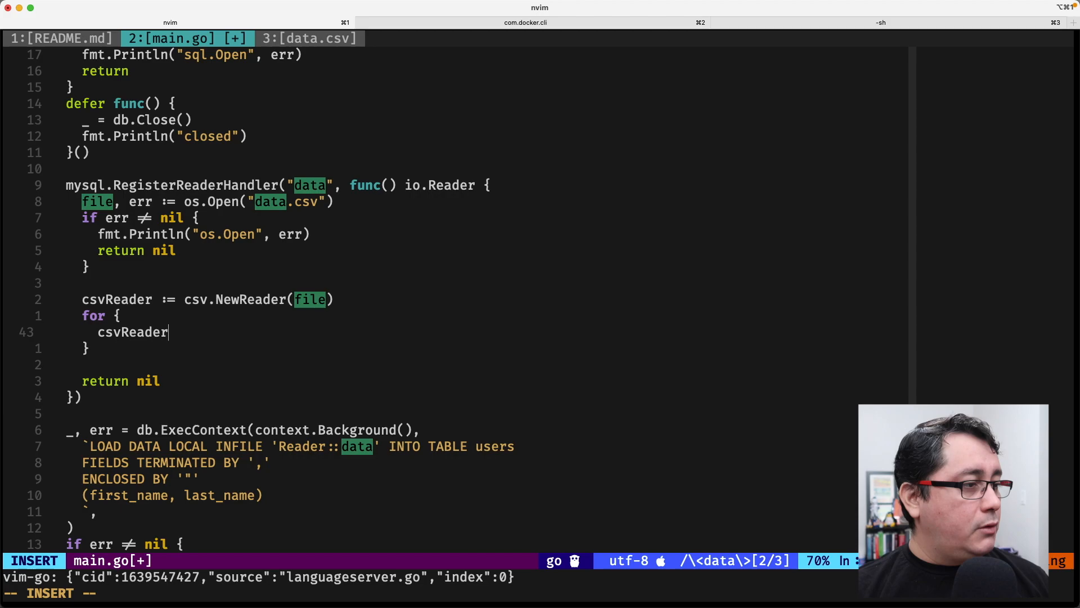
{"action": "type", "text": ".Read()"}
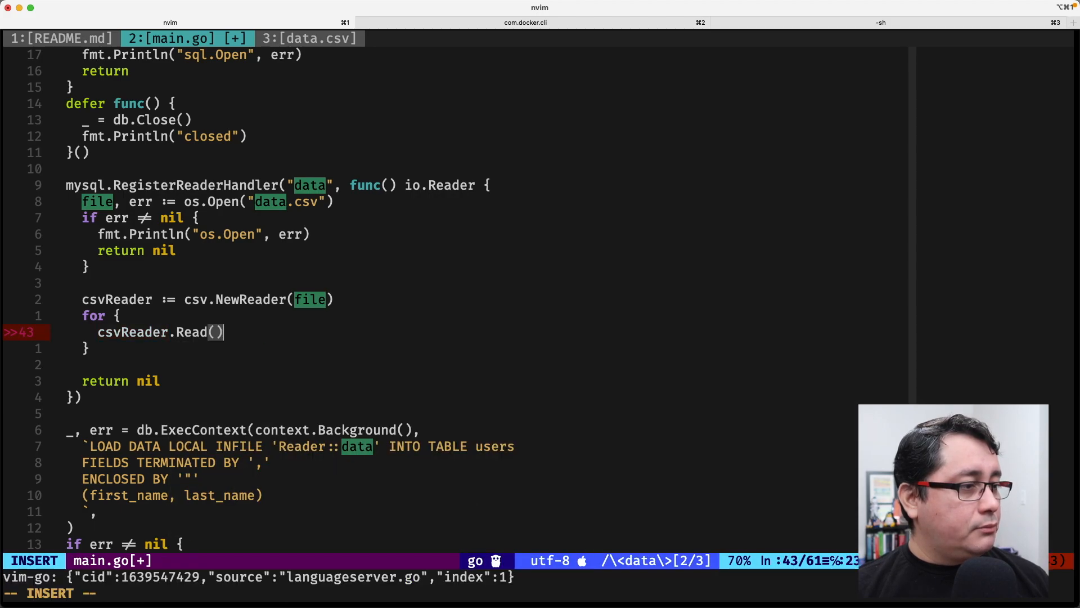
{"action": "type", "text": "recor"}
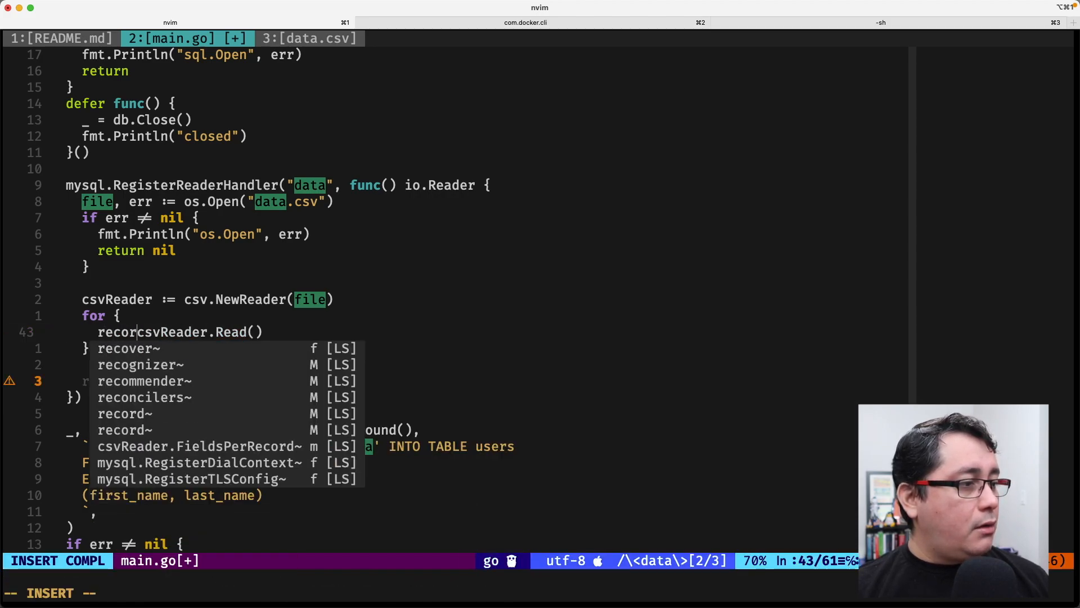
{"action": "key", "text": "Escape"}
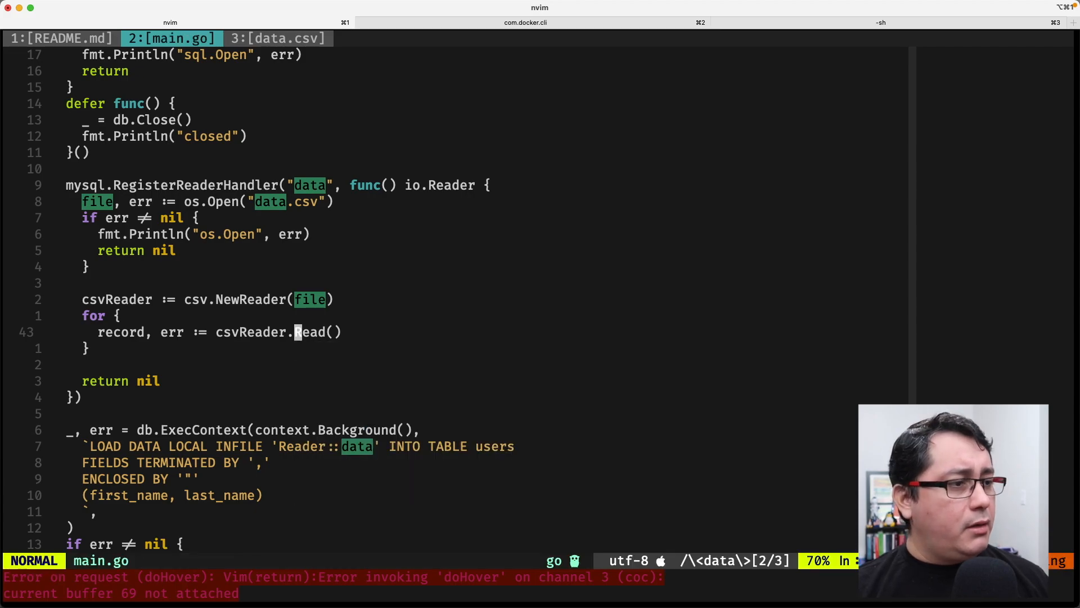
- Break out of the loop when errors.Is(err, io.EOF)
{"action": "type", "text": "f"}
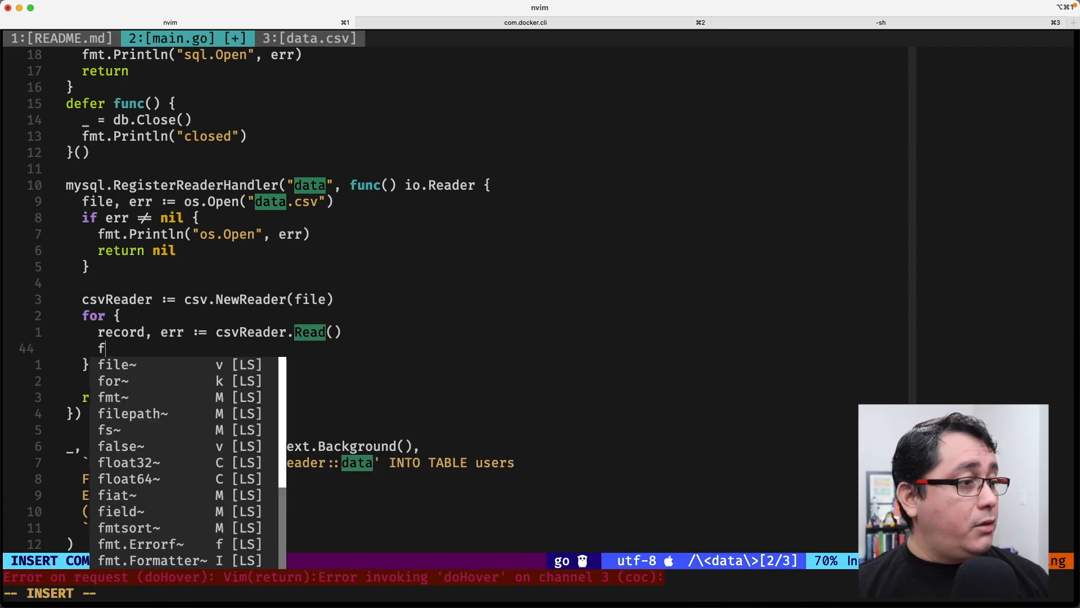
{"action": "type", "text": "if errors.serr"}
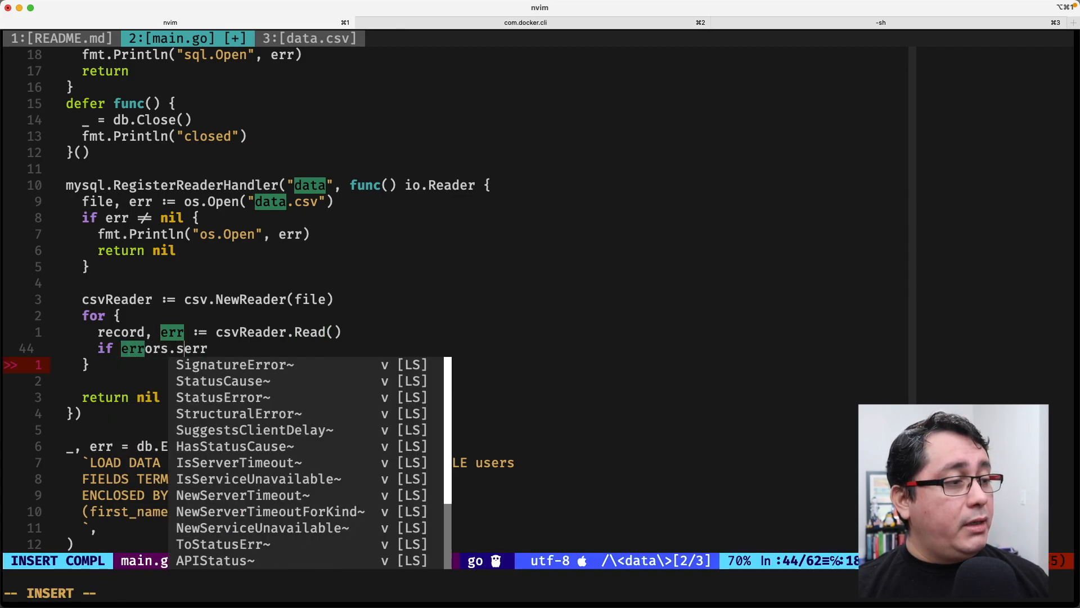
{"action": "type", "text": "Is(err,"}
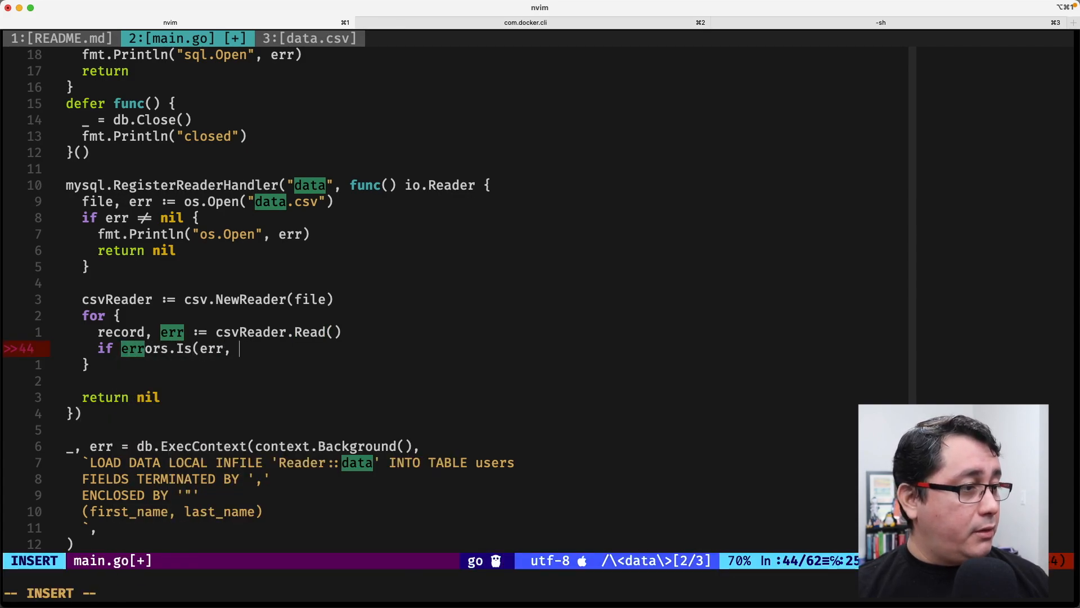
{"action": "type", "text": "i"}
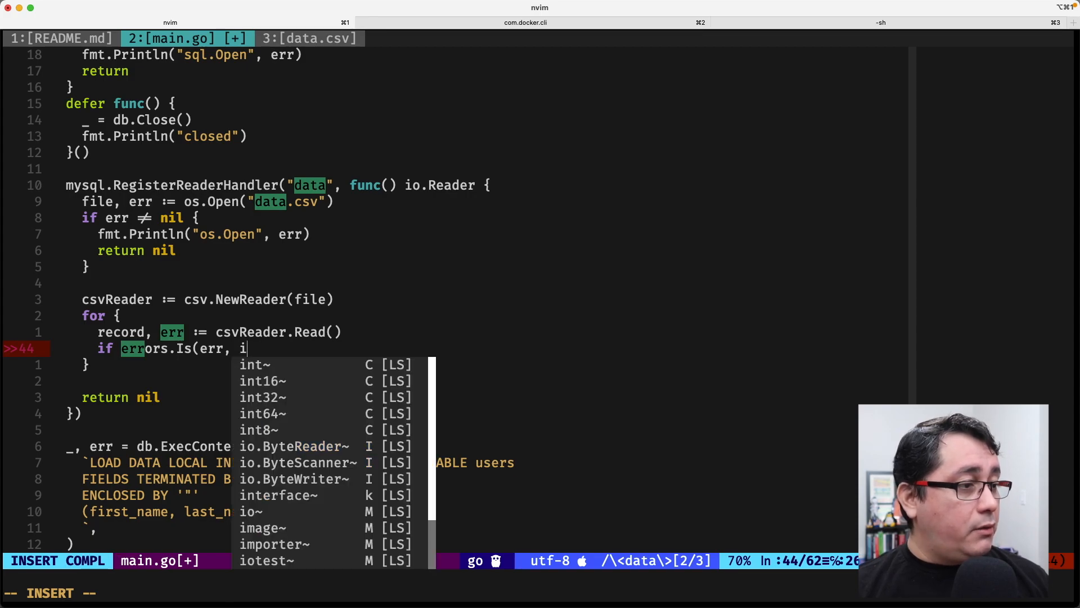
{"action": "type", "text": "o.EOF)"}
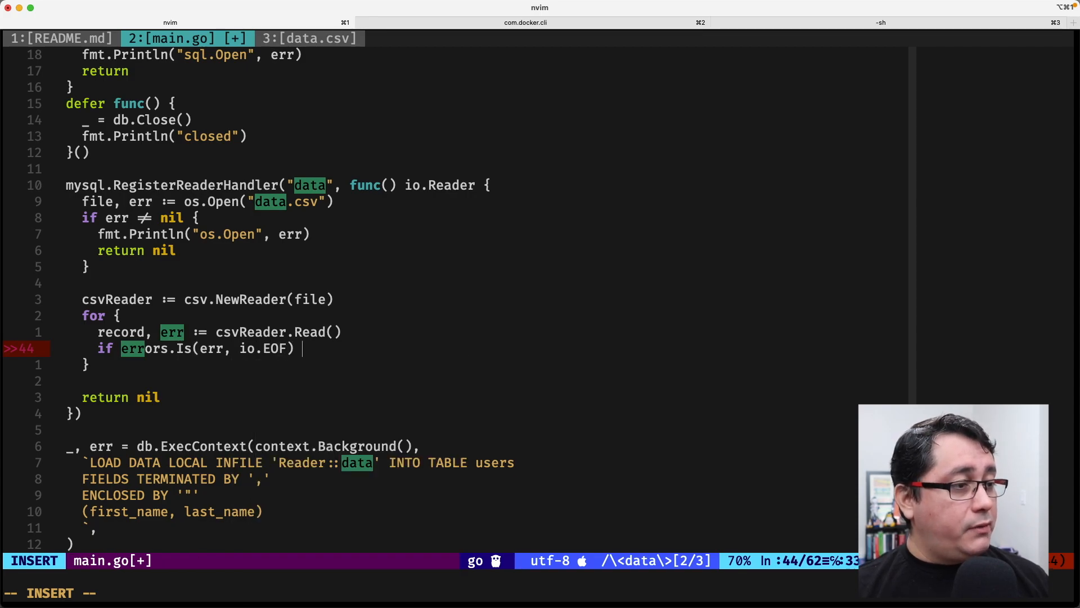
{"action": "key", "text": "Escape"}
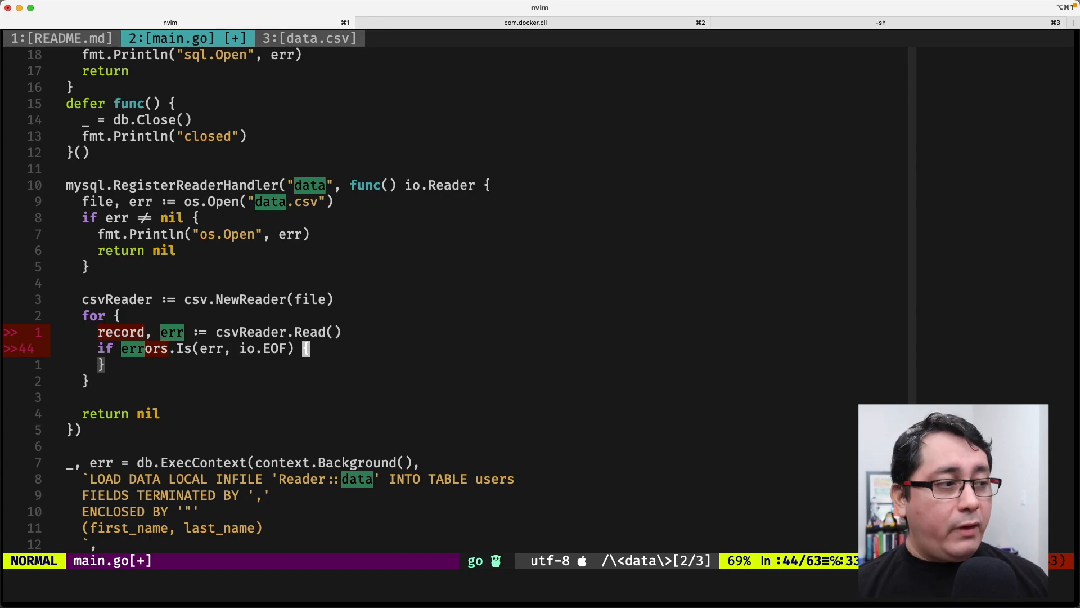
{"action": "type", "text": "return"}
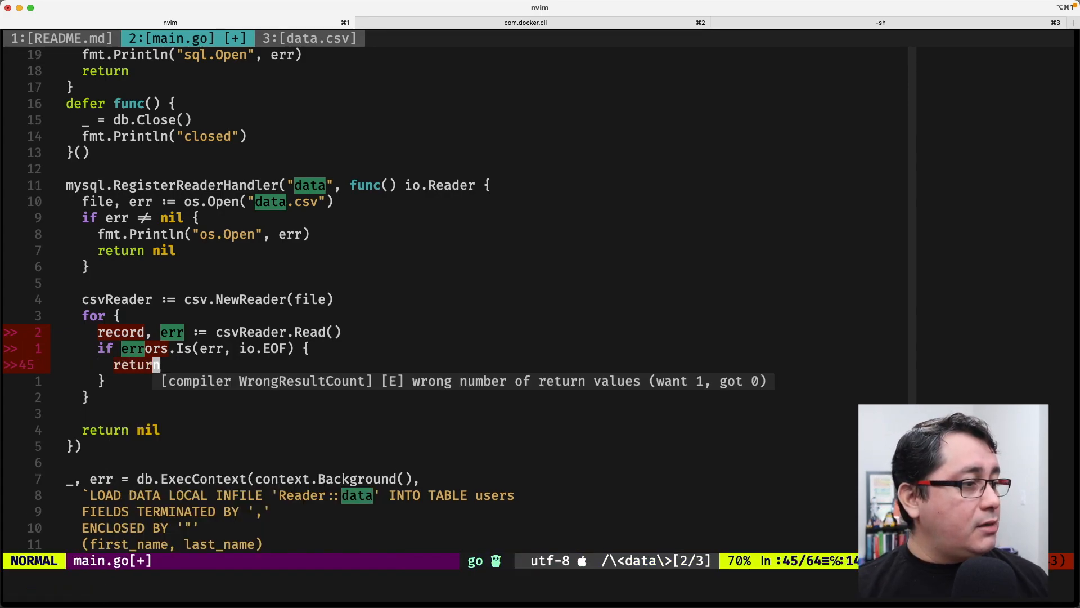
{"action": "type", "text": "brea"}
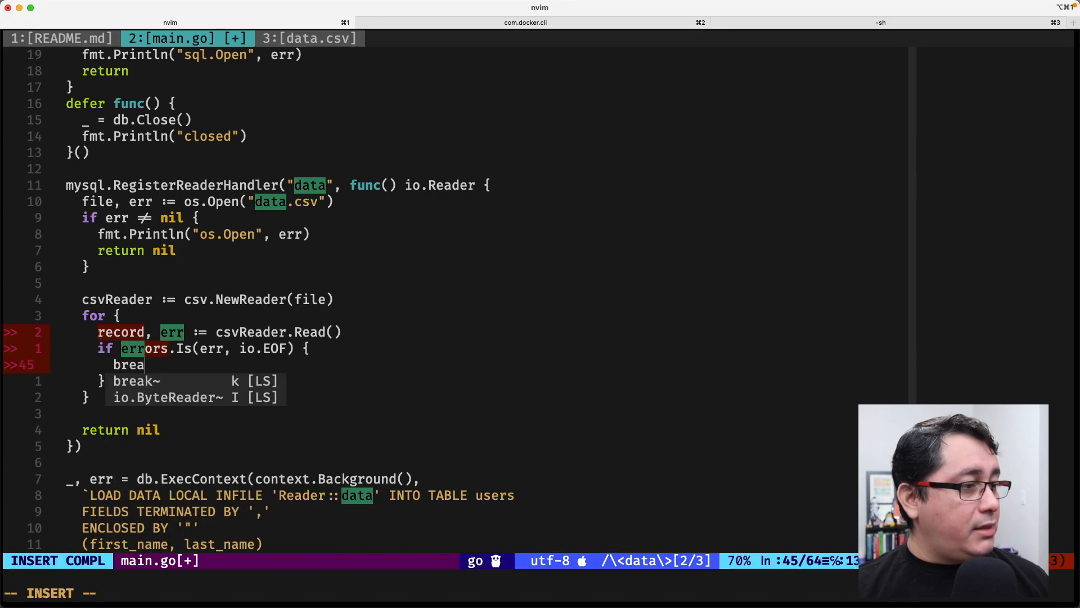
{"action": "key", "text": "Escape"}
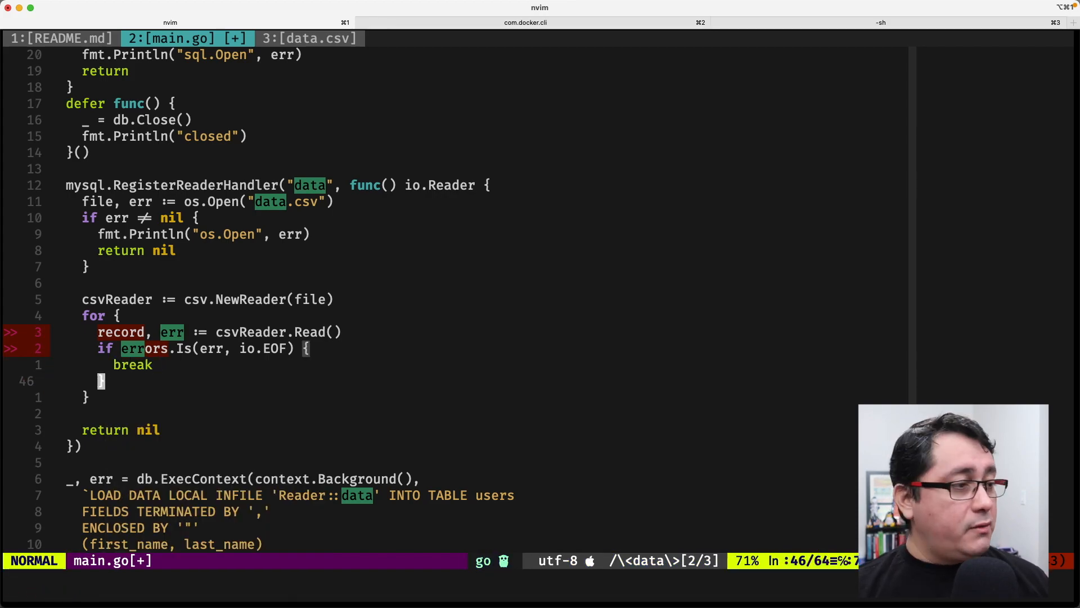
- Set record[0] = strings.ToUpper(record[0]) inside the loop and save
{"action": "key", "text": "o"}
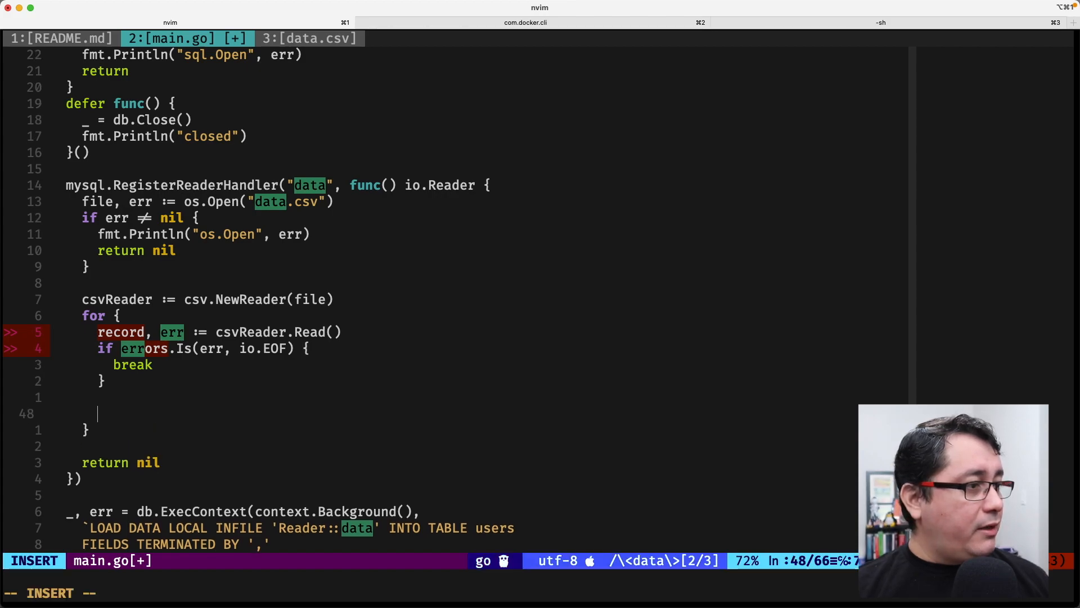
{"action": "type", "text": "record"}
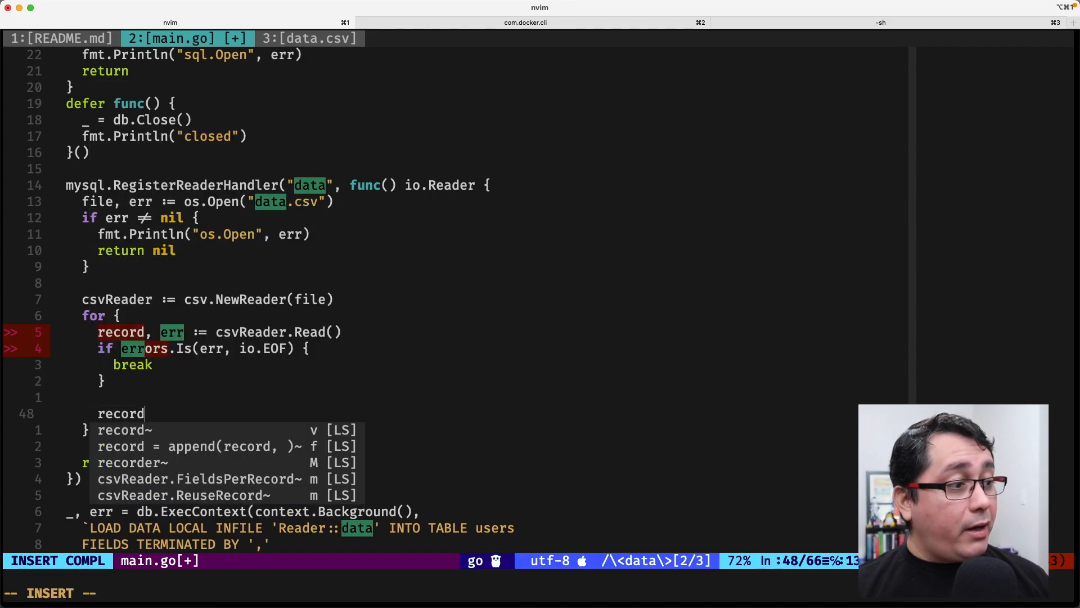
{"action": "type", "text": "[0="}
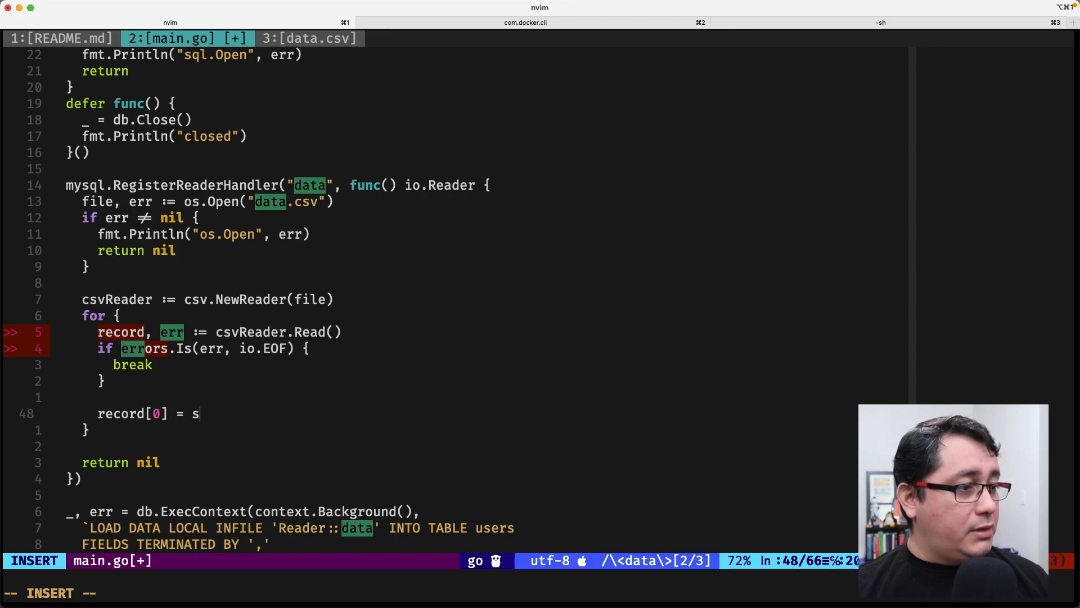
{"action": "type", "text": "trings.Up"}
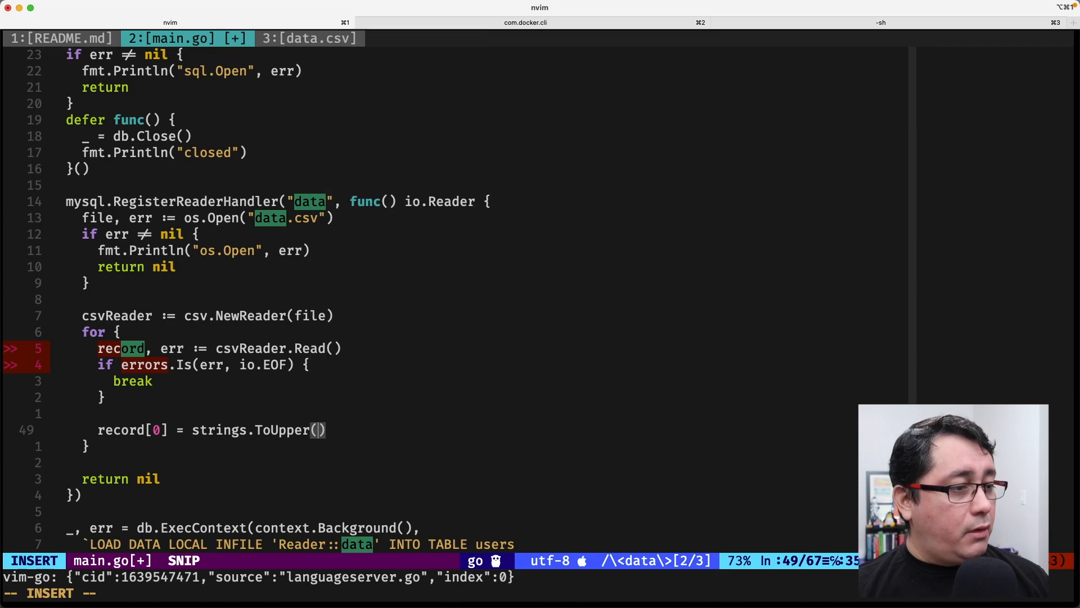
{"action": "type", "text": "record[0="}
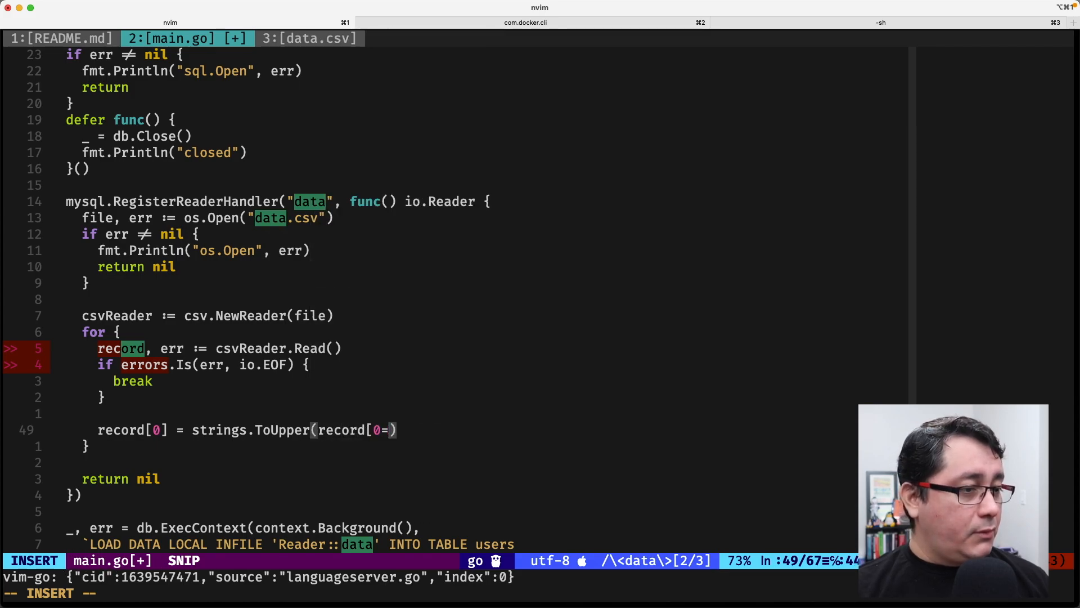
{"action": "key", "text": "Backspace"}
{"action": "type", "text": "]"}
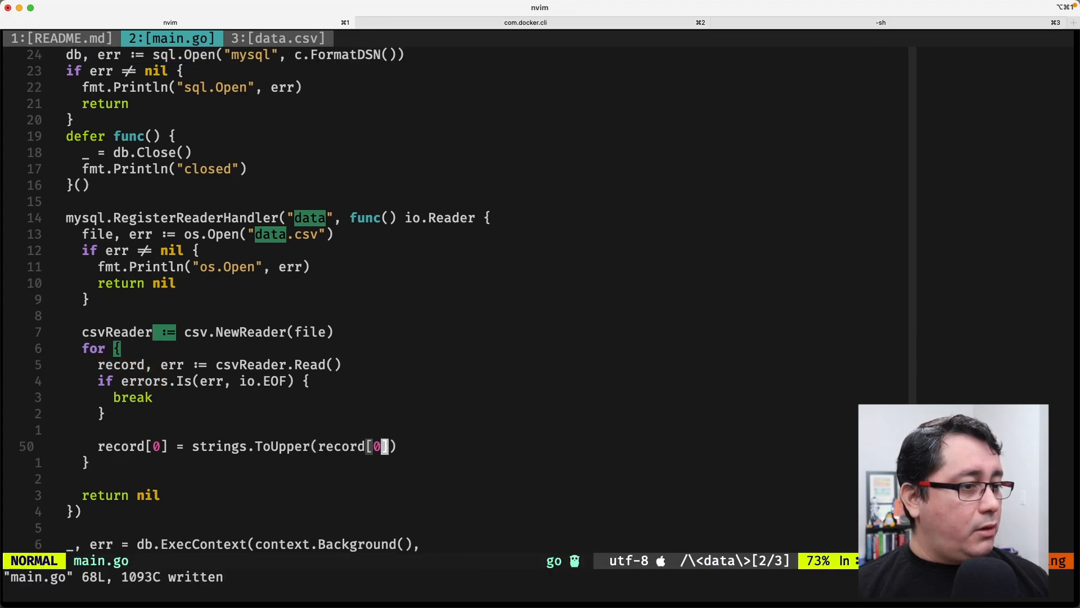
{"action": "scroll", "scroll_direction": "down", "scroll_amount": 3}
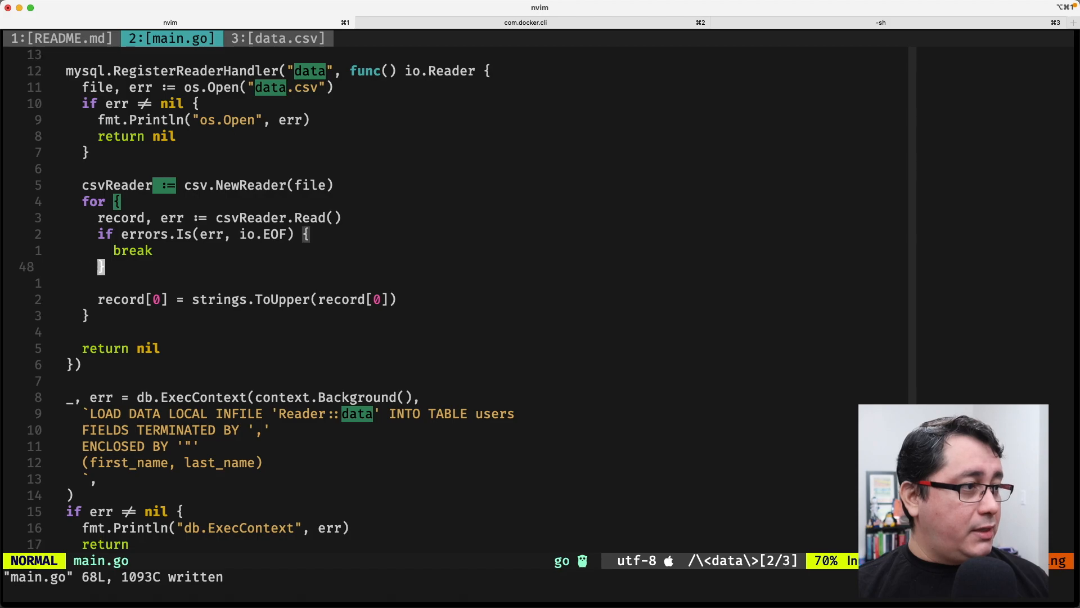
- Add if err != nil { fmt.Println("csvR.Read", err); return nil } after csvReader.Read
{"action": "type", "text": "if err ="}
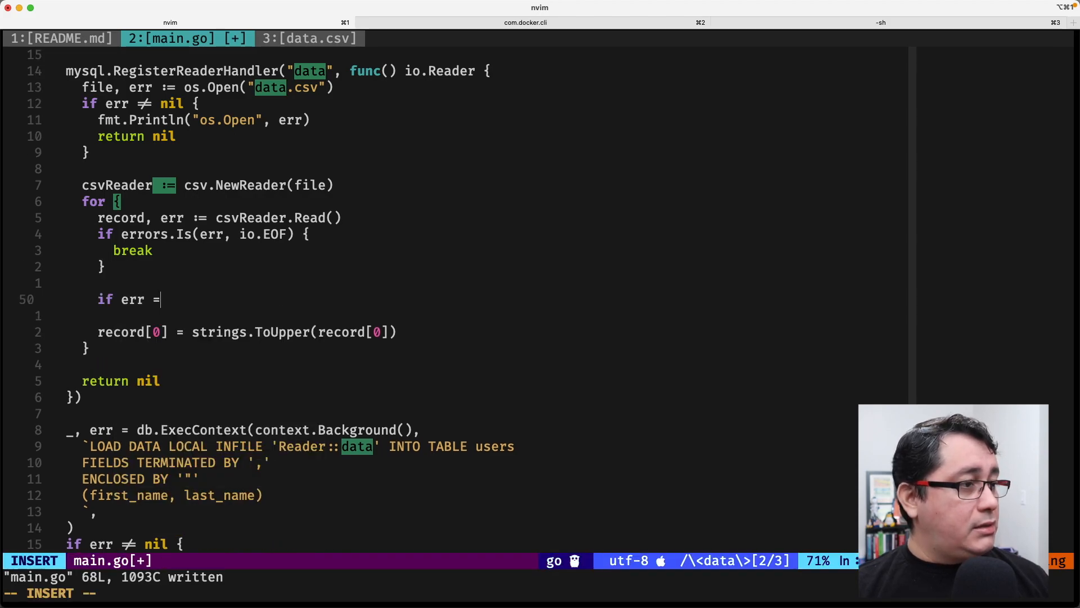
{"action": "type", "text": "="}
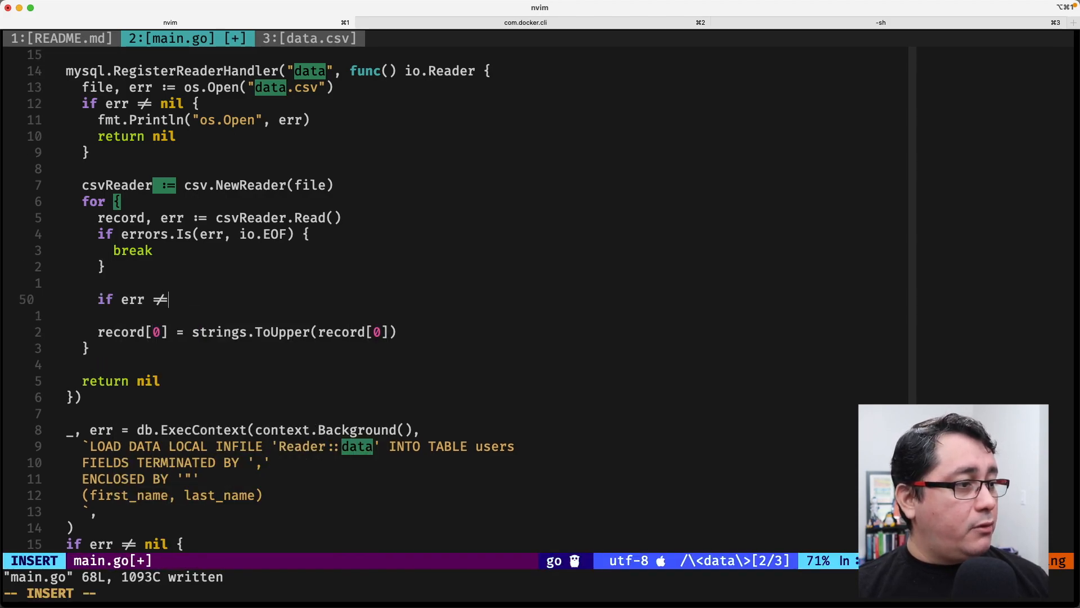
{"action": "type", "text": "return nil"}
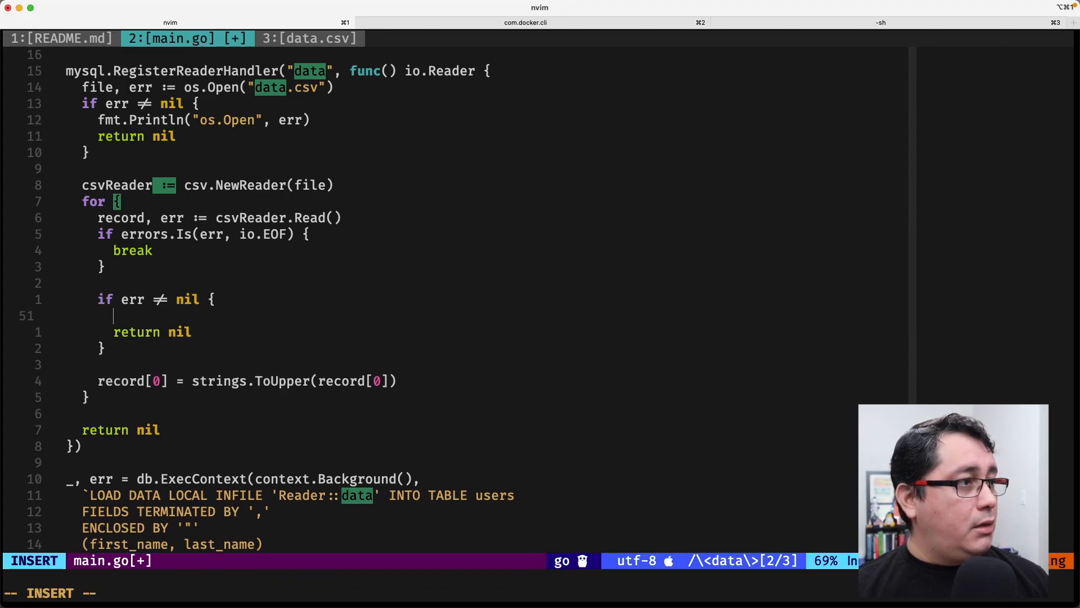
{"action": "type", "text": "fmt.Println)\""}
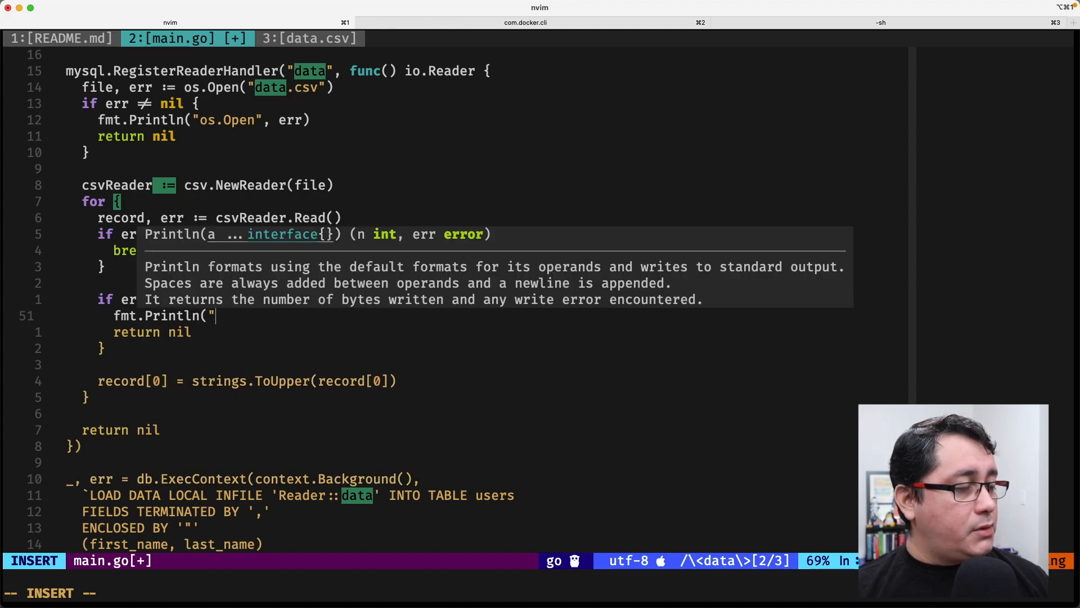
{"action": "type", "text": "csvR.Read\", err)"}
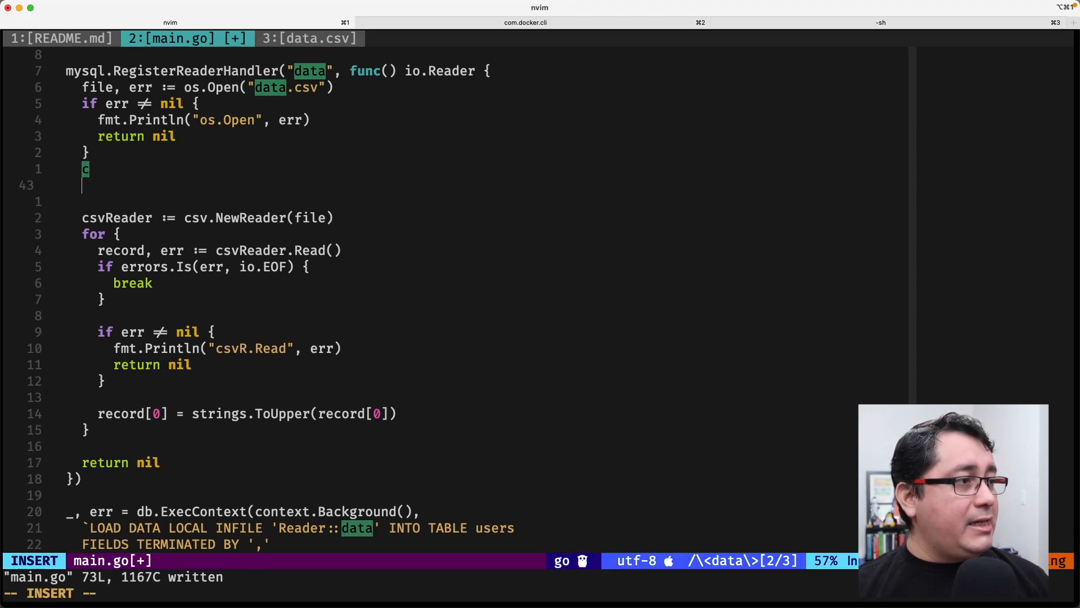
{"action": "type", "text": "sv"}
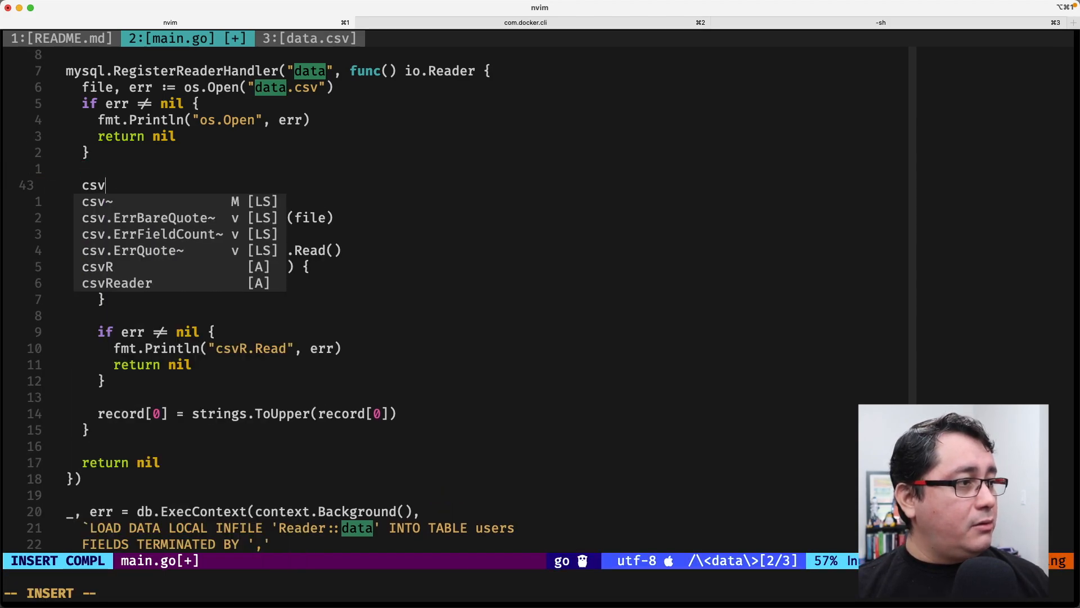
- Create buffer := bytes.Buffer{} and csvWriter := csv.NewWriter(&buffer)
{"action": "type", "text": "Wrirte := csv.NewWriter()"}
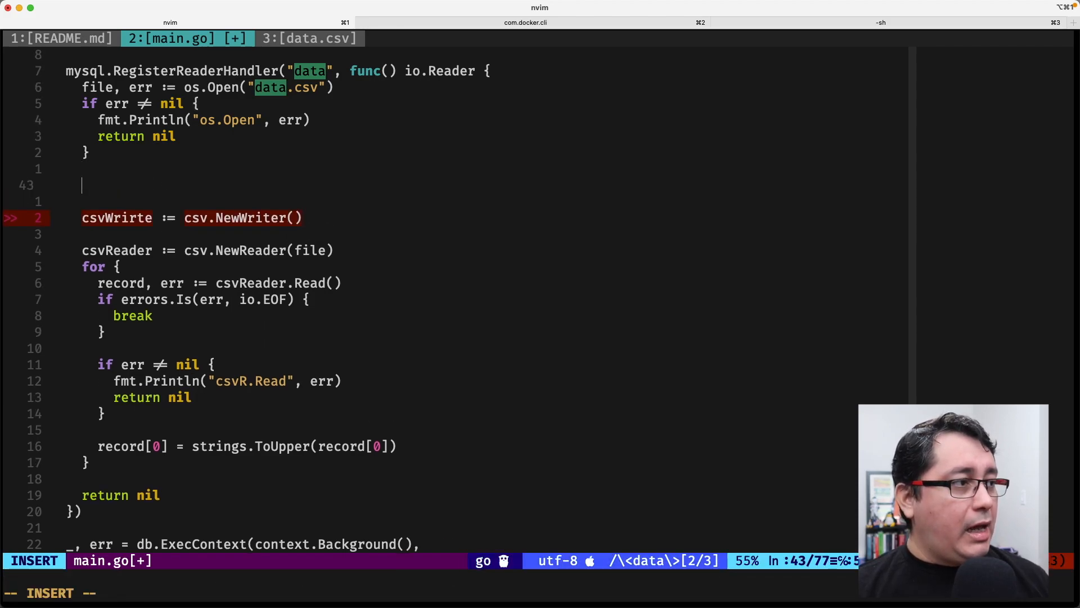
{"action": "type", "text": "buffer :="}
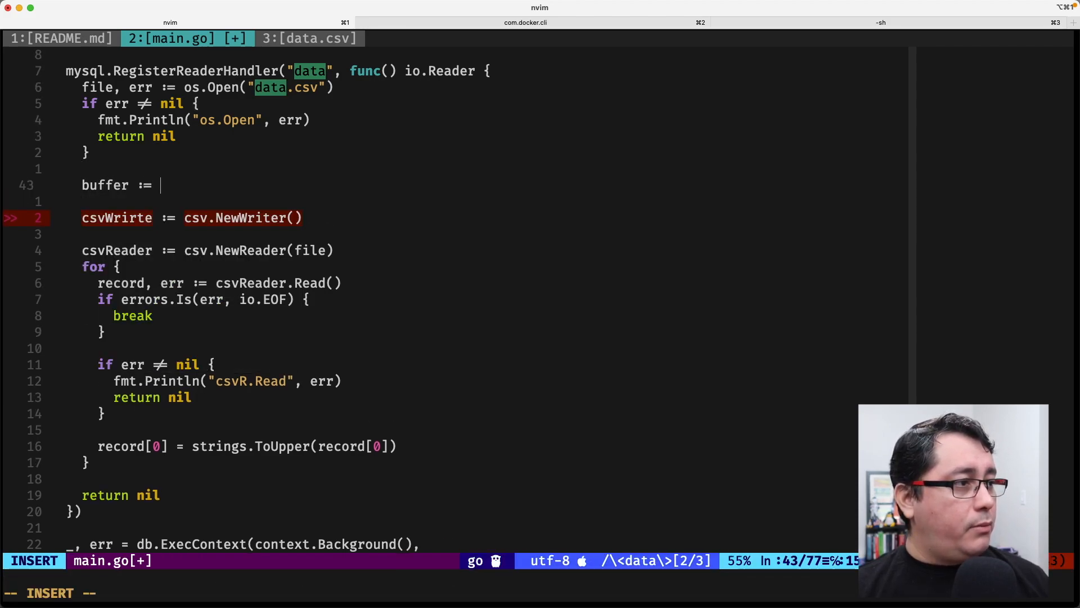
{"action": "type", "text": "bytes.Buffer{"}
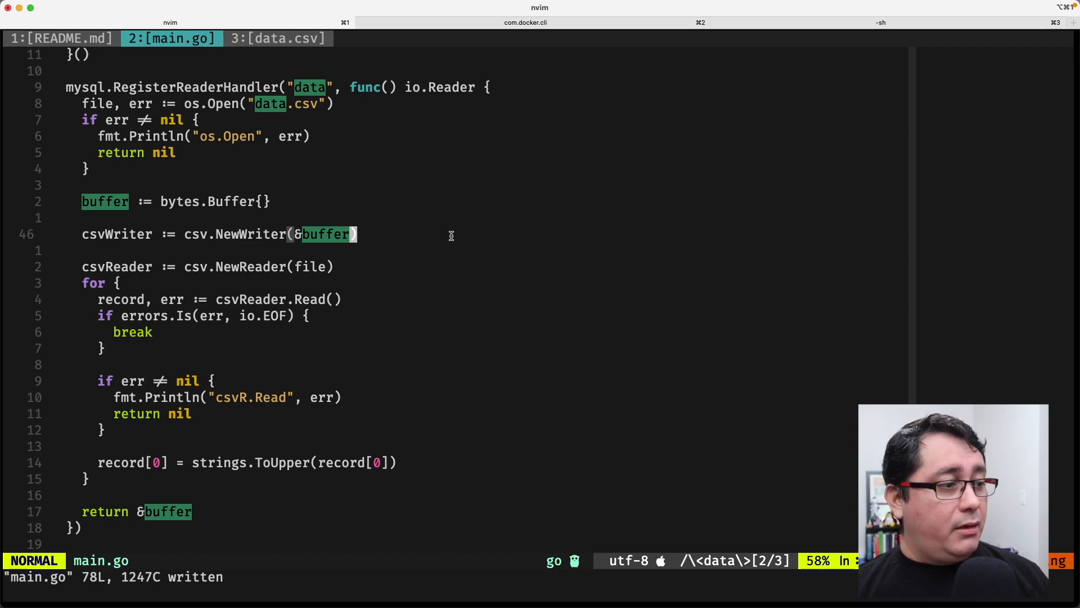
- Write each record with csvWriter.Write(record), flush the writer, return &buffer, and save
{"action": "key", "text": "o"}
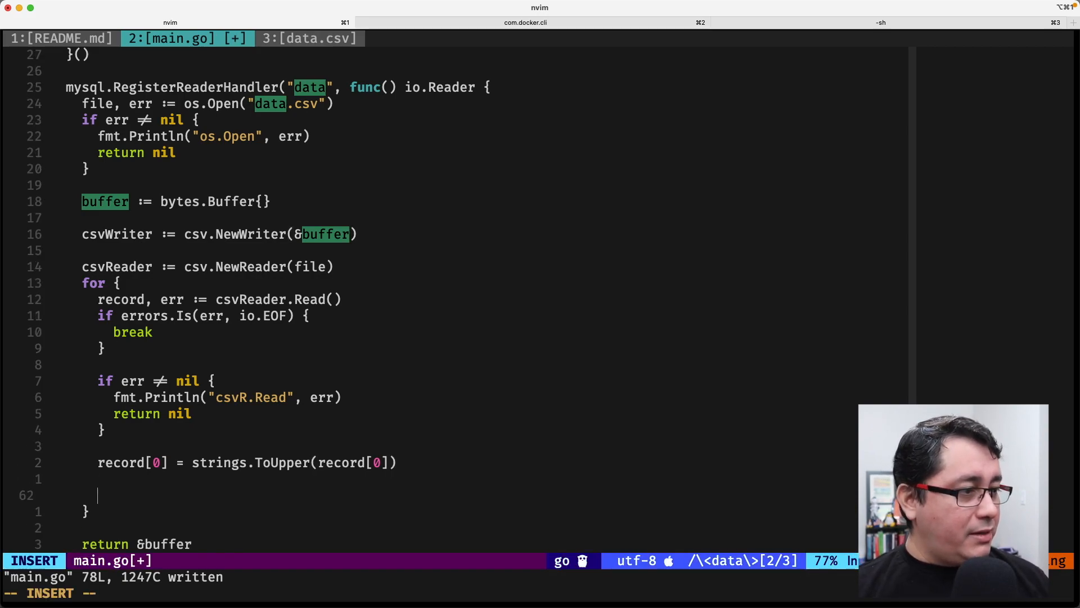
{"action": "type", "text": "csvWriter.R"}
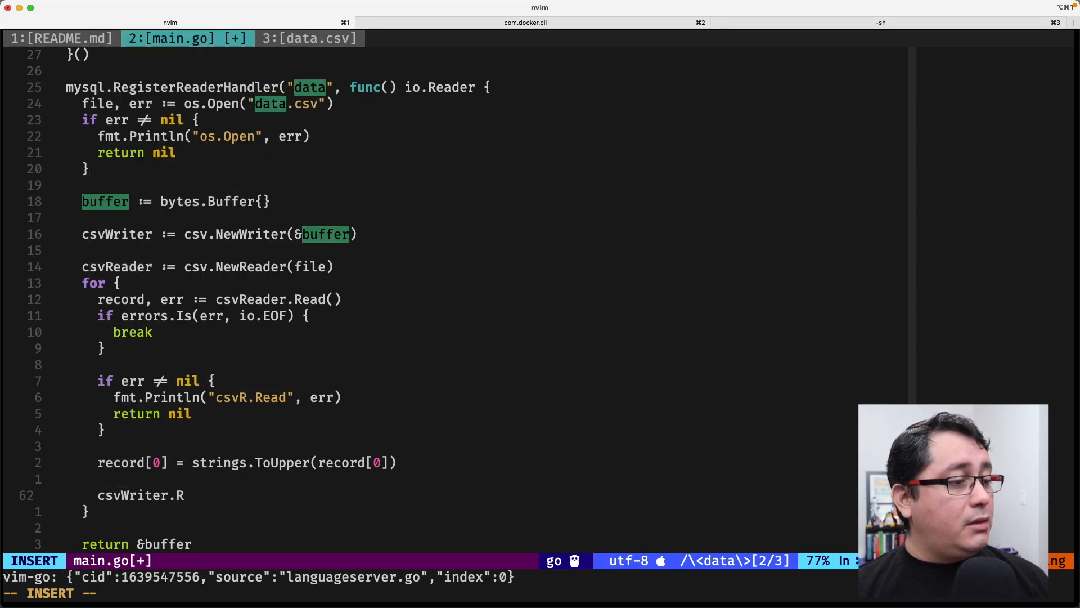
{"action": "type", "text": "ite(re"}
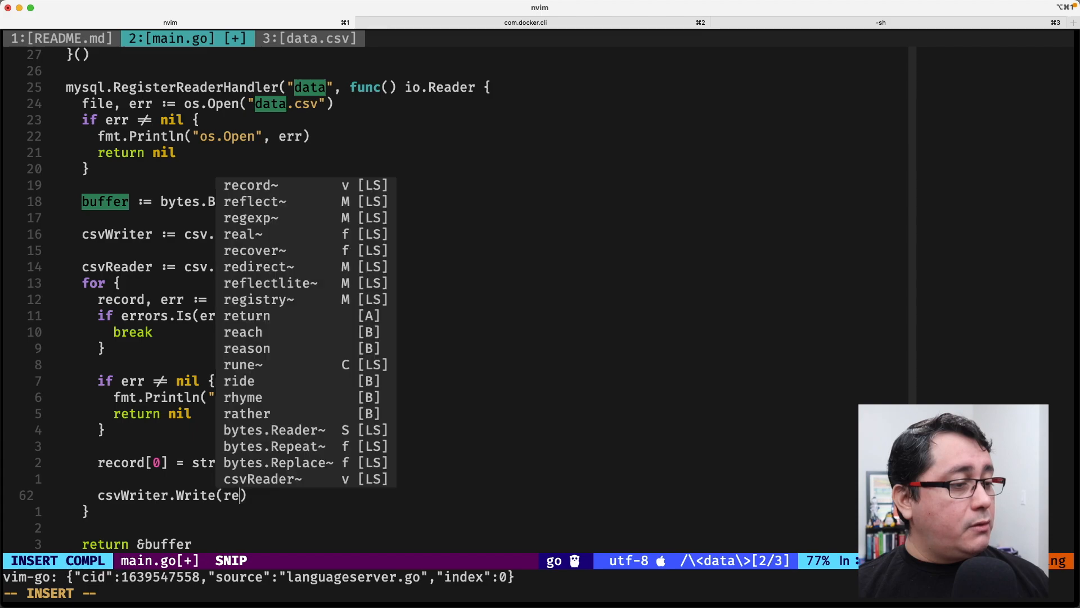
{"action": "key", "text": "Escape"}
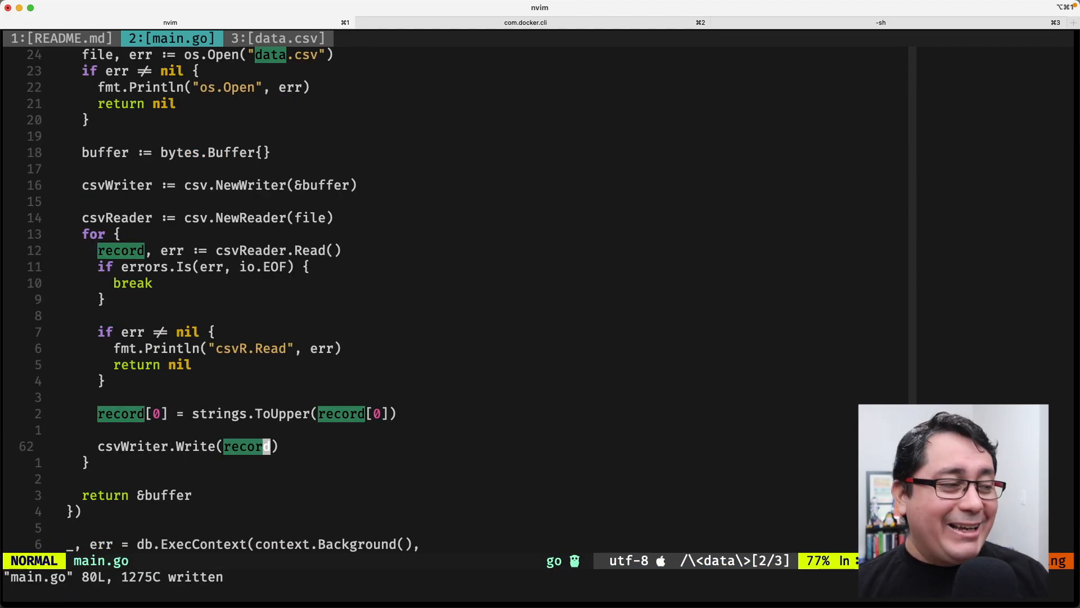
{"action": "scroll", "scroll_direction": "down", "scroll_amount": 3}
{"action": "type", "text": "csvWriter.Flush()"}
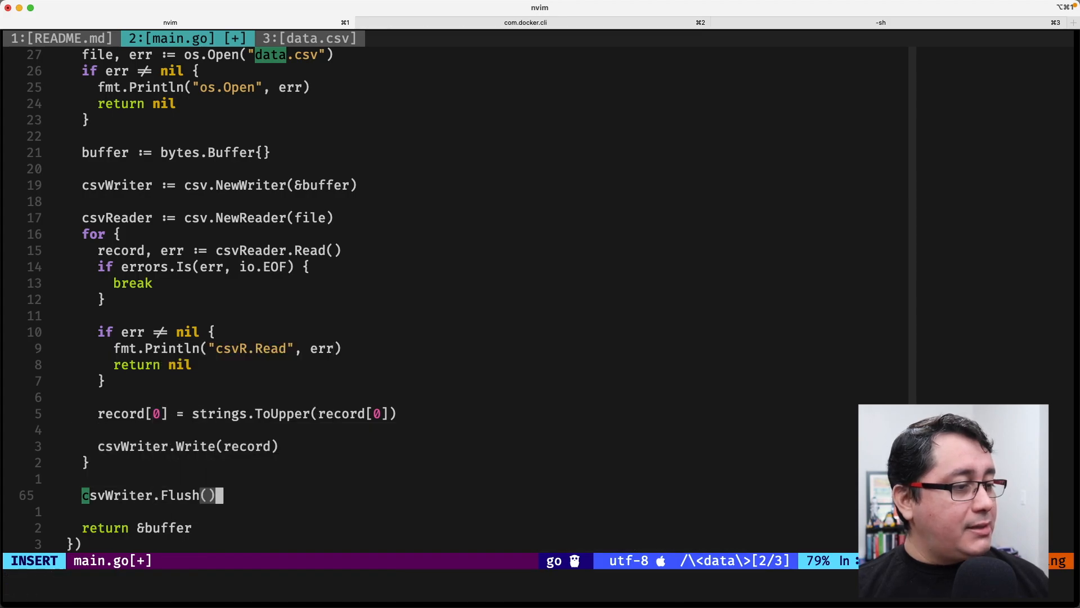
{"action": "key", "text": "Escape"}
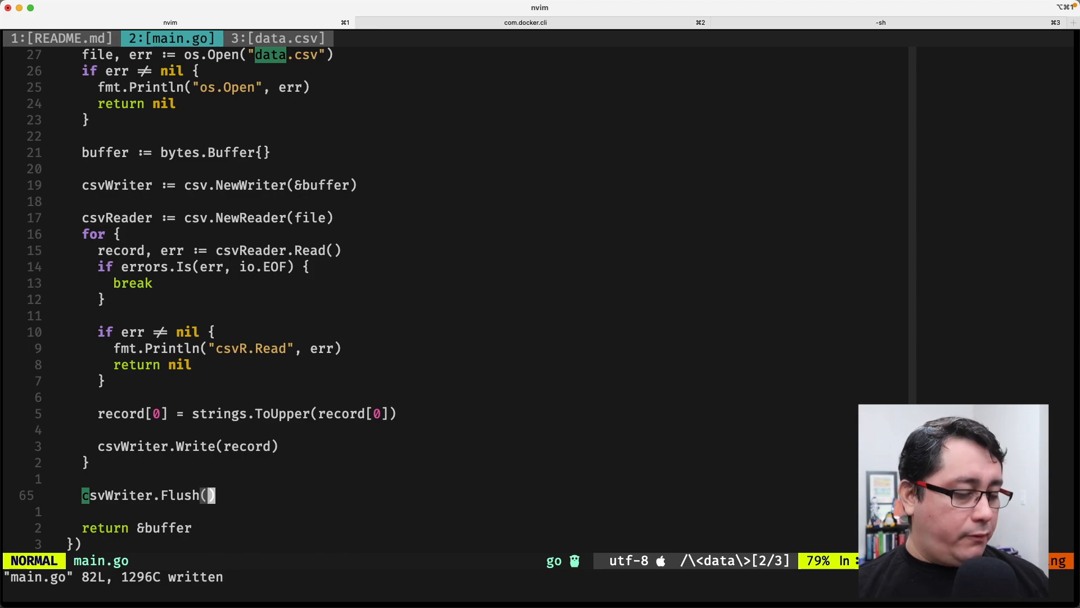
{"action": "type", "text": "defer func)"}
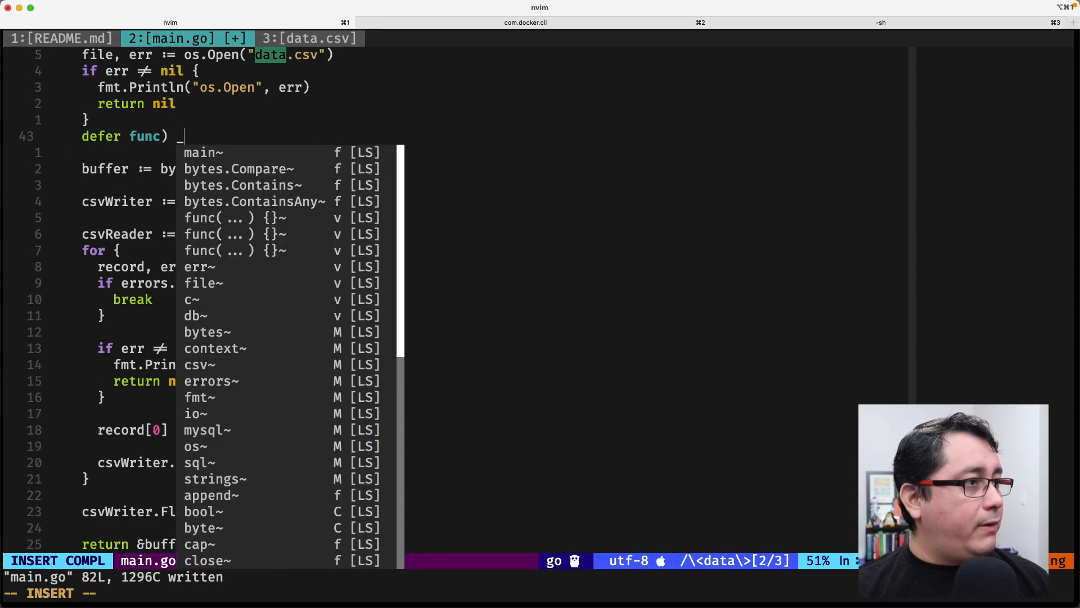
- Add defer func() { _ = file.Close() }() after os.Open, then rebuild
{"action": "key", "text": "Escape"}
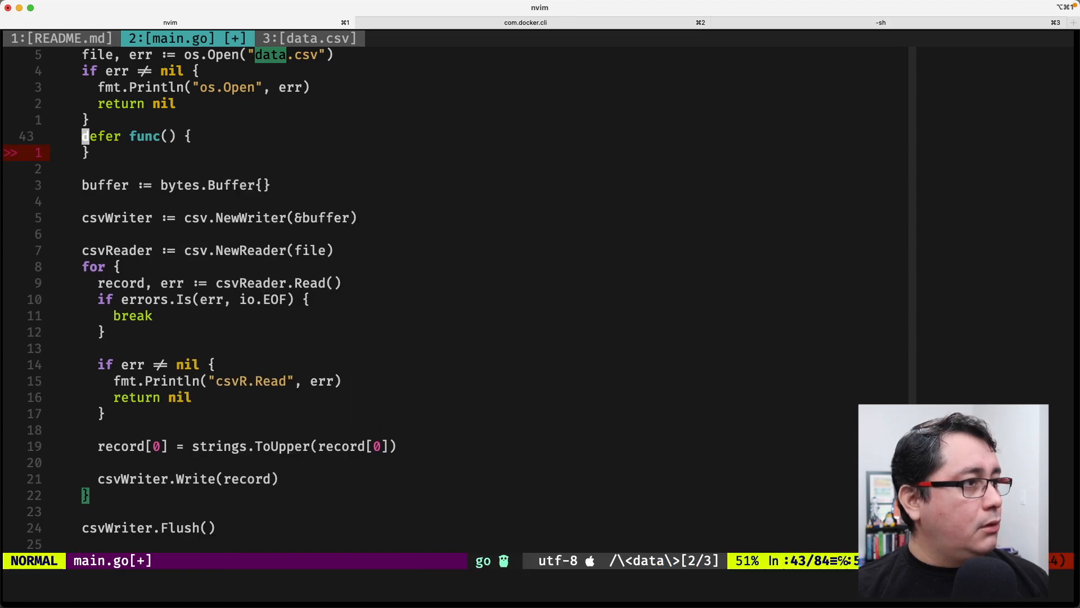
{"action": "type", "text": "_ ="}
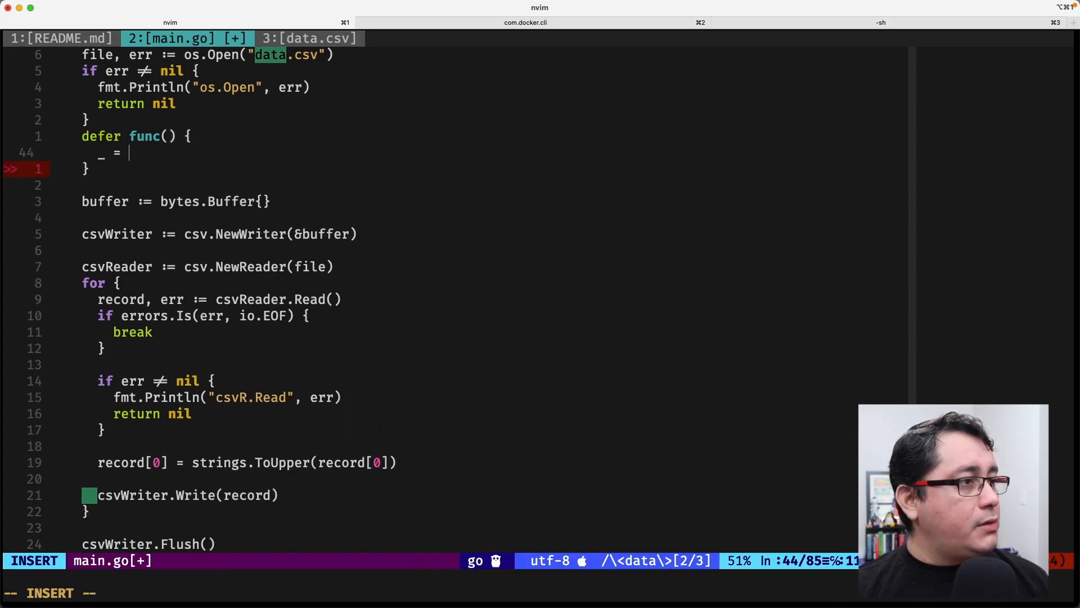
{"action": "type", "text": "file.Close("}
{"action": "left_click", "coordinate": [208, 168]}
{"action": "type", "text": "()"}
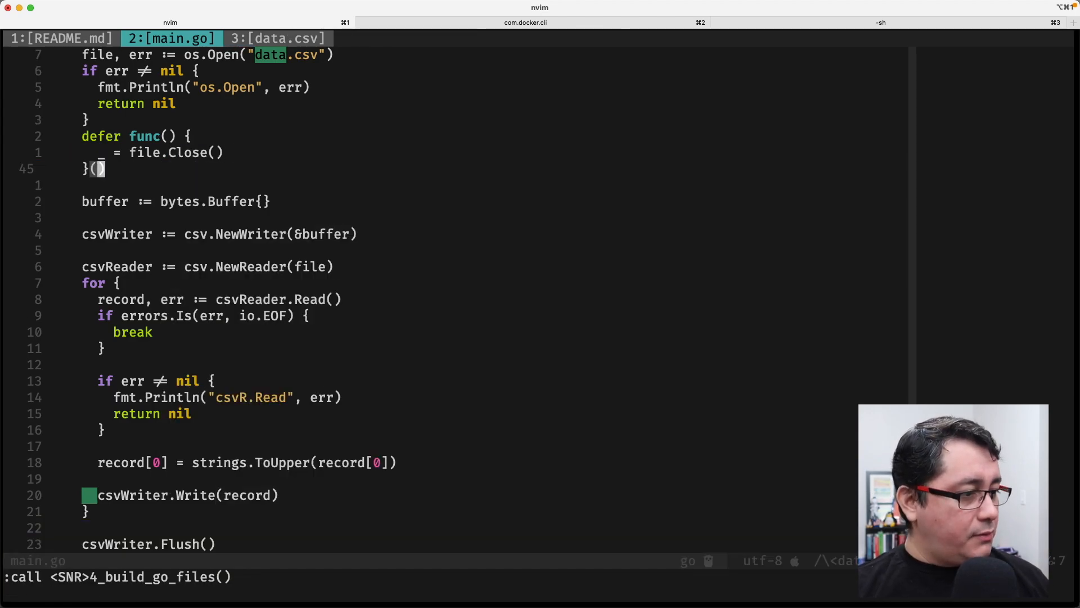
{"action": "left_click", "coordinate": [525, 22]}
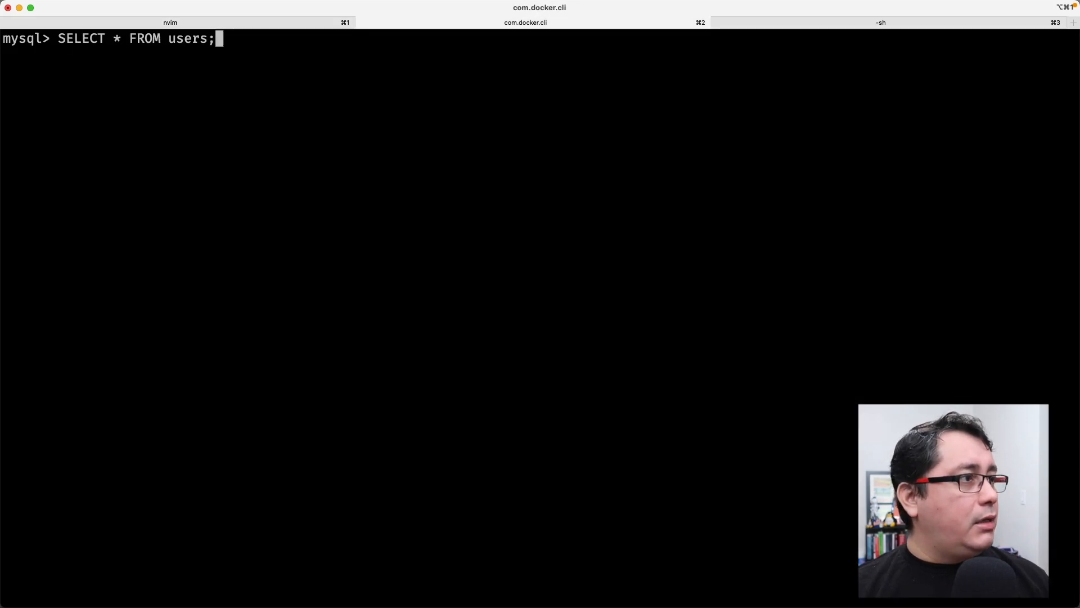
- Run DELETE FROM users, rerun go run main.go, then SELECT * FROM users showing 50 uppercased rows
{"action": "key", "text": "Return"}
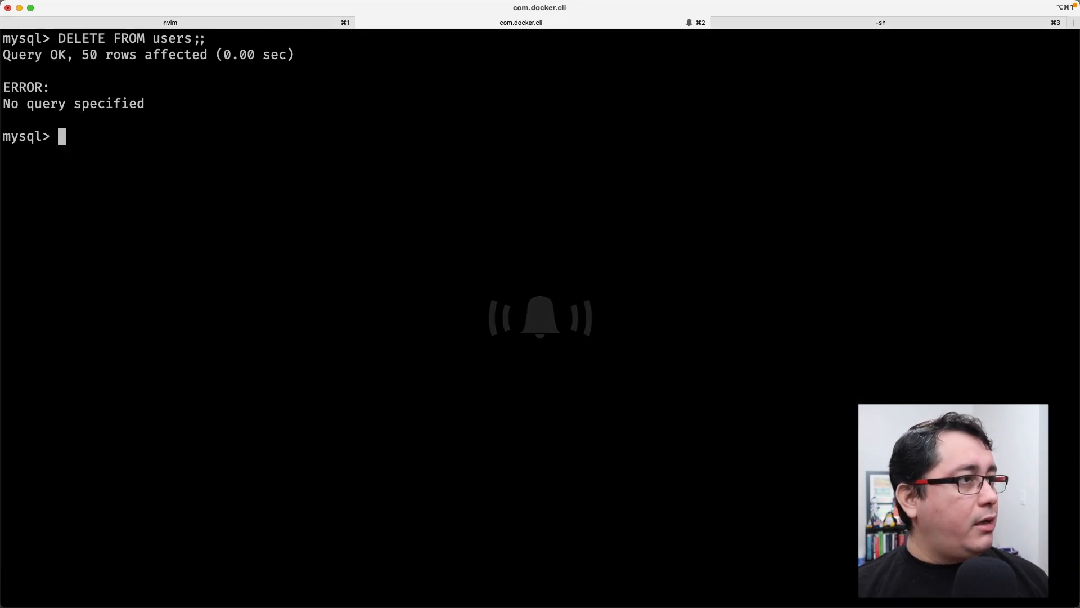
{"action": "type", "text": ";"}
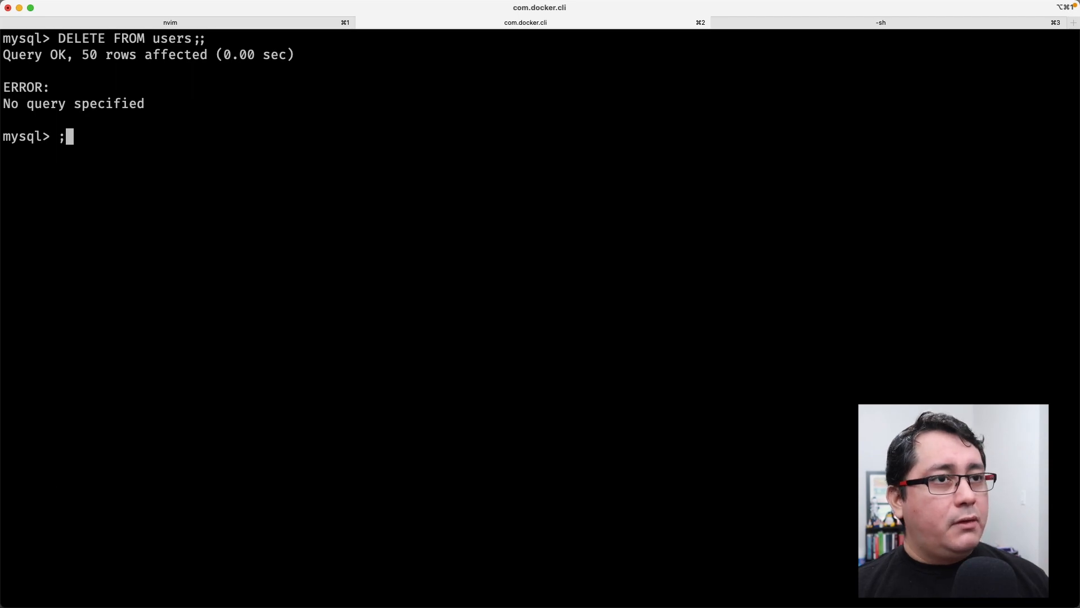
{"action": "left_click", "coordinate": [880, 22]}
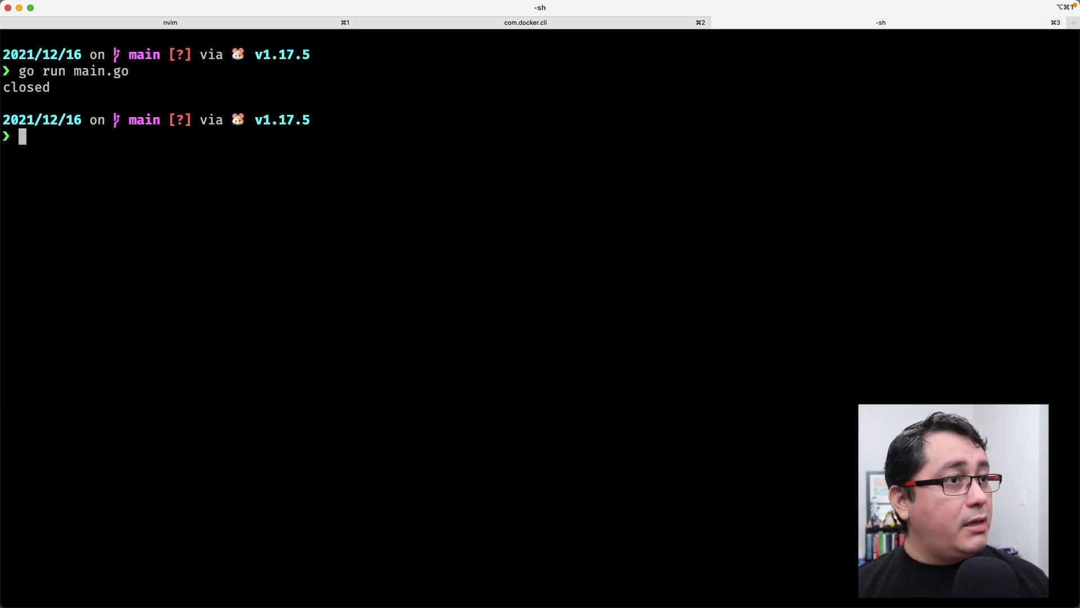
{"action": "left_click", "coordinate": [525, 22]}
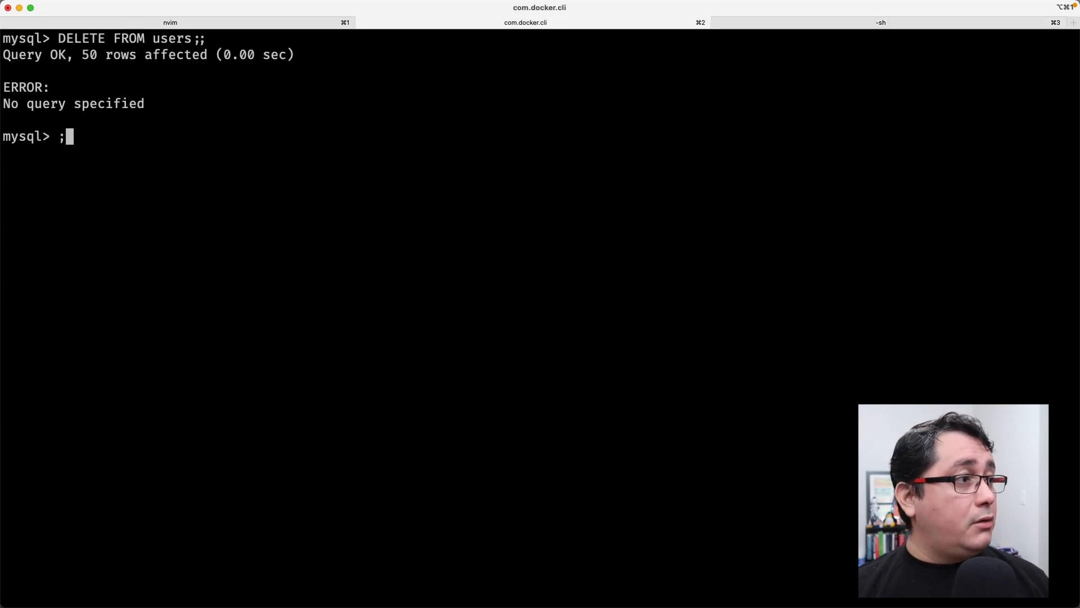
{"action": "key", "text": "Return"}
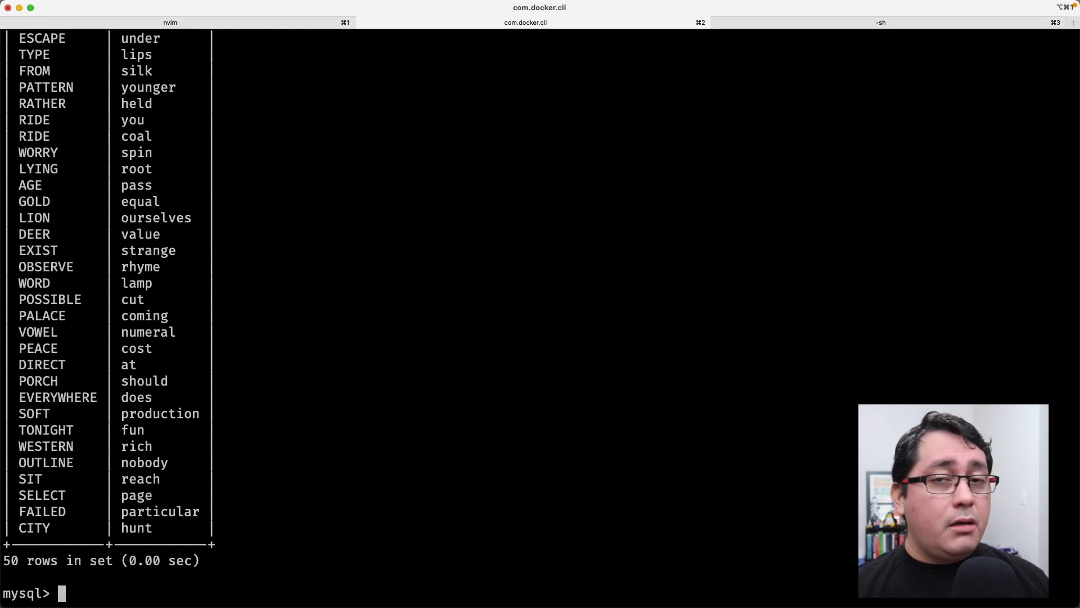
{"action": "mouse_move", "coordinate": [85, 278]}
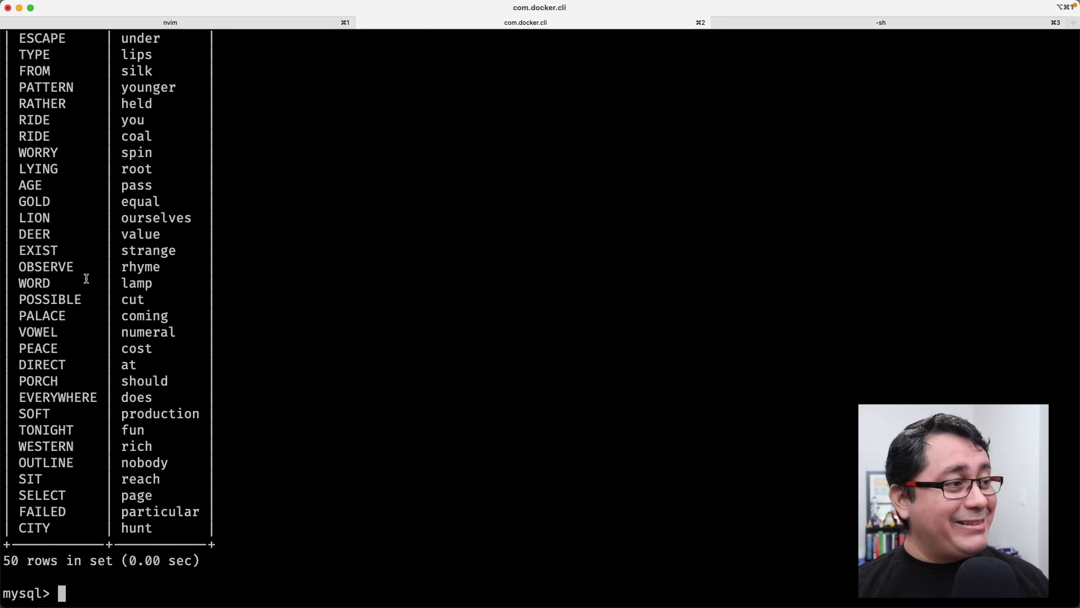
{"action": "mouse_move", "coordinate": [331, 263]}
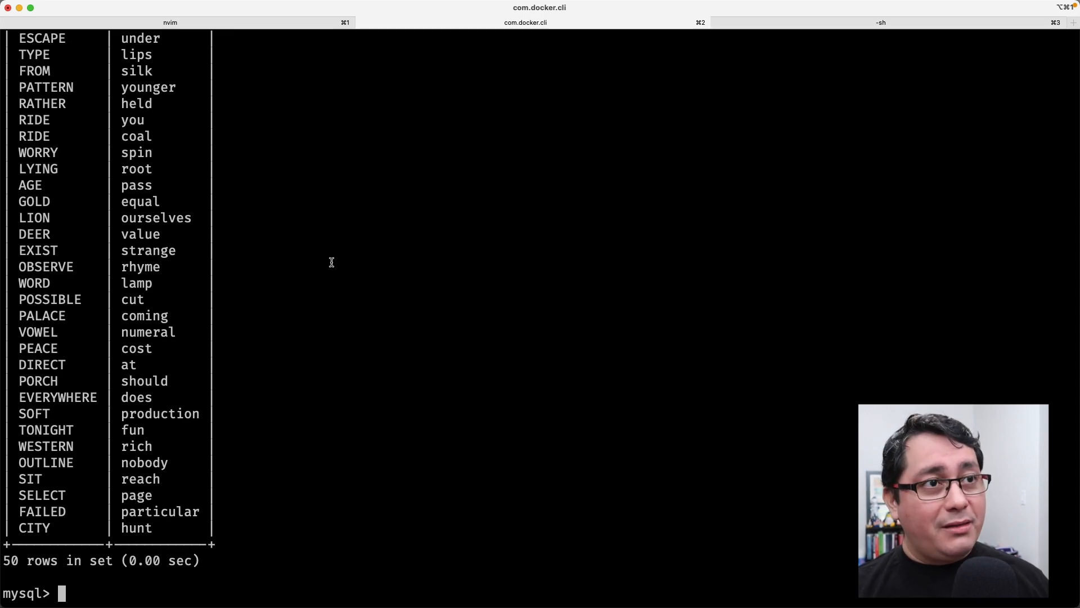
{"action": "mouse_move", "coordinate": [305, 258]}
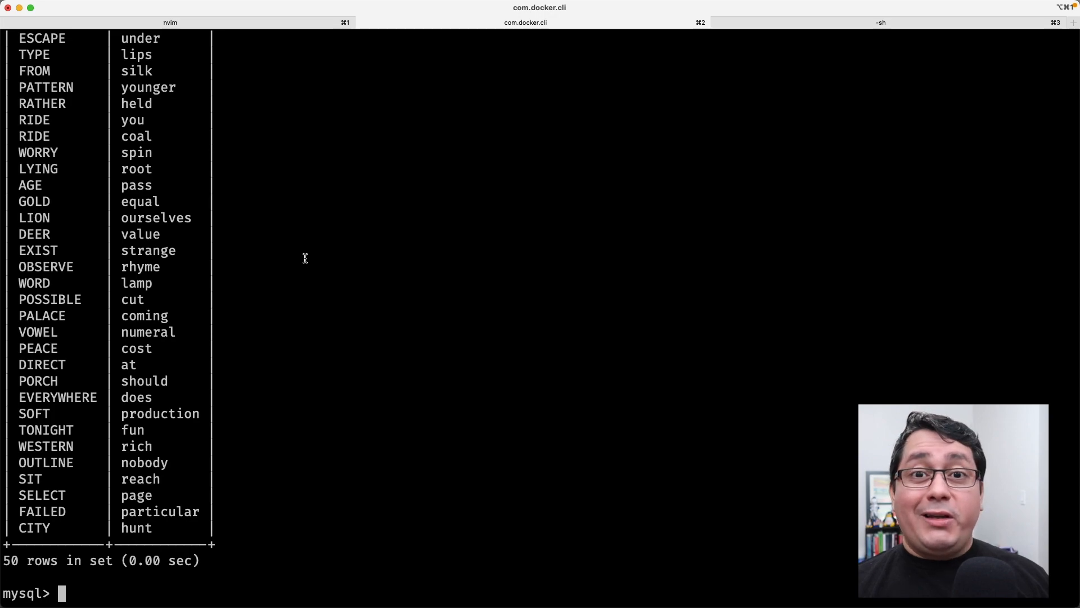